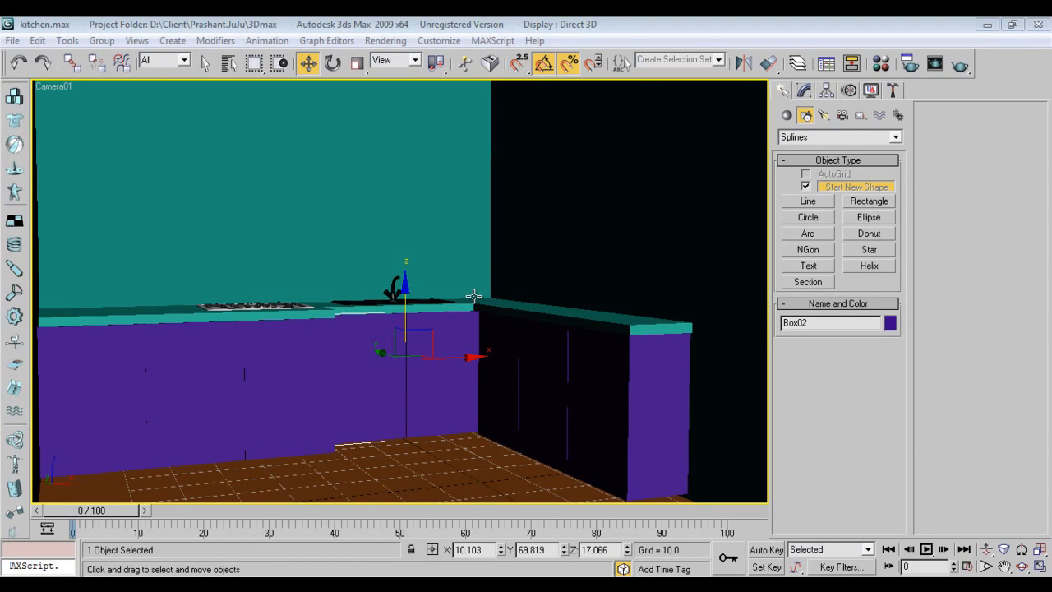
pyautogui.moveTo(474, 296)
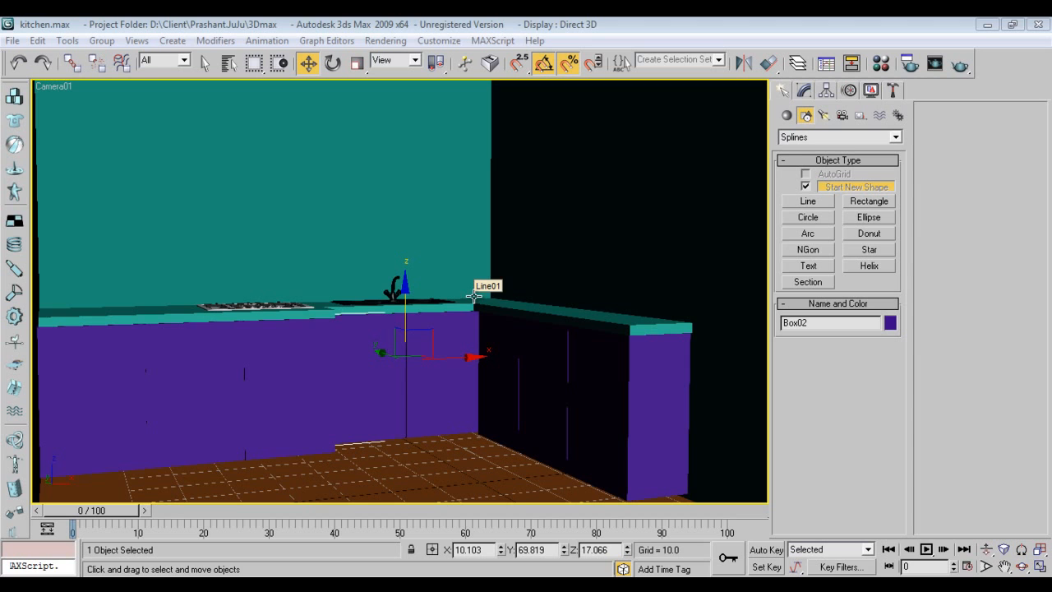
pyautogui.moveTo(457, 105)
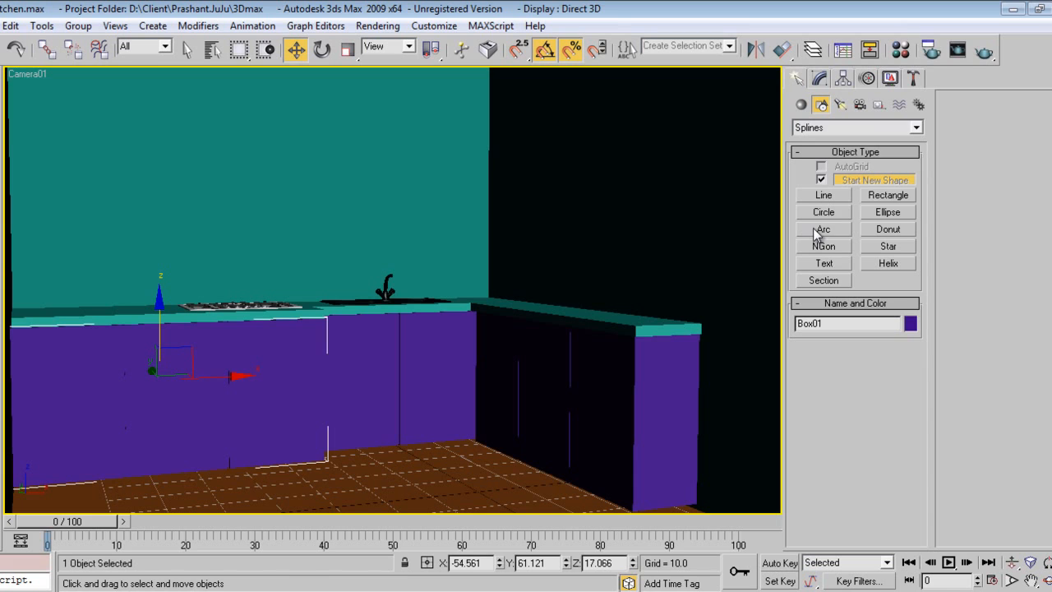
# Draw Rectangle01 in the Front view above the countertop, widened to wall-cabinet size
pyautogui.click(799, 106)
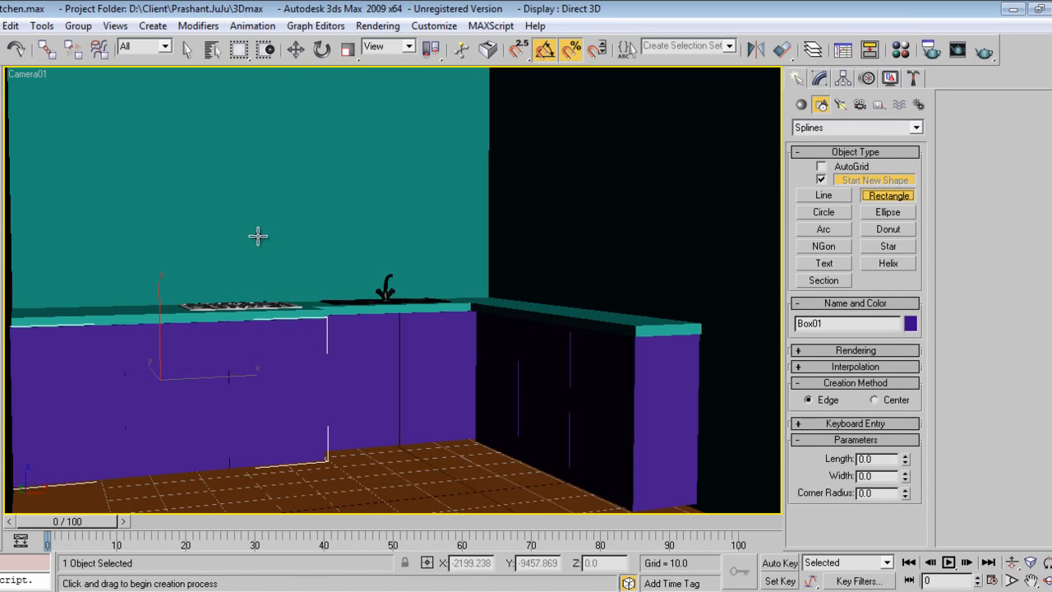
pyautogui.press('f')
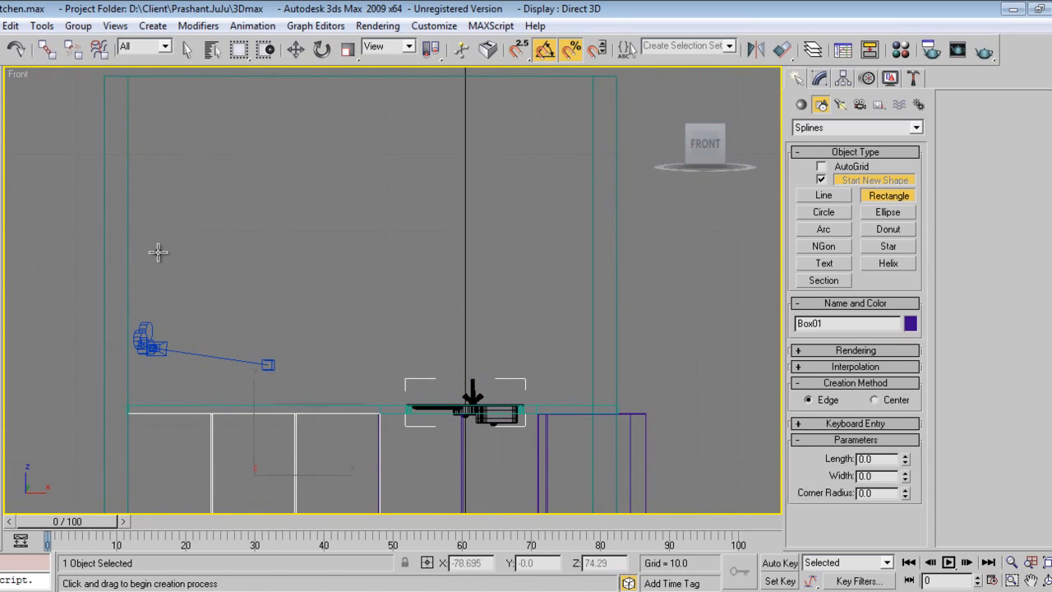
pyautogui.moveTo(135, 214); pyautogui.dragTo(296, 318)
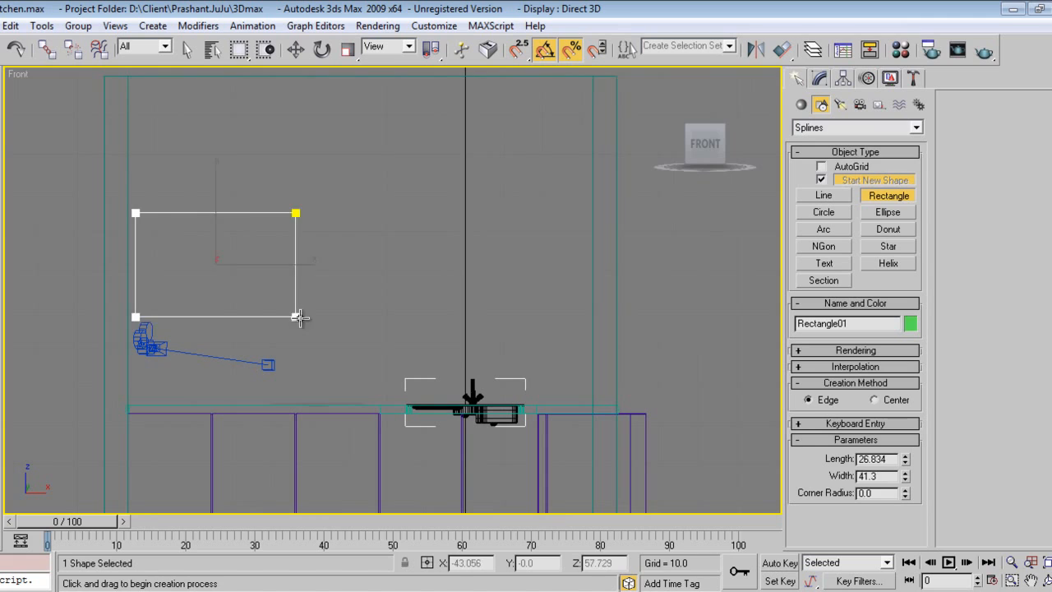
pyautogui.moveTo(296, 315); pyautogui.dragTo(376, 312)
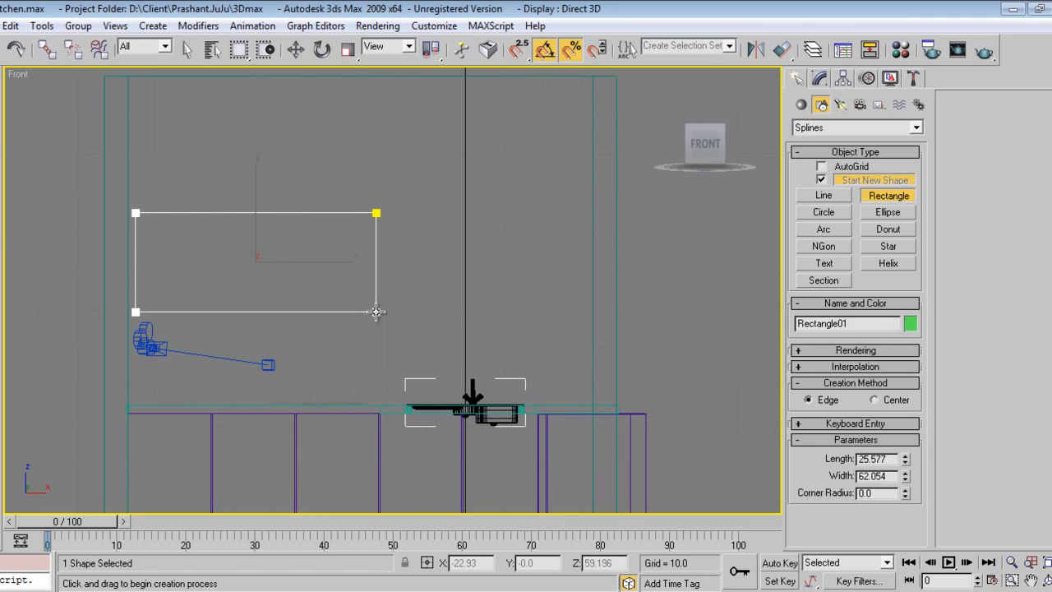
pyautogui.moveTo(377, 214); pyautogui.dragTo(386, 316)
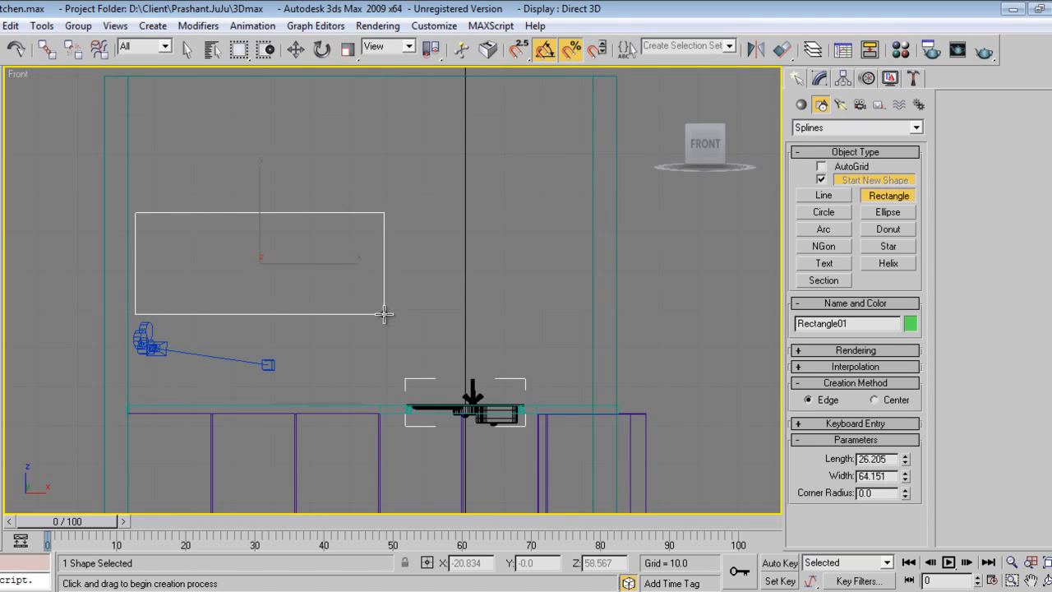
pyautogui.click(296, 49)
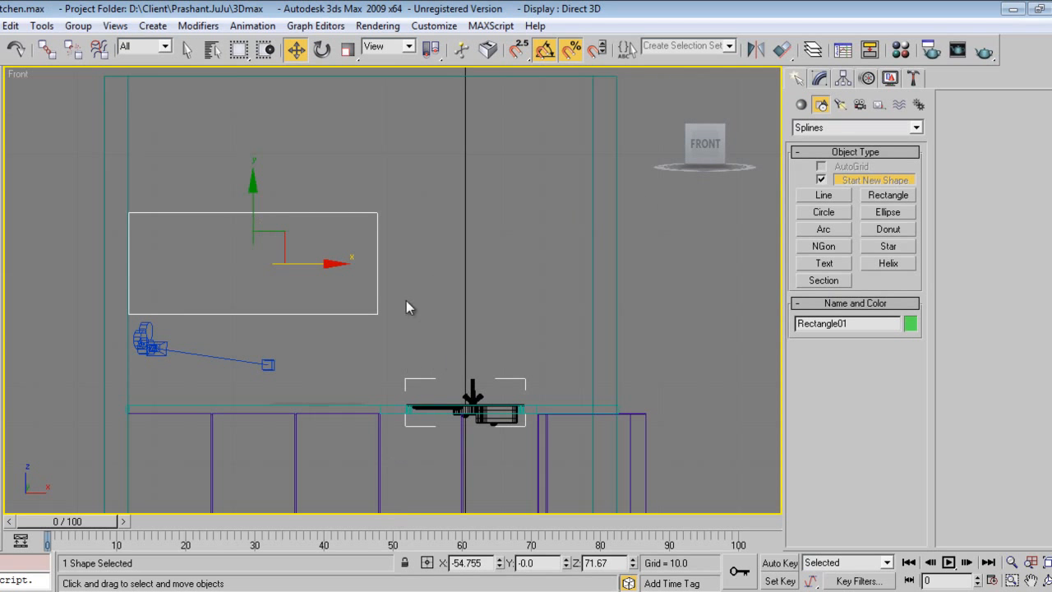
pyautogui.moveTo(832, 160)
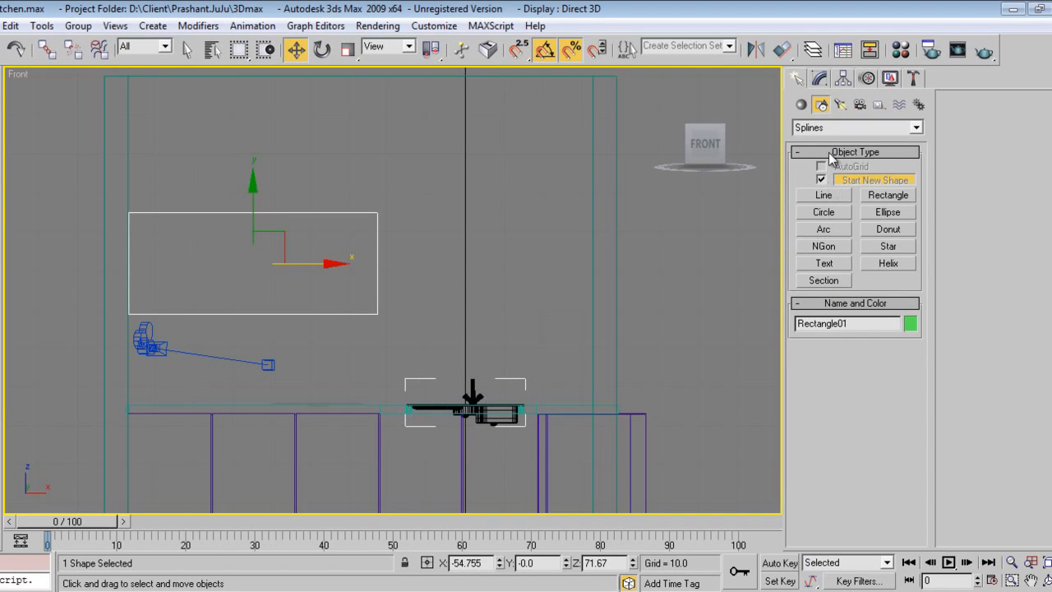
# Convert Rectangle01 to an editable spline, outline it into a double frame and extrude it
pyautogui.click(819, 79)
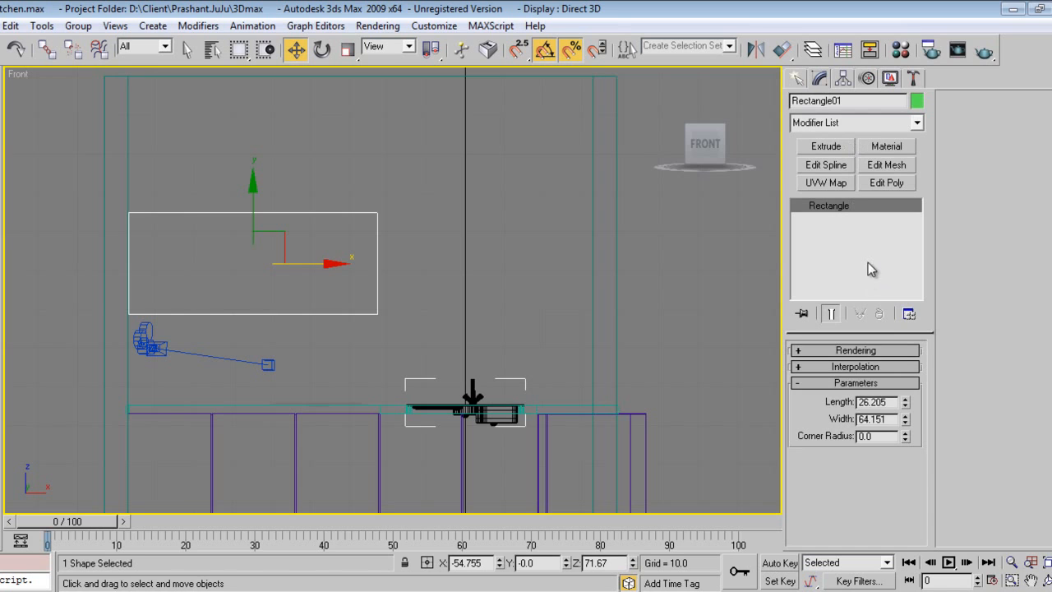
pyautogui.moveTo(500, 312)
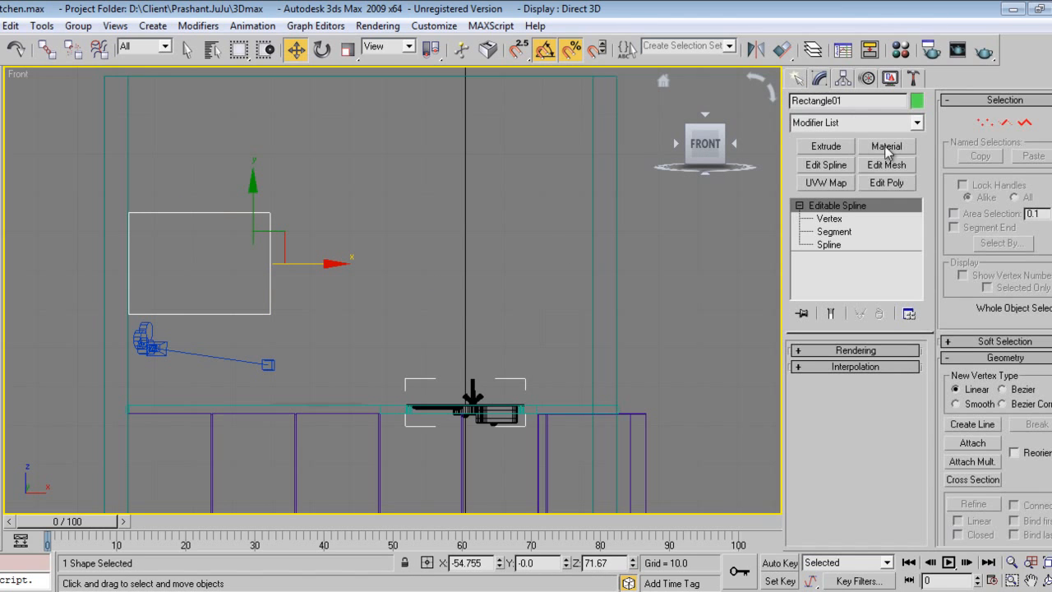
pyautogui.click(829, 243)
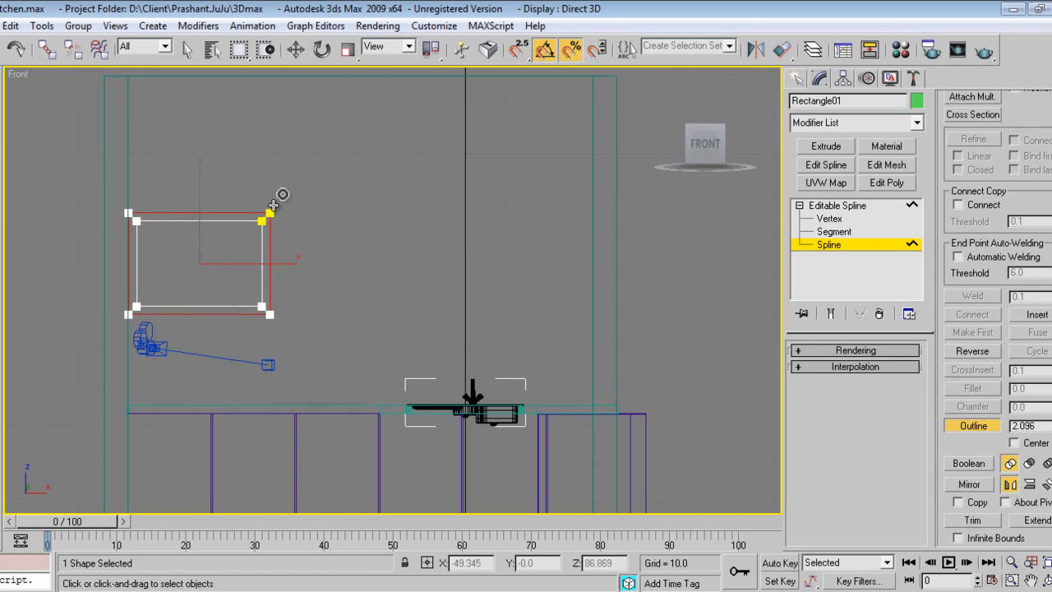
pyautogui.click(825, 146)
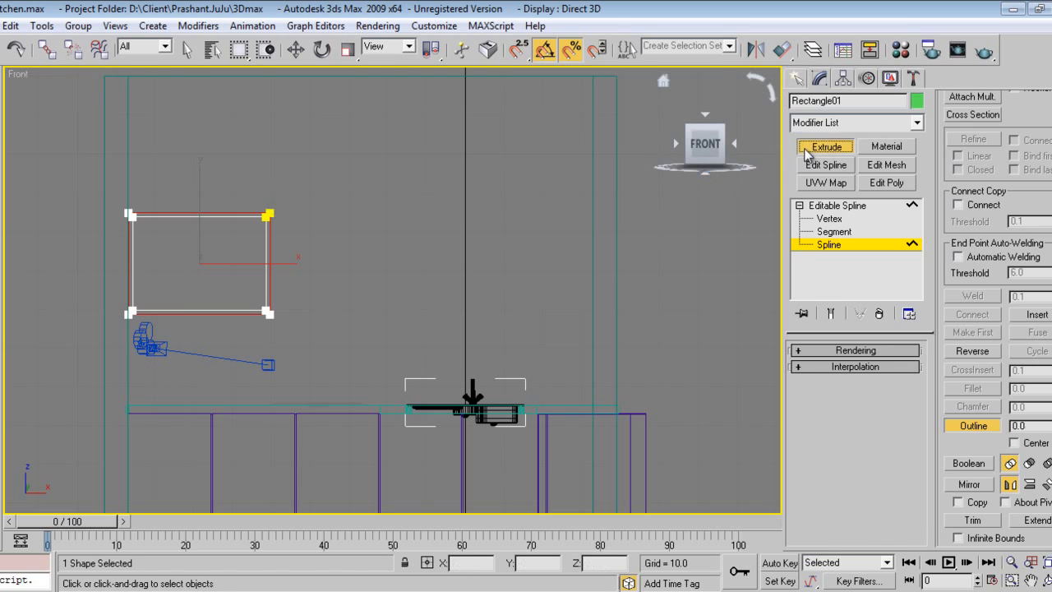
pyautogui.click(825, 145)
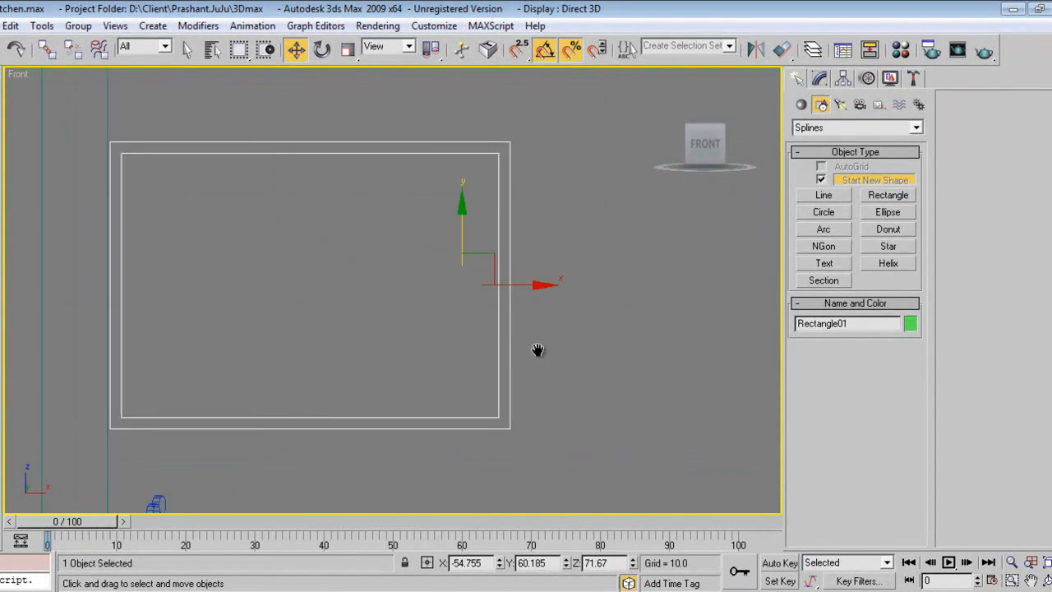
# Draw a door rectangle inside the frame, clone it as a copy and convert it to editable spline
pyautogui.click(888, 194)
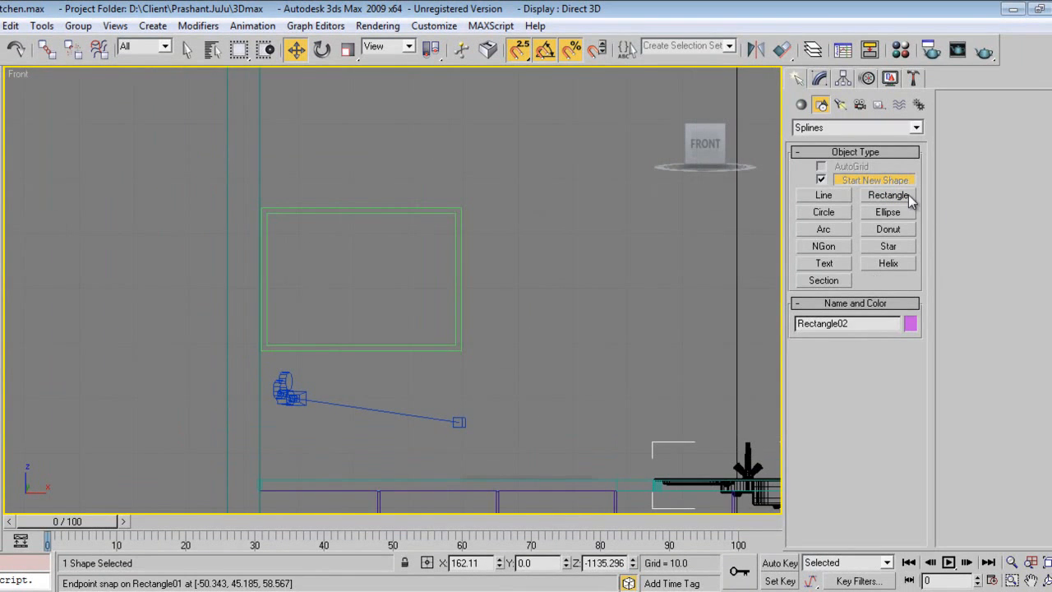
pyautogui.click(888, 196)
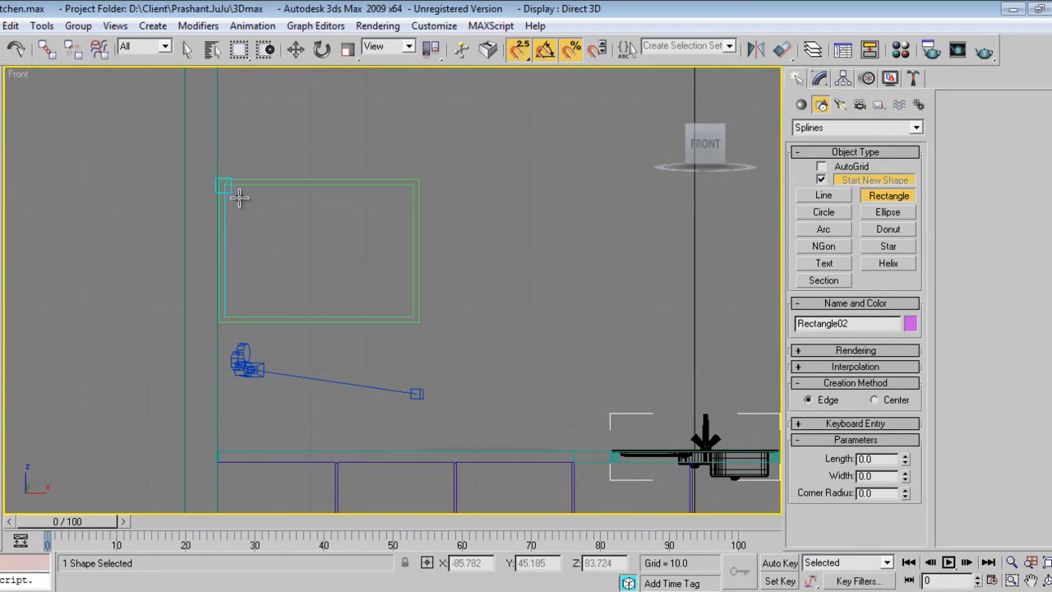
pyautogui.moveTo(223, 184); pyautogui.dragTo(293, 288)
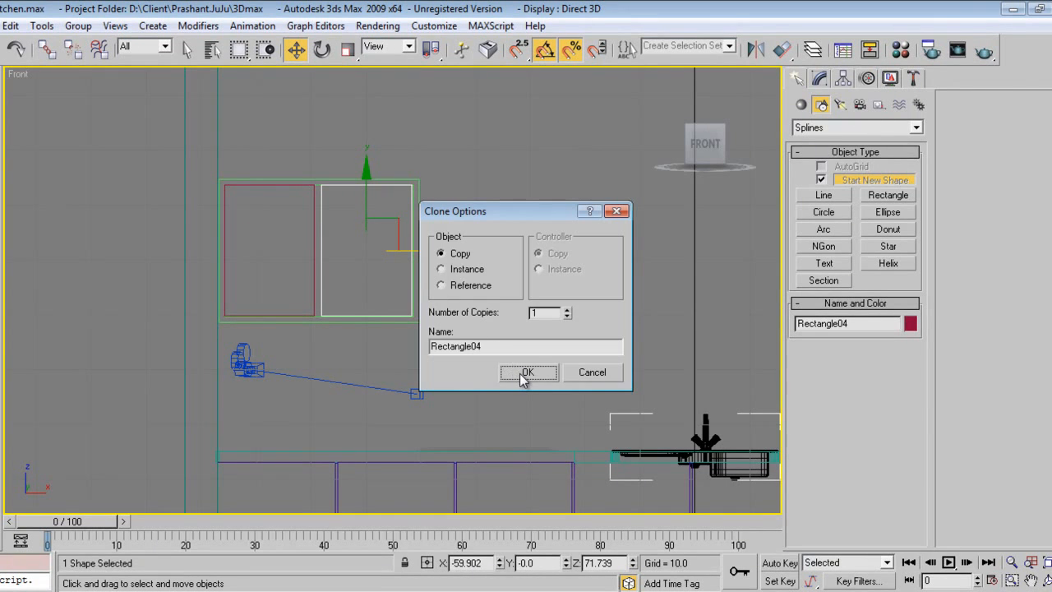
pyautogui.click(528, 372)
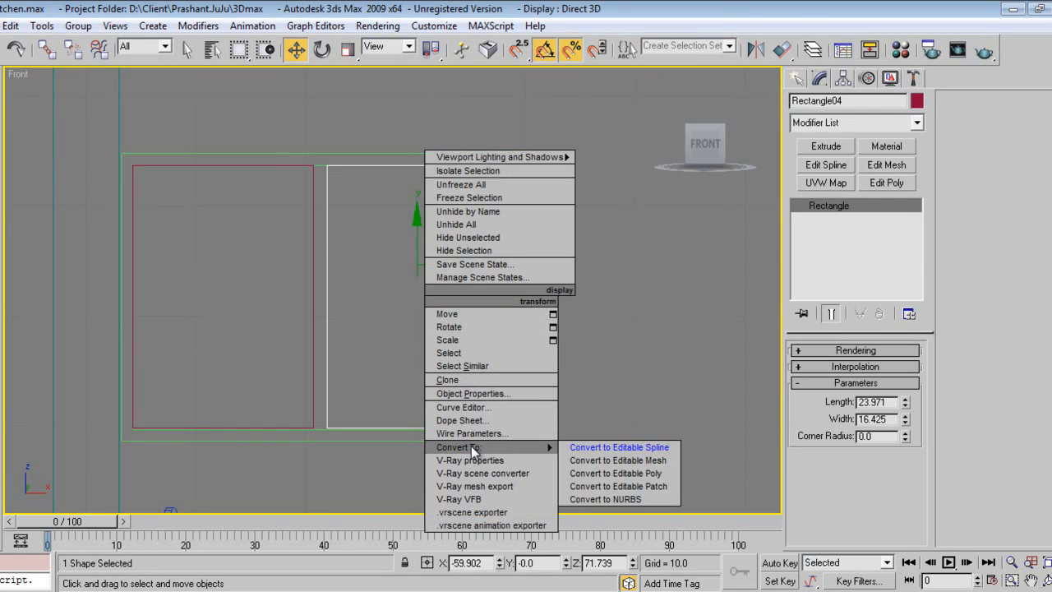
pyautogui.click(618, 448)
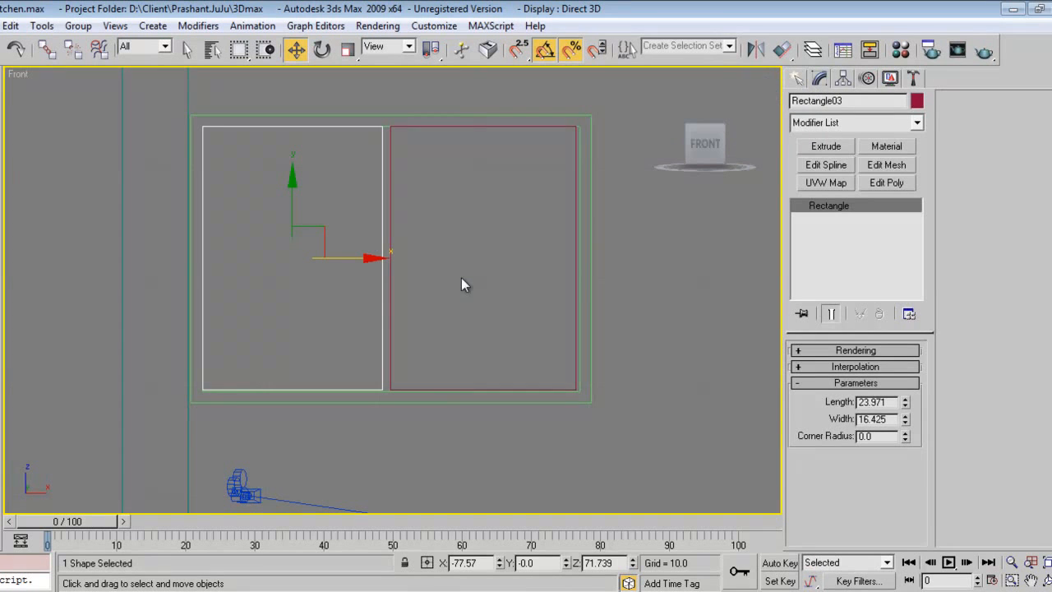
# Attach the two door rectangles into one spline, extrude them 0.5 and move them onto the cabinet front
pyautogui.rightClick(464, 283)
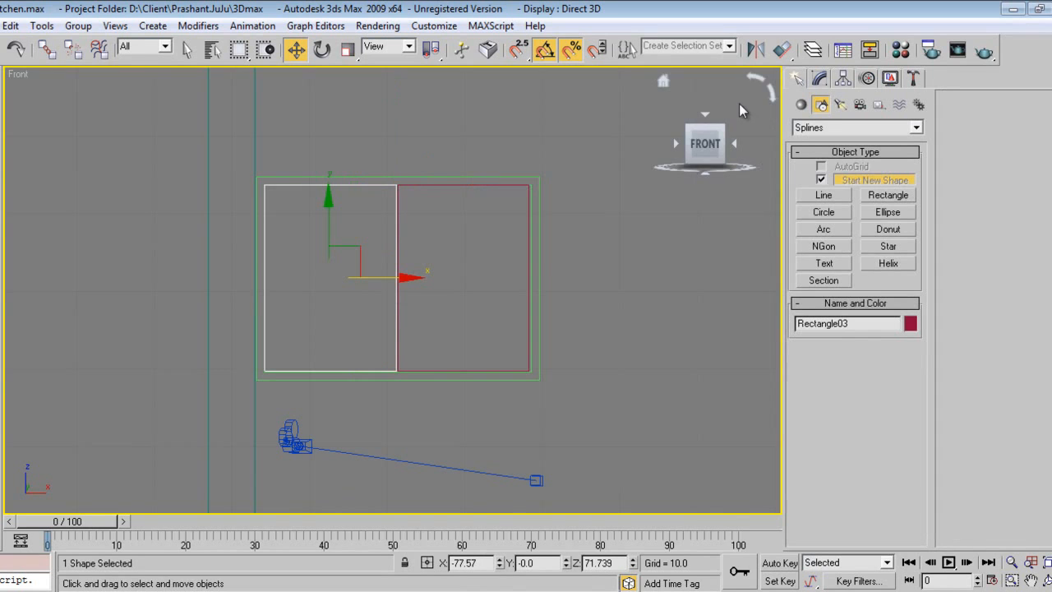
pyautogui.click(818, 78)
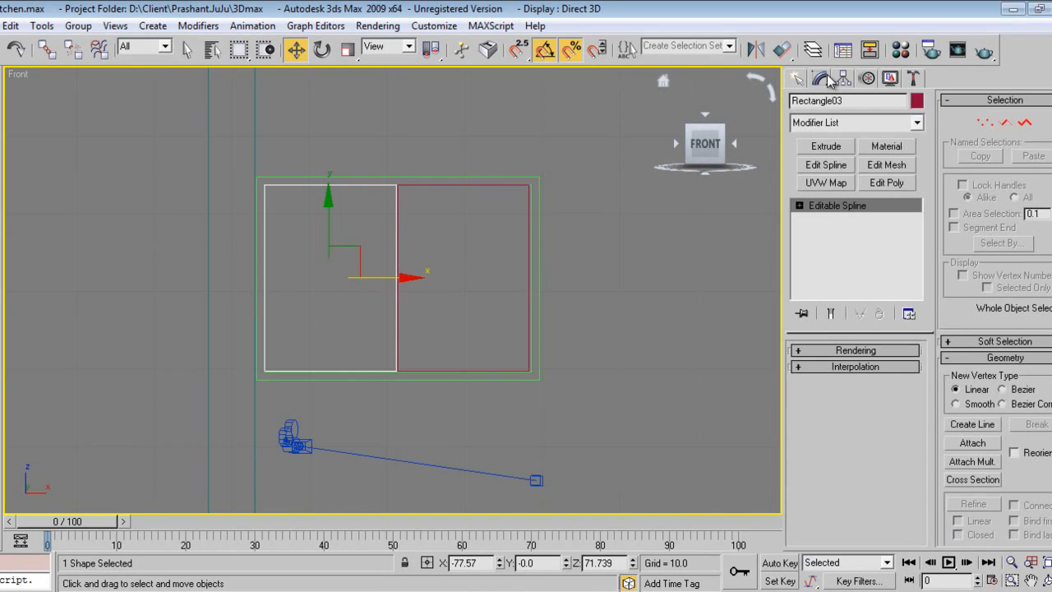
pyautogui.click(974, 444)
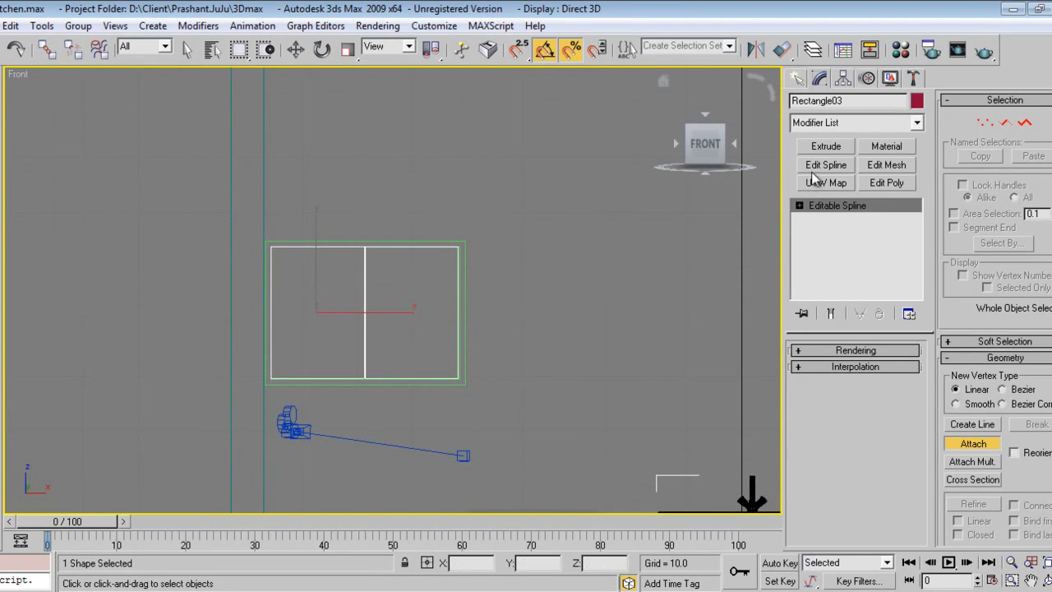
pyautogui.click(826, 145)
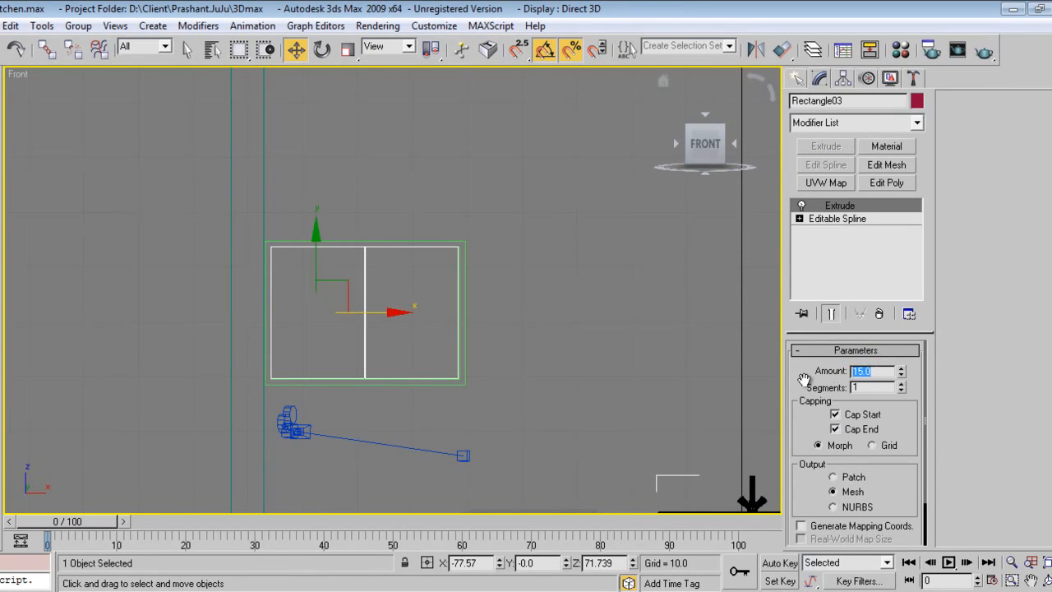
pyautogui.click(819, 77)
pyautogui.write('0.5')
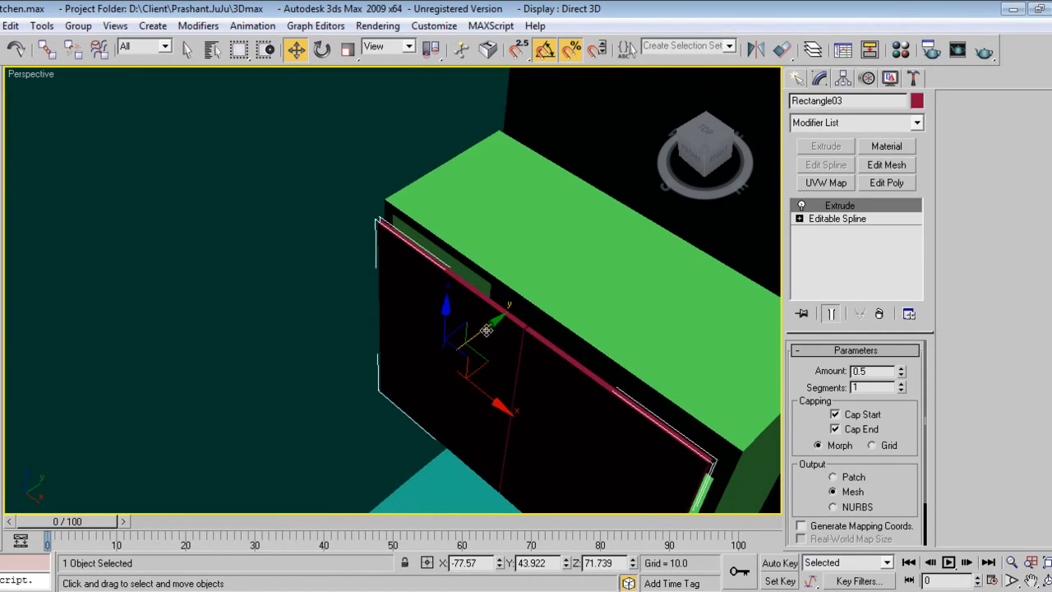
pyautogui.moveTo(485, 329); pyautogui.dragTo(506, 320)
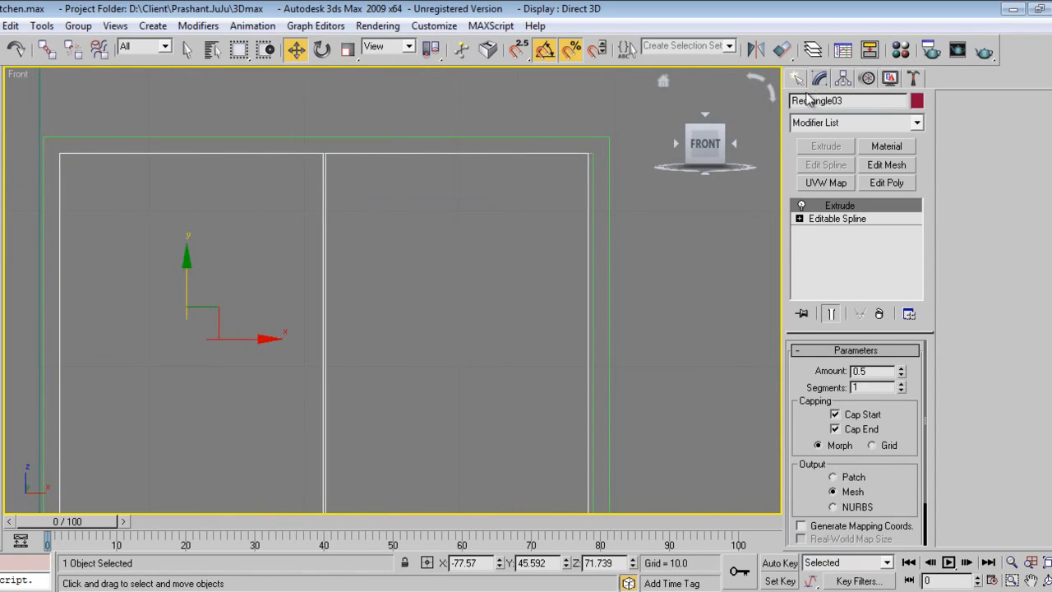
# Draw a small handle circle in the Front view and convert it to an editable spline
pyautogui.click(818, 77)
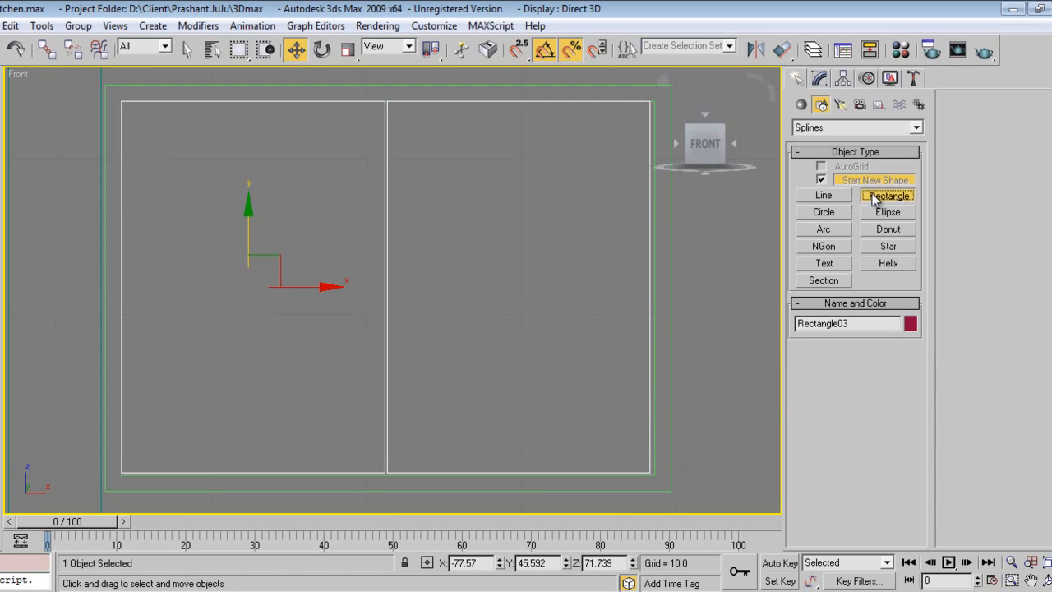
pyautogui.click(887, 196)
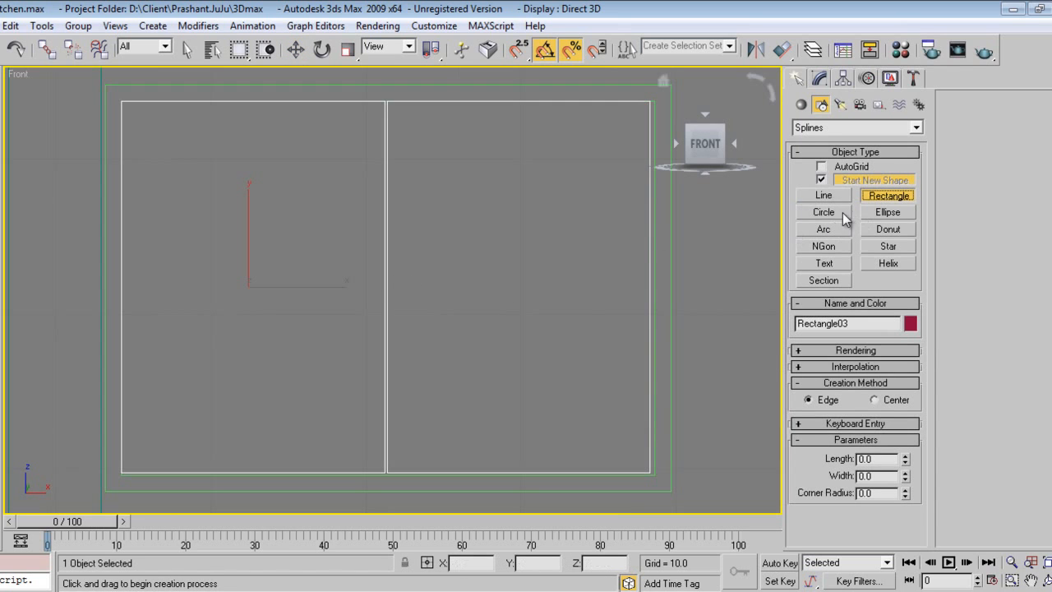
pyautogui.click(822, 212)
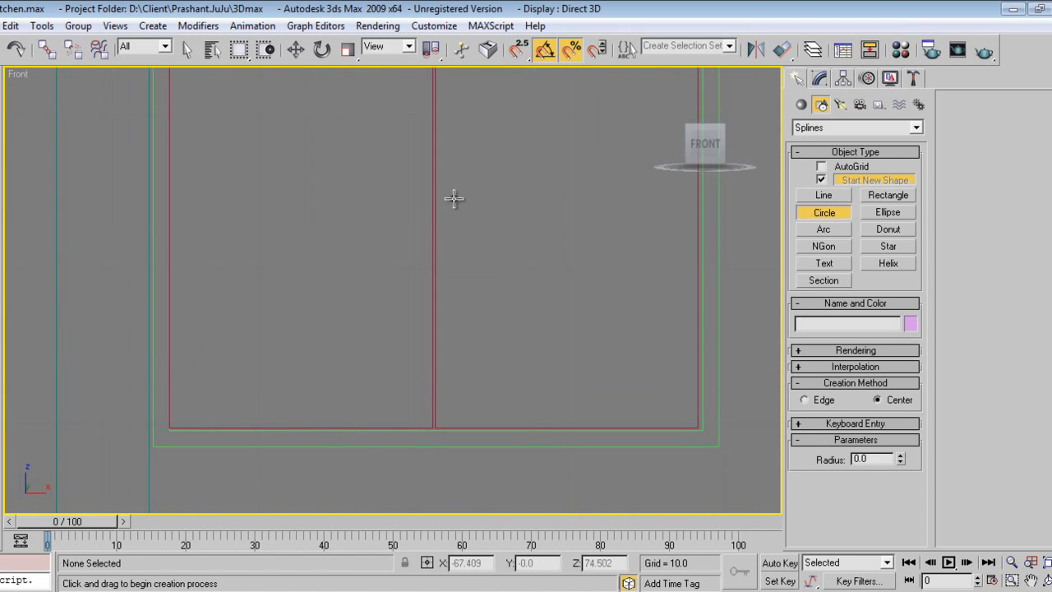
pyautogui.moveTo(411, 312); pyautogui.dragTo(425, 316)
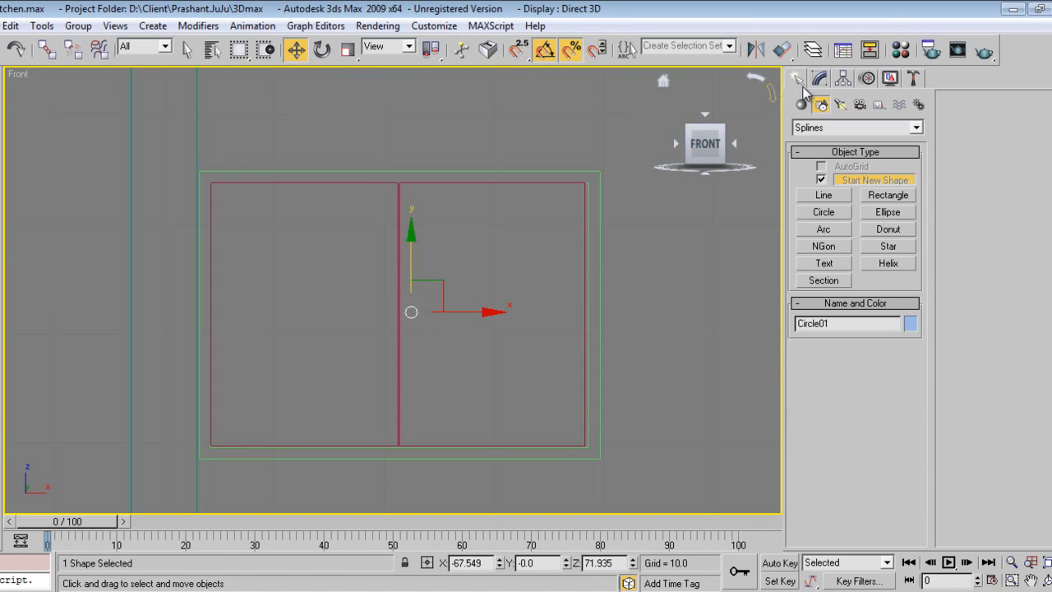
pyautogui.rightClick(418, 320)
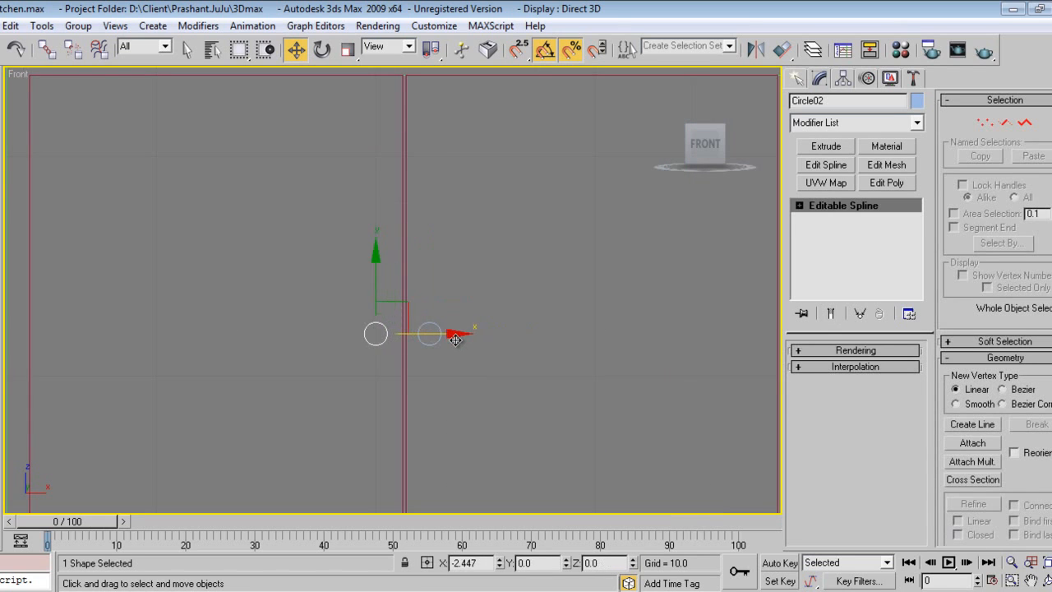
# Copy a second handle beside the first and move both onto the door front from the Top view
pyautogui.moveTo(454, 339); pyautogui.dragTo(378, 332)
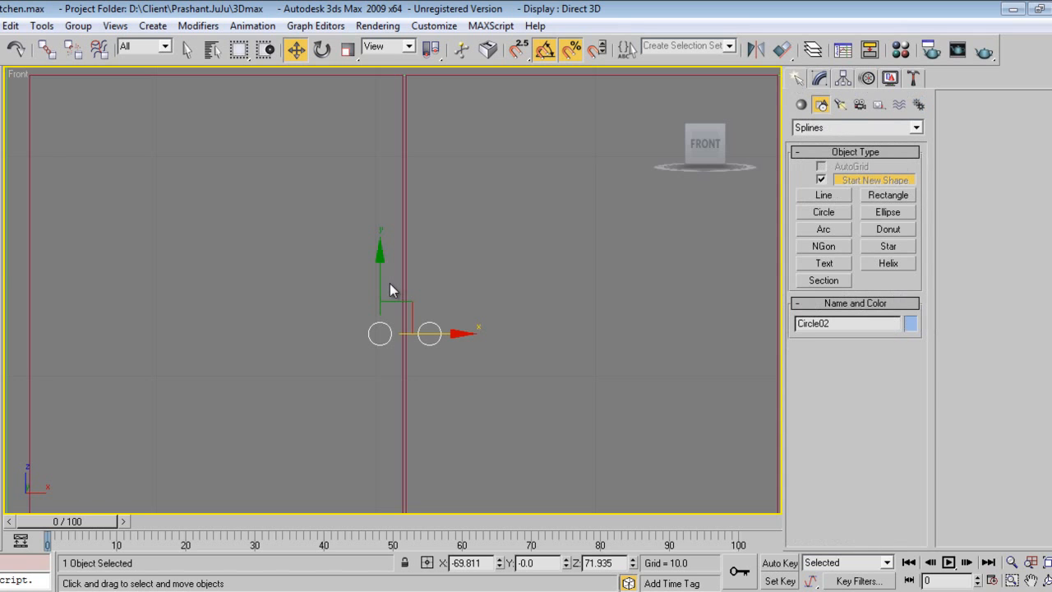
pyautogui.press('t')
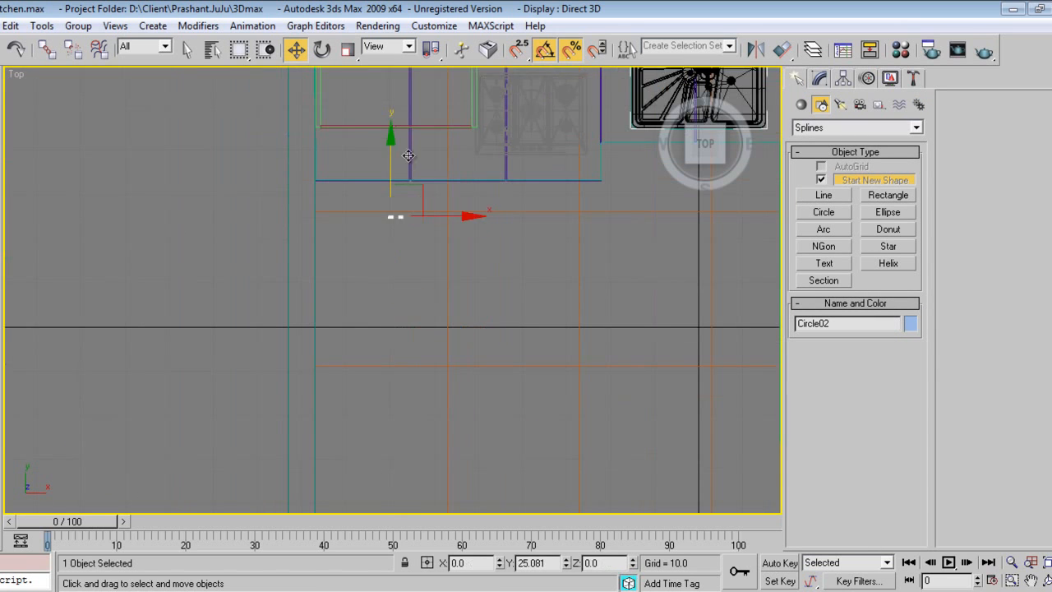
pyautogui.moveTo(408, 156); pyautogui.dragTo(398, 294)
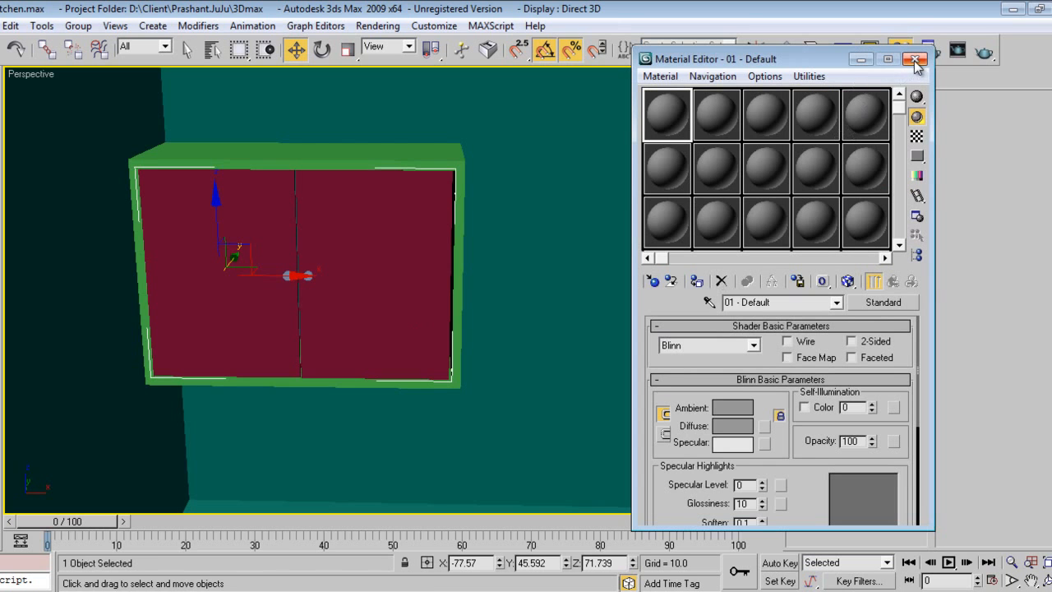
# Select the cabinet frame, doors and handles and group them as Storage01
pyautogui.click(915, 59)
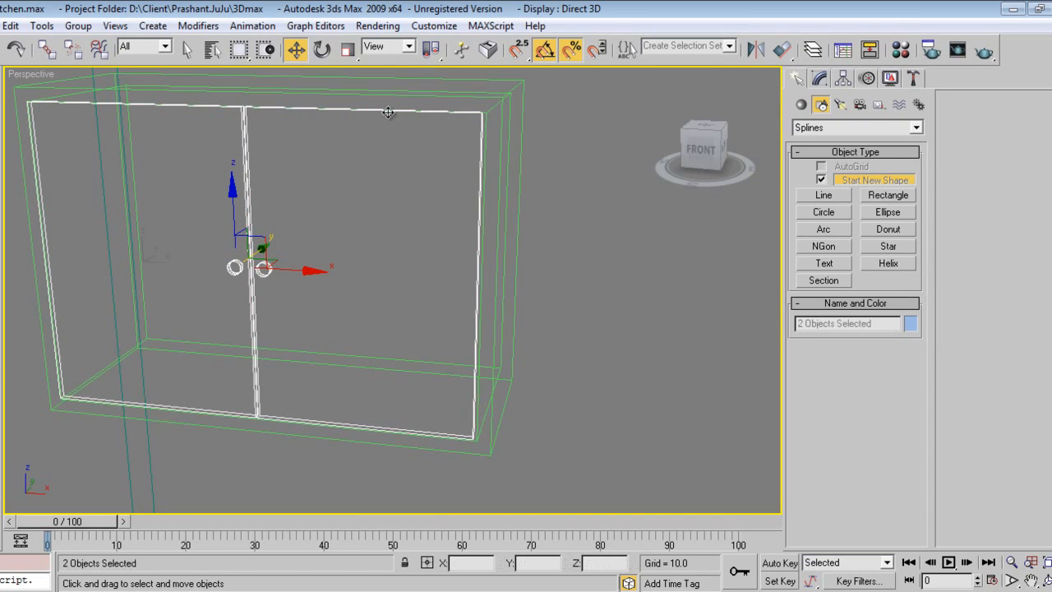
pyautogui.click(79, 27)
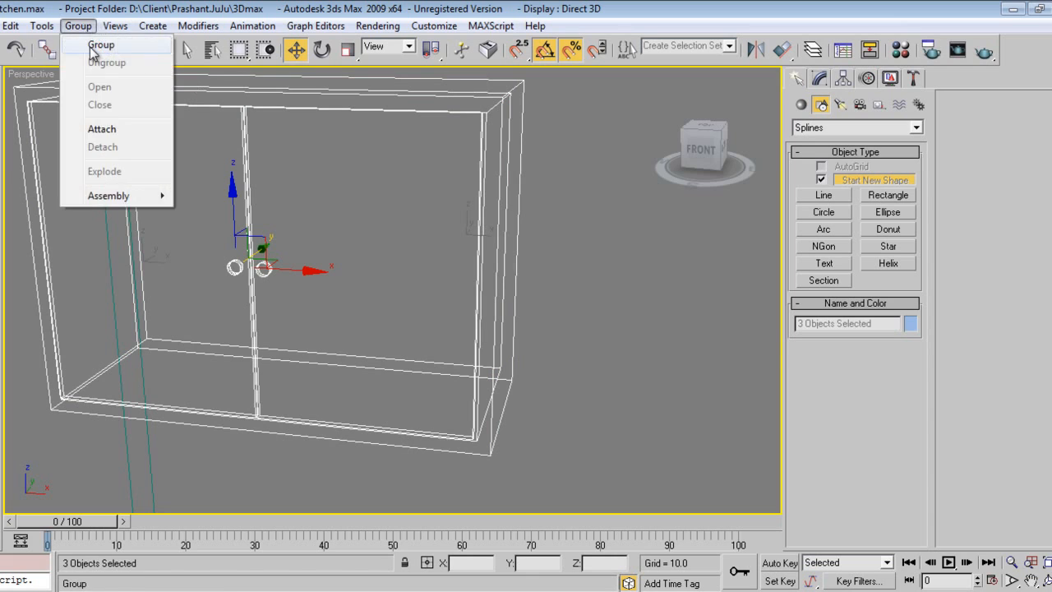
pyautogui.click(102, 45)
pyautogui.write('Storage')
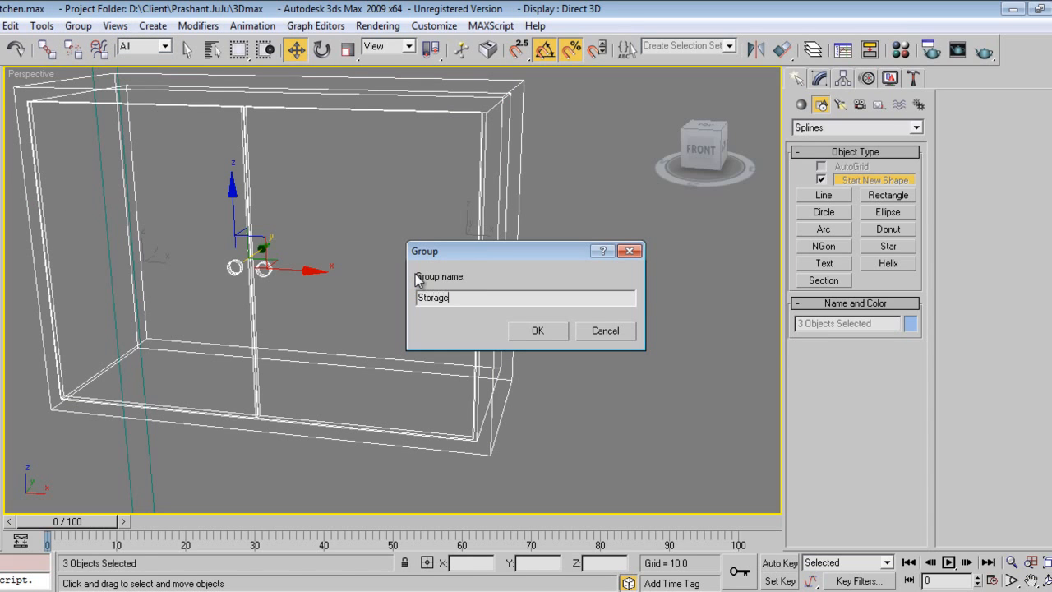
pyautogui.click(538, 331)
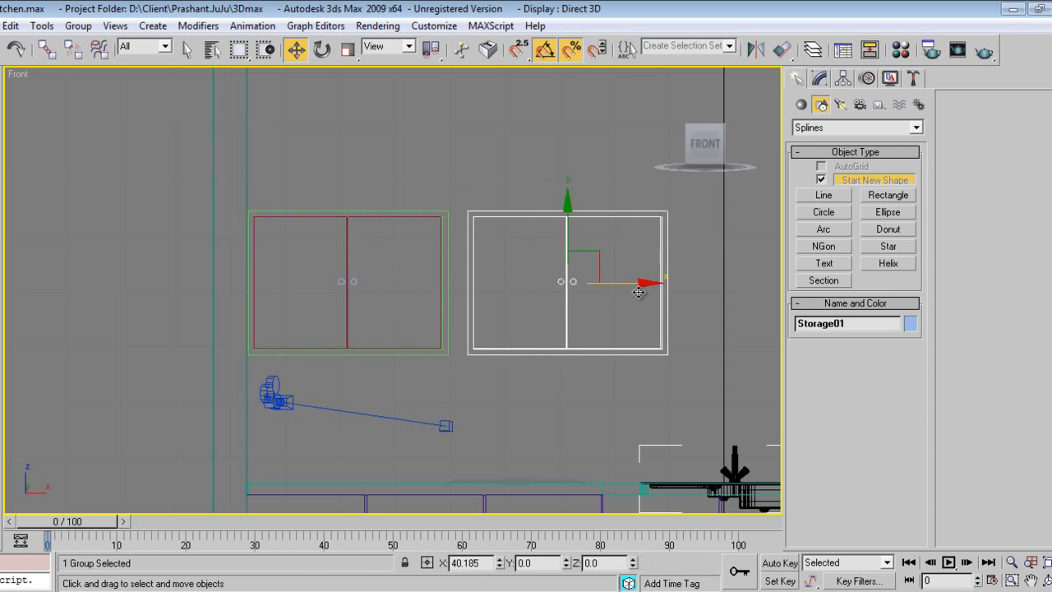
# Shift-drag copies Storage02 and Storage03 of the cabinet group and line them up along the wall
pyautogui.moveTo(638, 293); pyautogui.dragTo(618, 292)
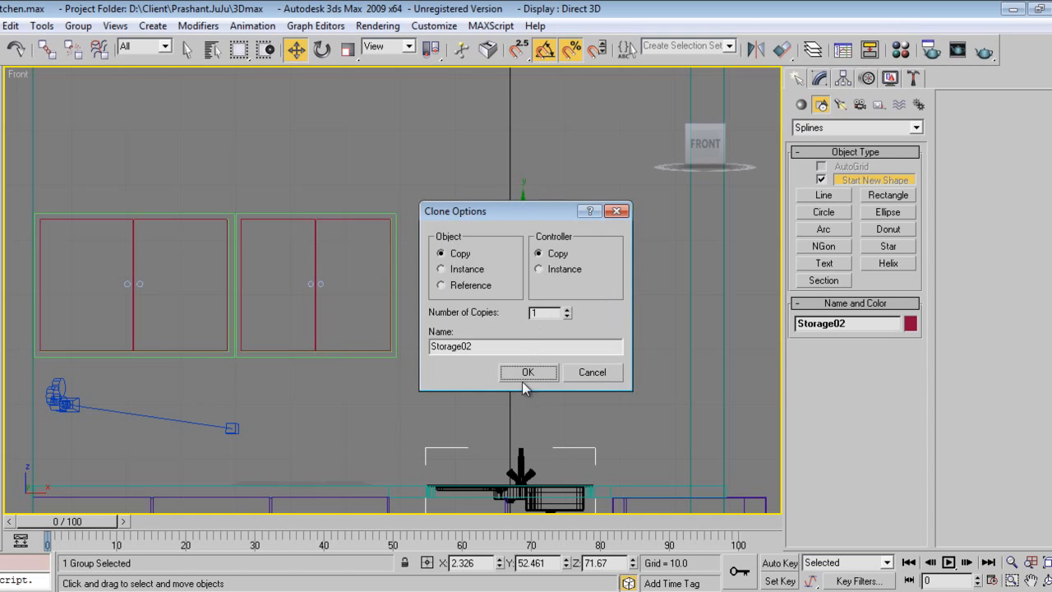
pyautogui.click(530, 372)
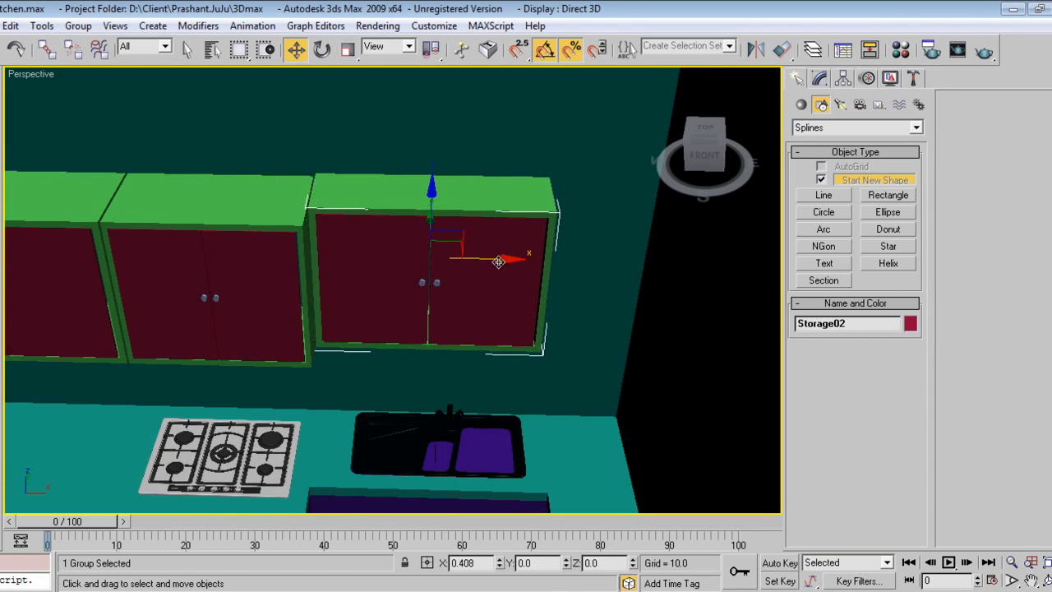
pyautogui.moveTo(500, 261); pyautogui.dragTo(497, 273)
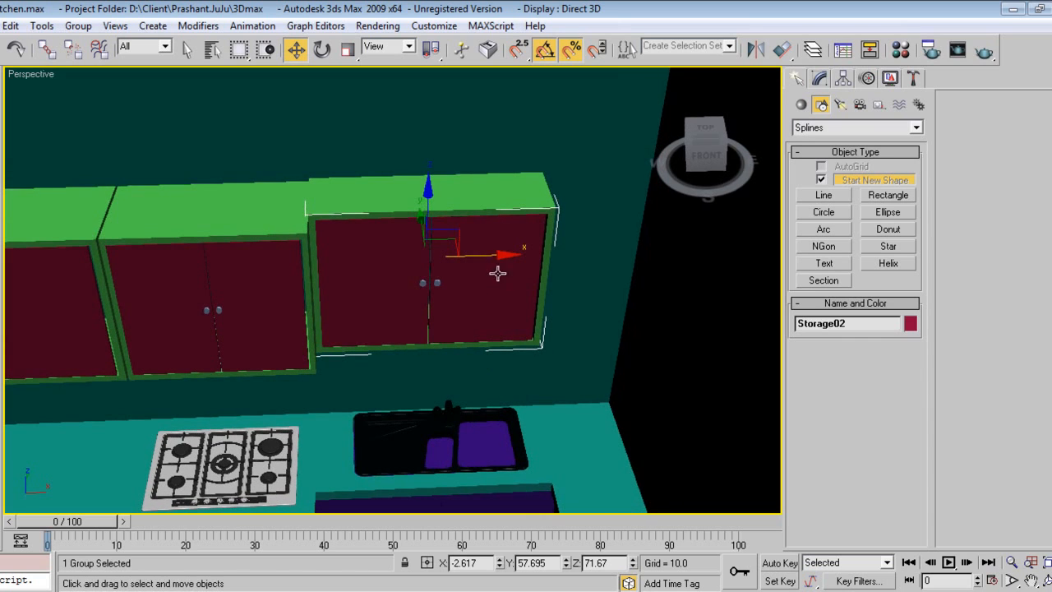
pyautogui.moveTo(501, 250); pyautogui.dragTo(743, 243)
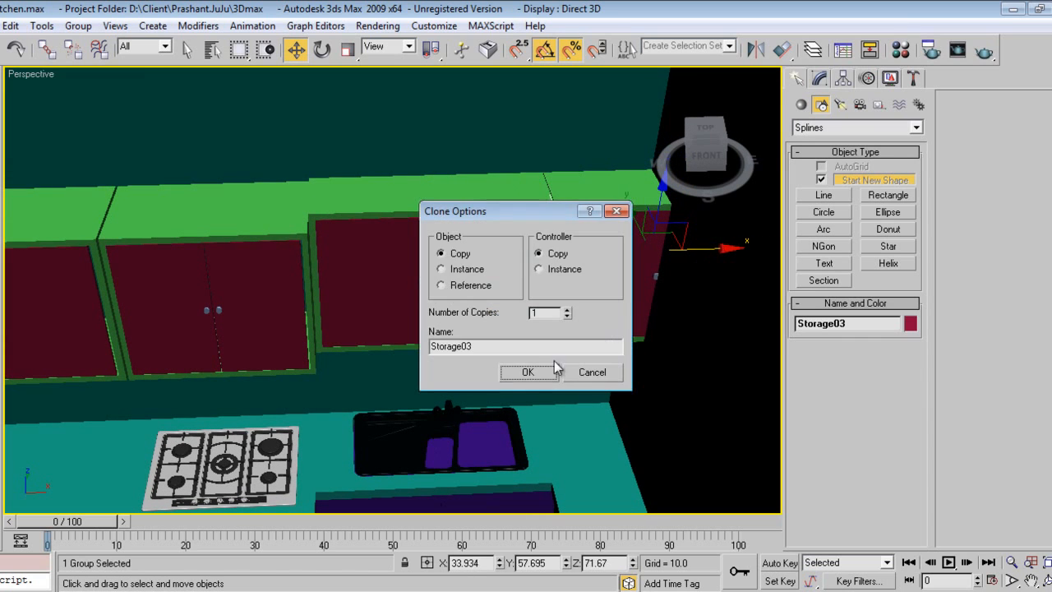
pyautogui.click(528, 372)
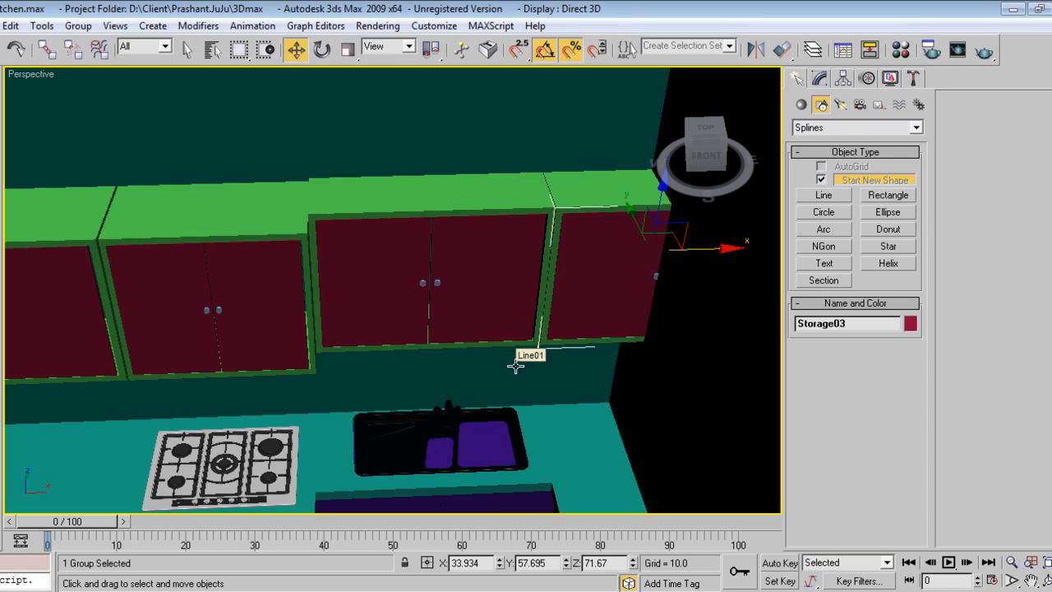
pyautogui.moveTo(529, 378)
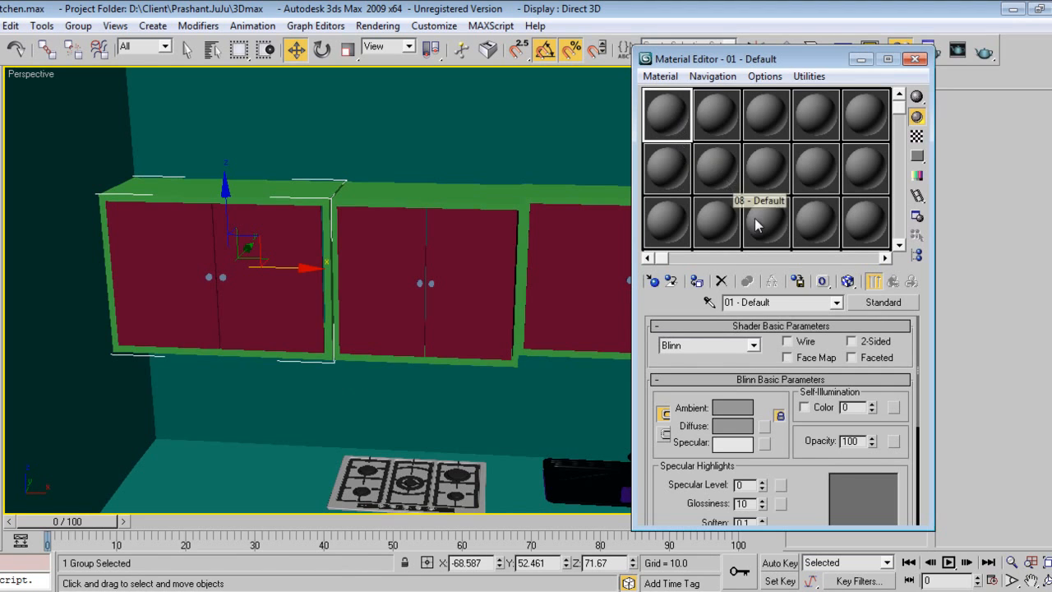
pyautogui.click(914, 60)
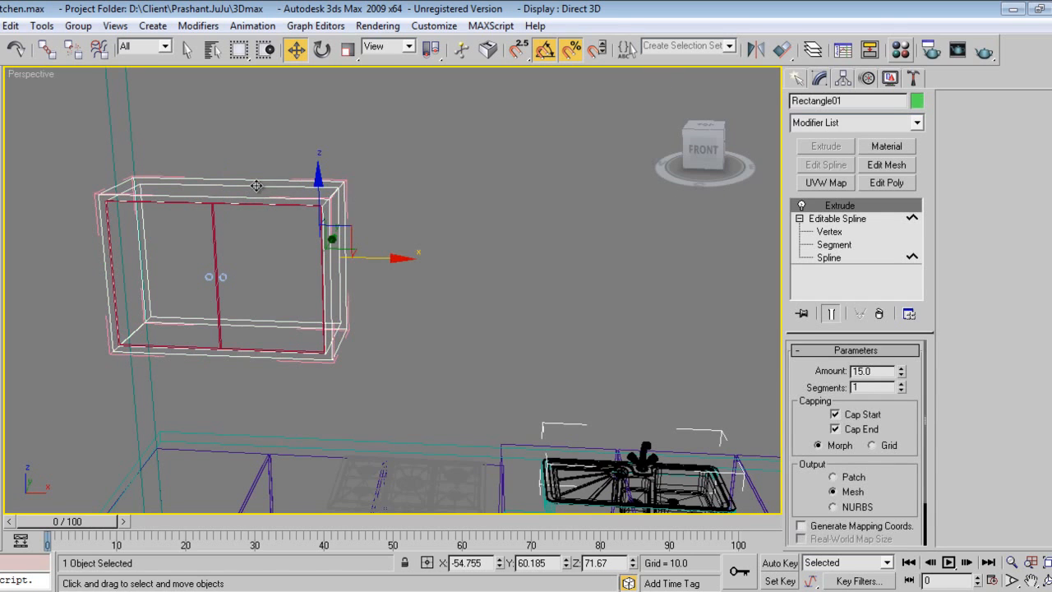
# Select a handle in shaded view and bring up Render Setup for the Default Scanline Renderer
pyautogui.click(886, 144)
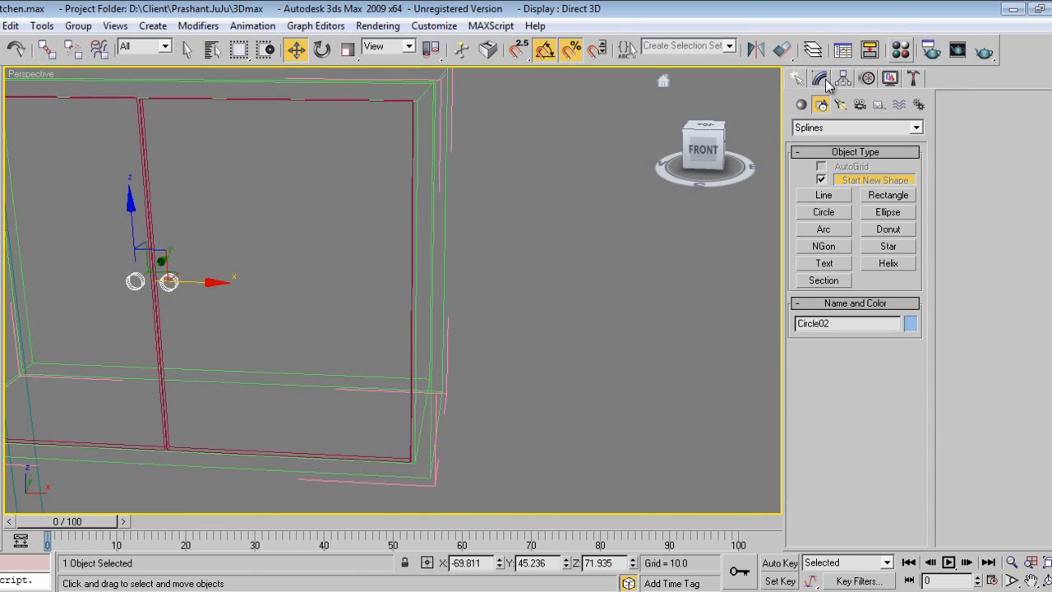
pyautogui.click(819, 77)
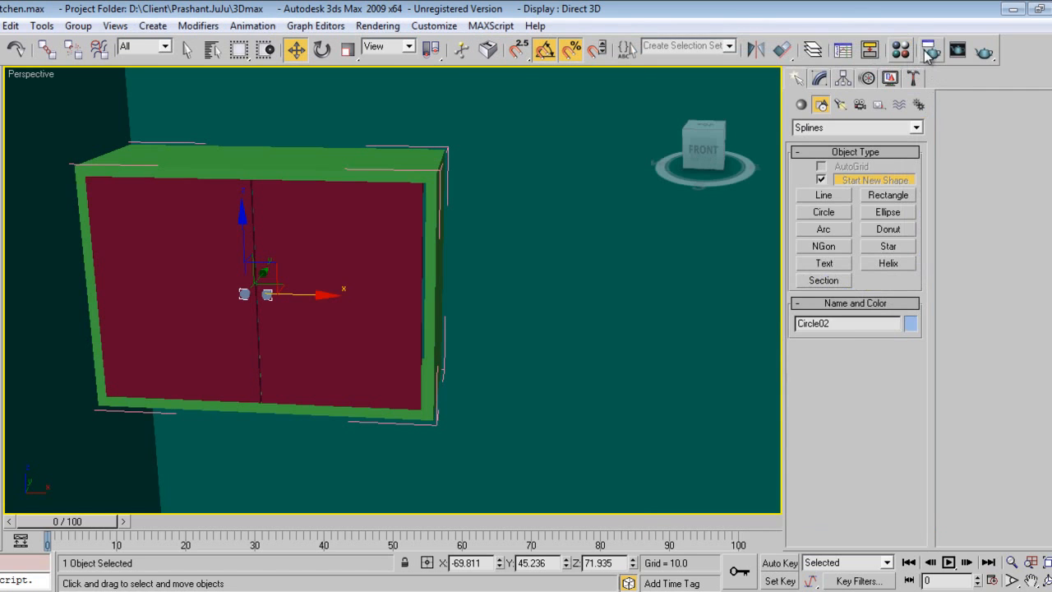
pyautogui.click(931, 50)
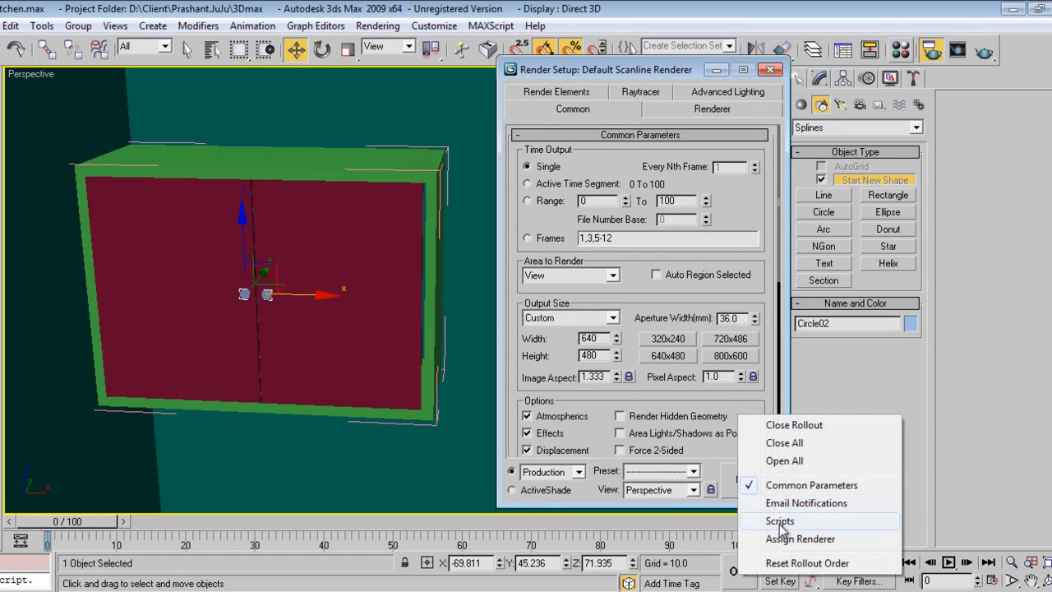
# Assign V-Ray DEMO 1.50.SP2 as the Production renderer
pyautogui.click(799, 540)
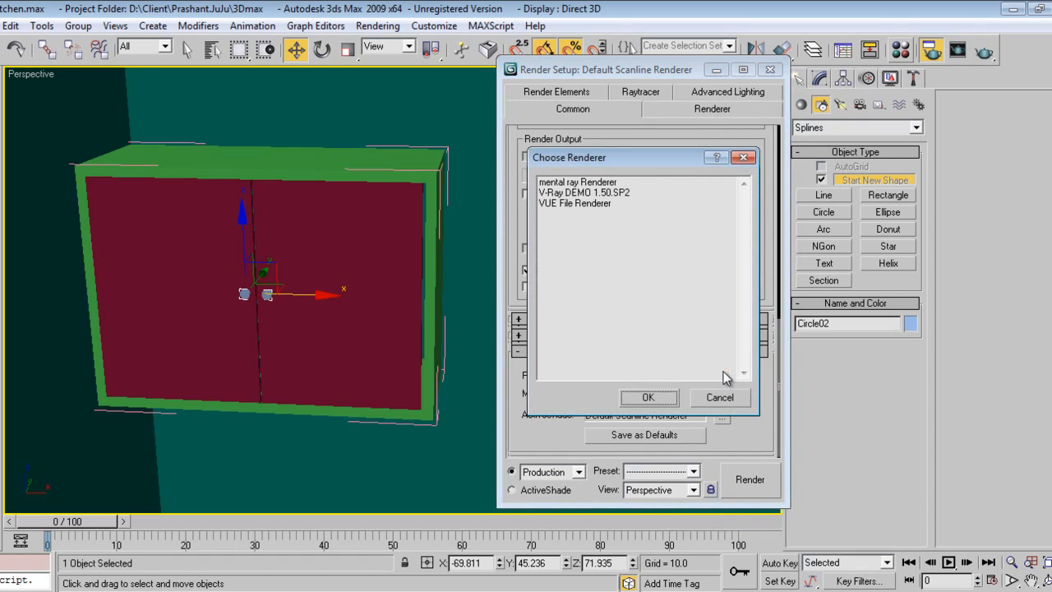
pyautogui.click(584, 191)
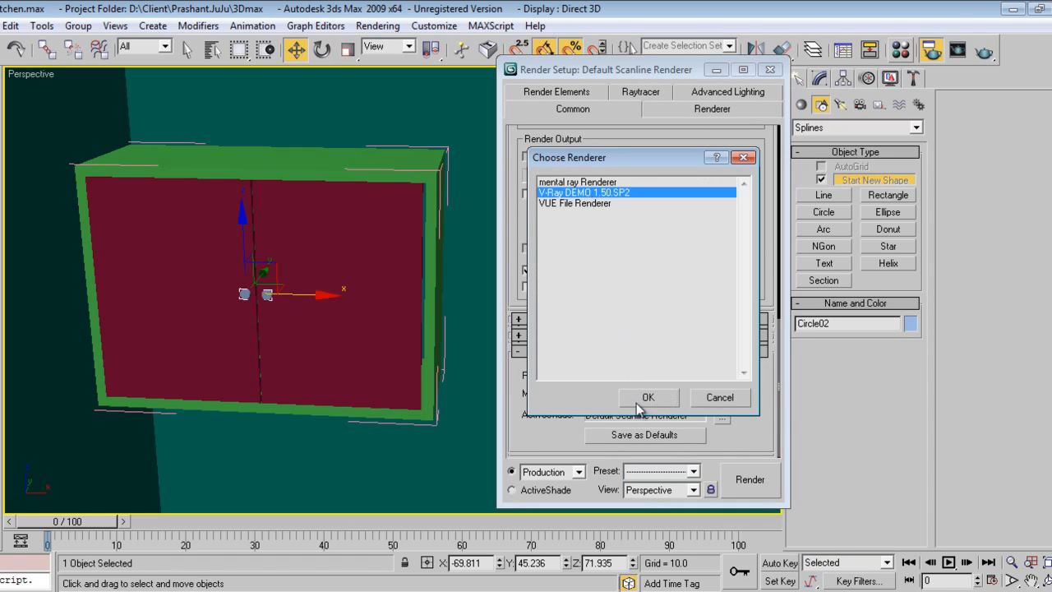
pyautogui.click(648, 396)
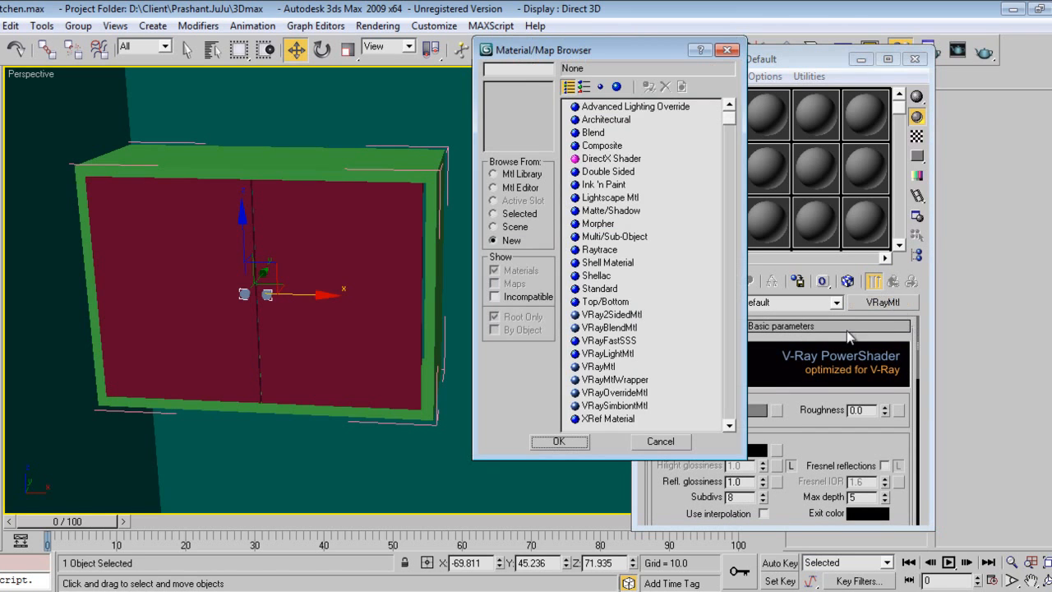
# Make the slot a Multi/Sub-Object material, keeping the old material as a sub-material
pyautogui.click(634, 106)
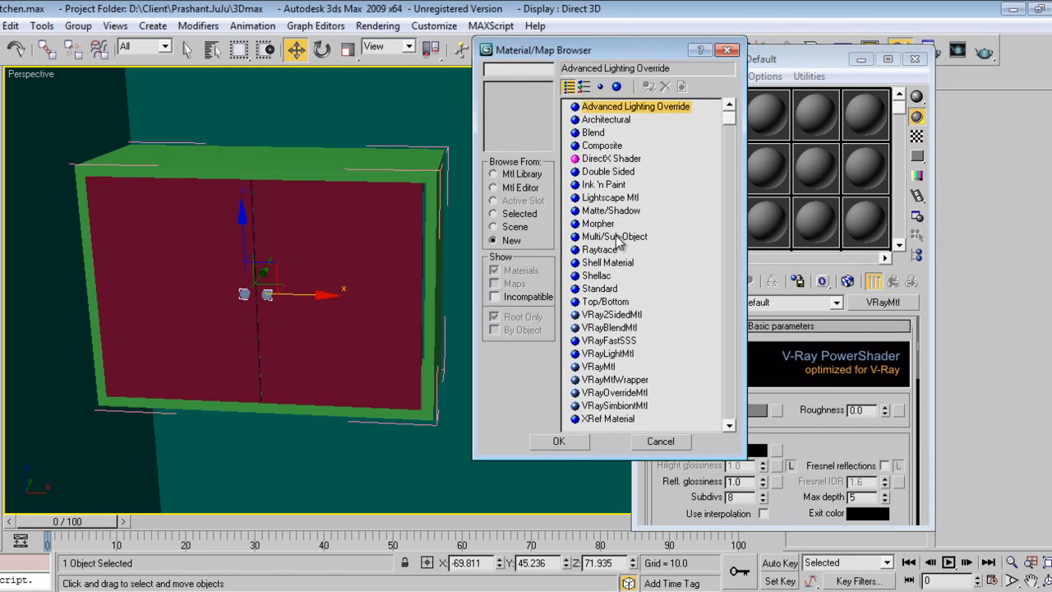
pyautogui.click(559, 441)
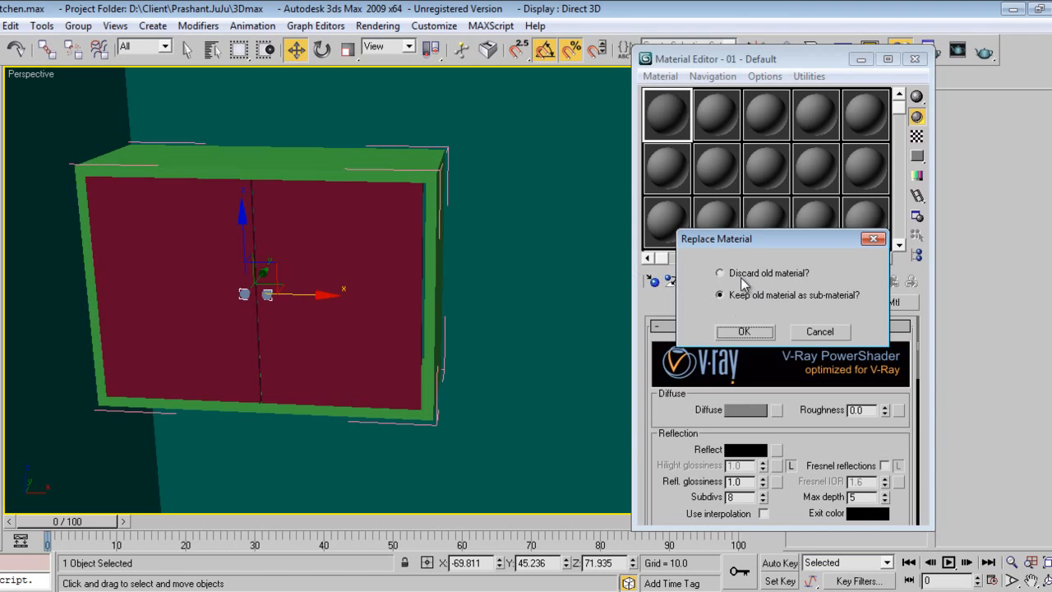
pyautogui.click(743, 332)
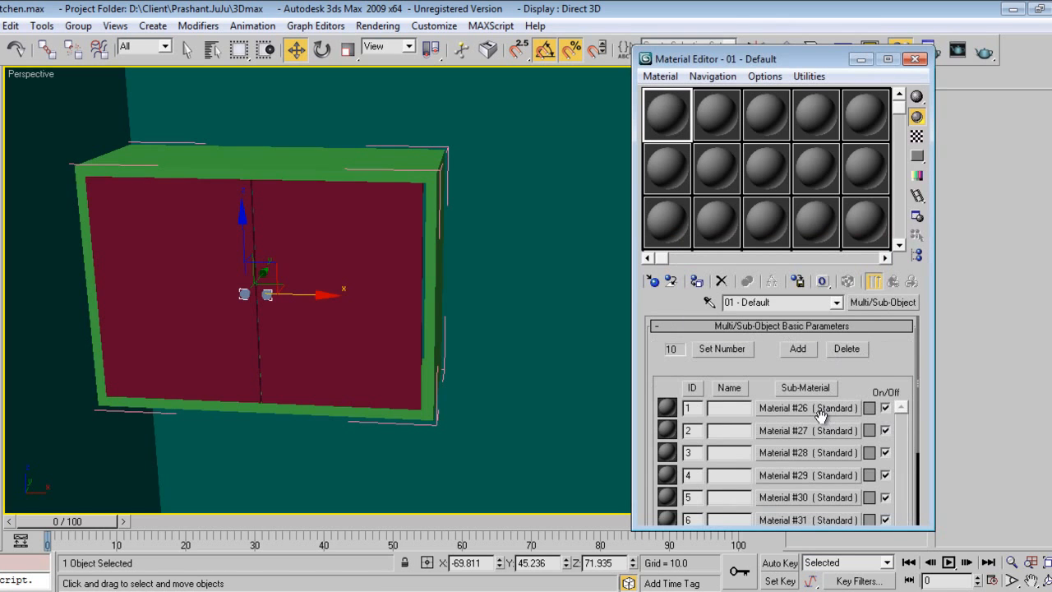
# Rename the first sub-material 'Glass' and make it a VRayMtl
pyautogui.click(807, 408)
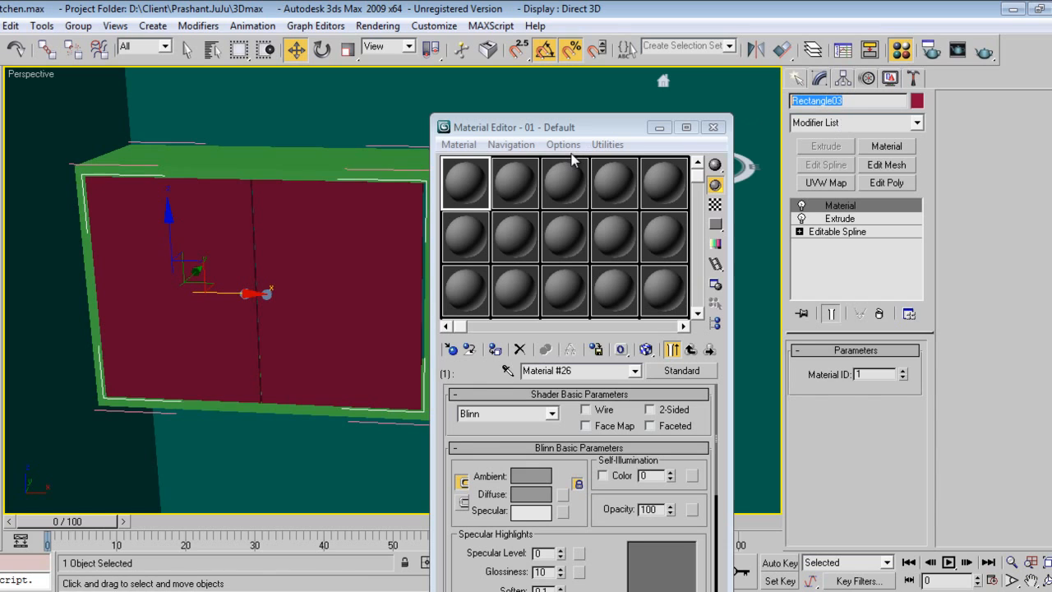
pyautogui.write('Glass')
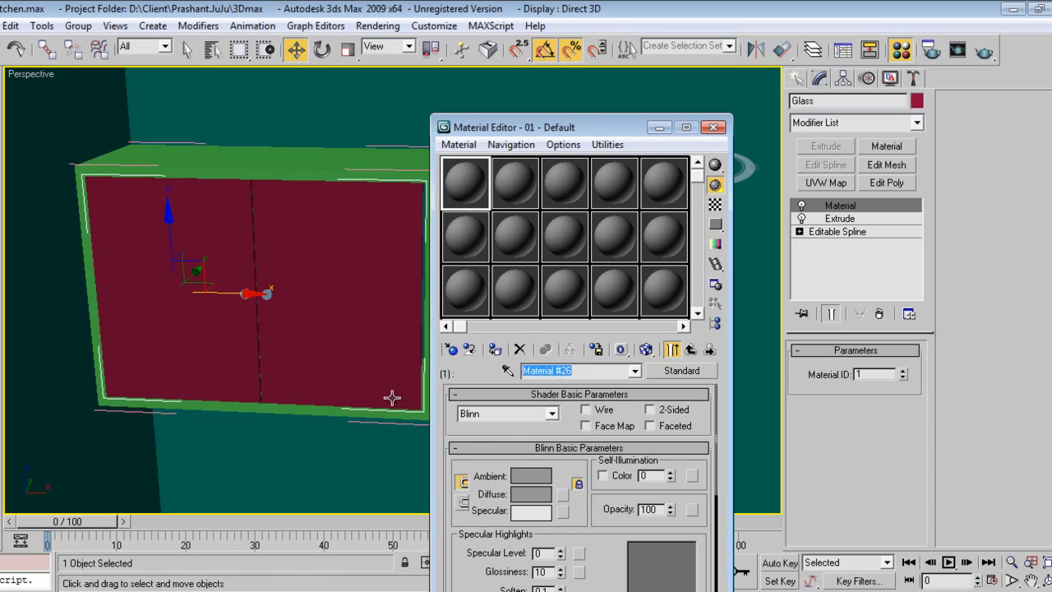
pyautogui.write('Glass')
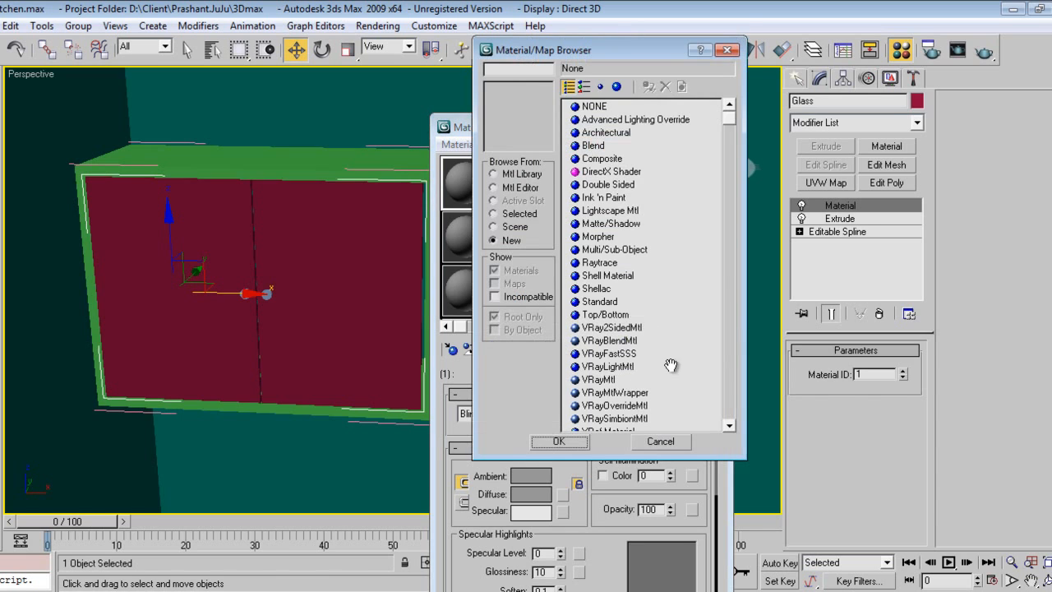
pyautogui.click(599, 378)
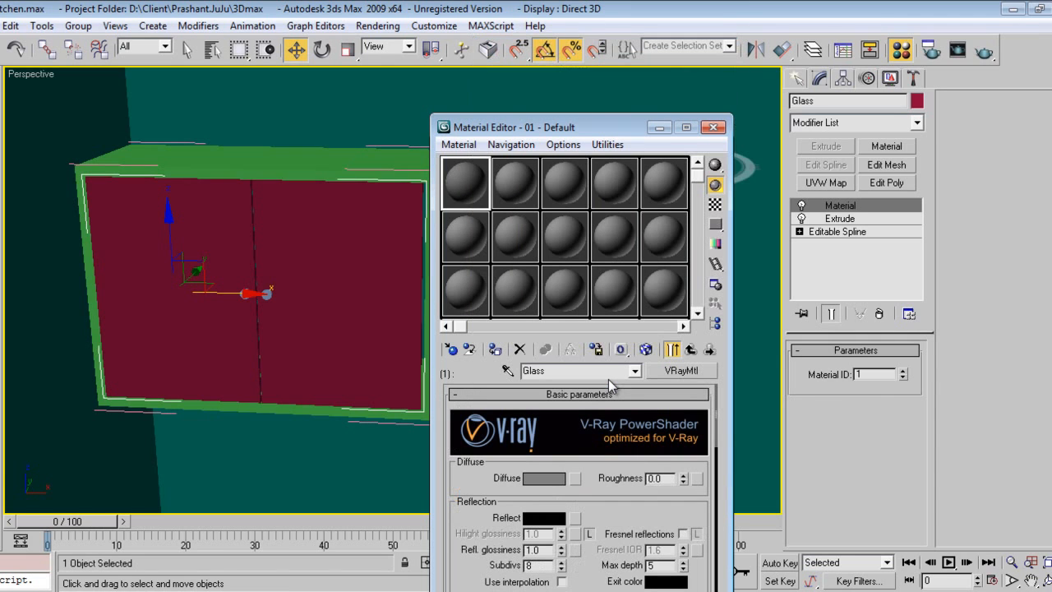
pyautogui.moveTo(589, 471)
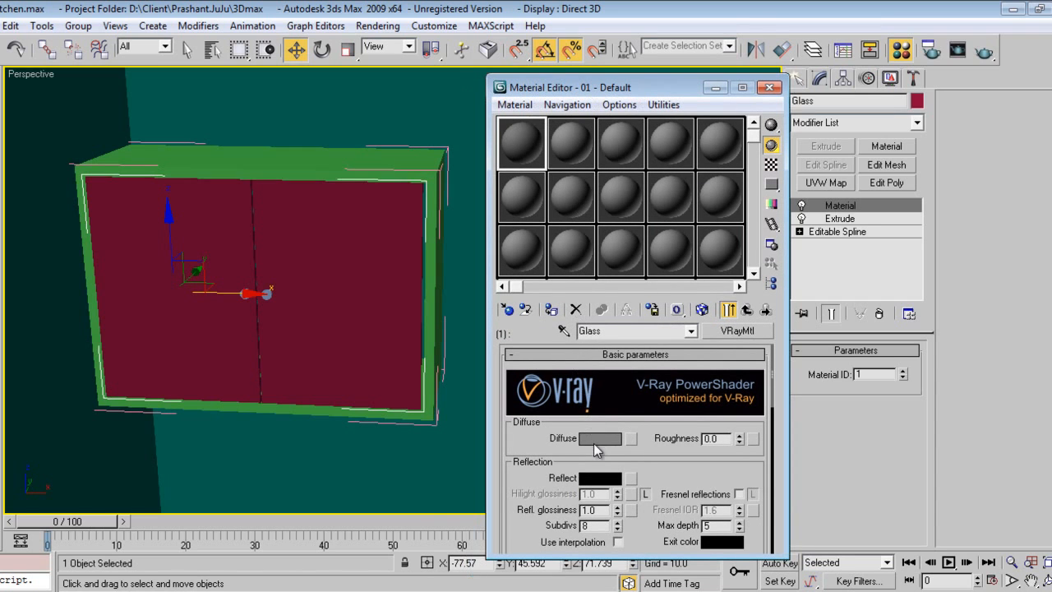
# Set the Glass VRayMtl's Refract colour to white so the sample ball turns transparent
pyautogui.scroll(-3)
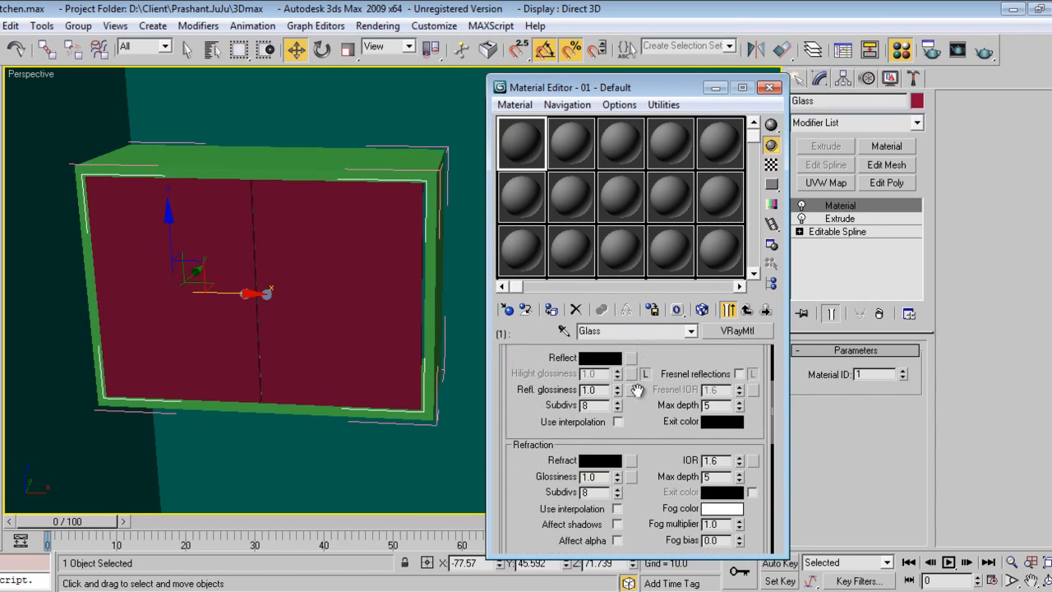
pyautogui.click(600, 359)
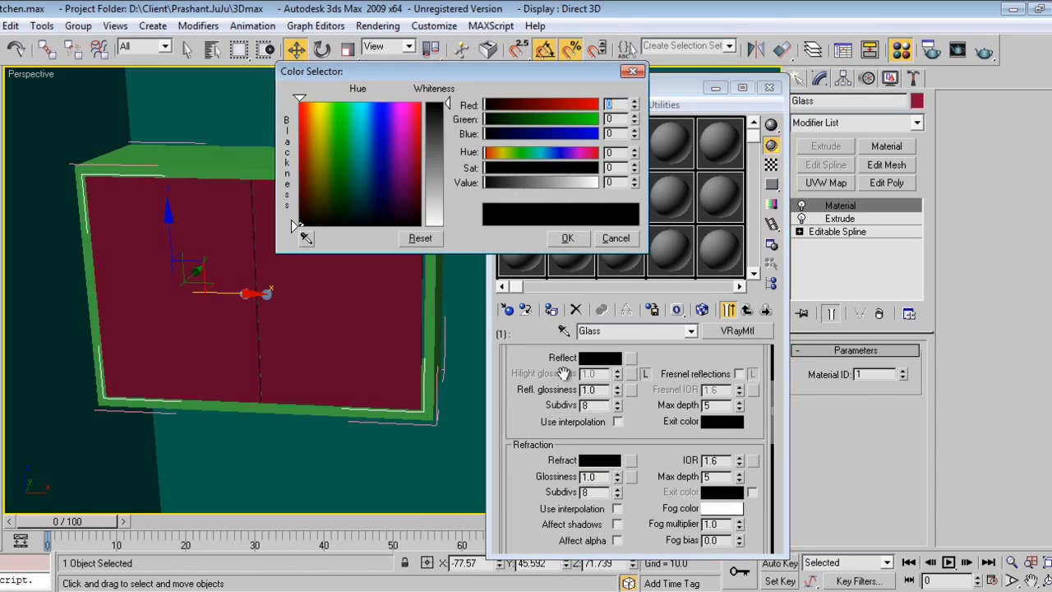
pyautogui.moveTo(543, 227)
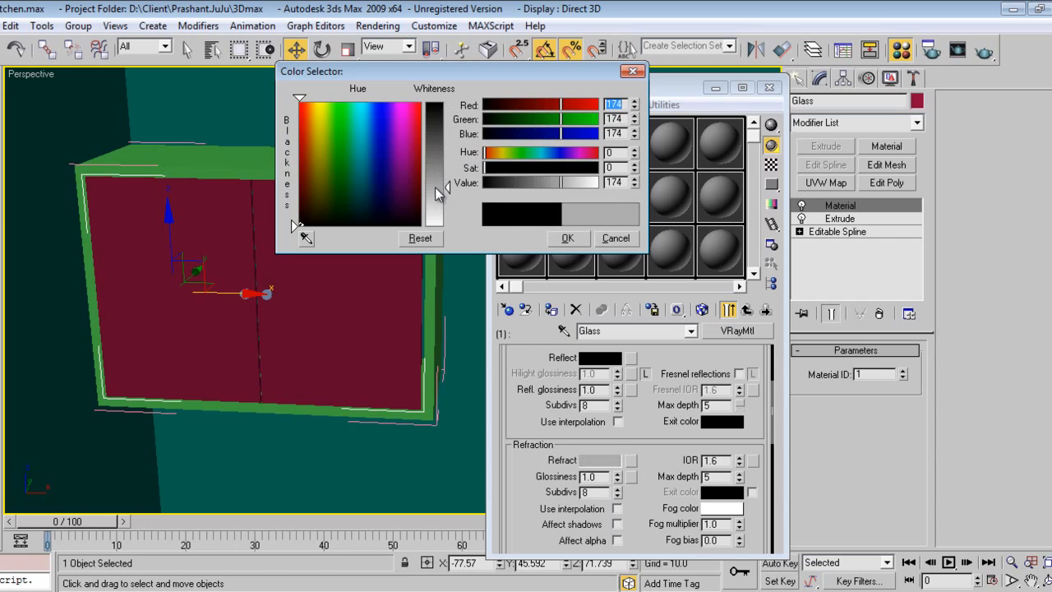
pyautogui.click(565, 237)
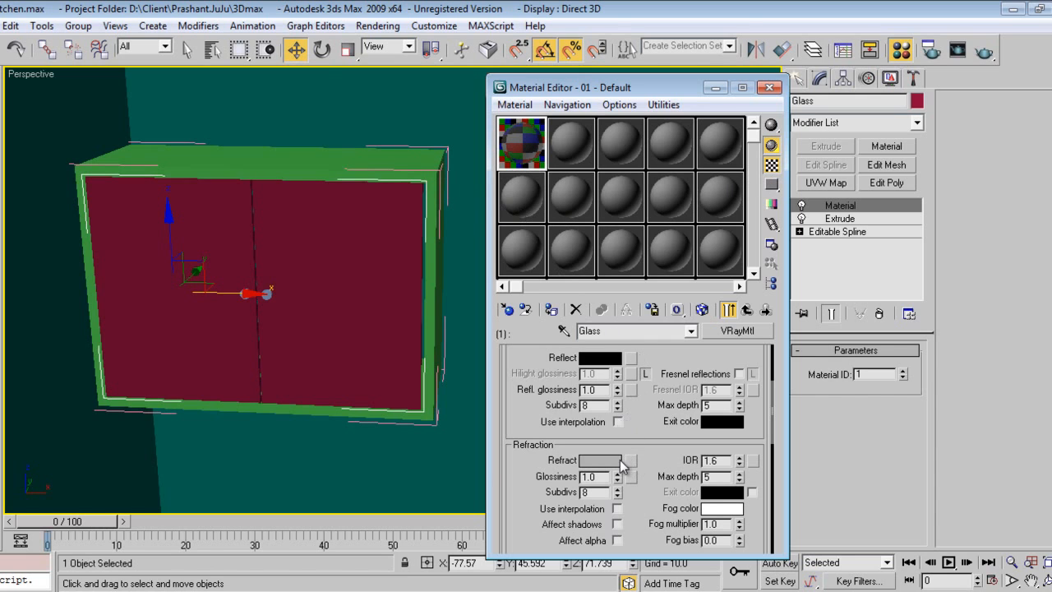
pyautogui.click(600, 460)
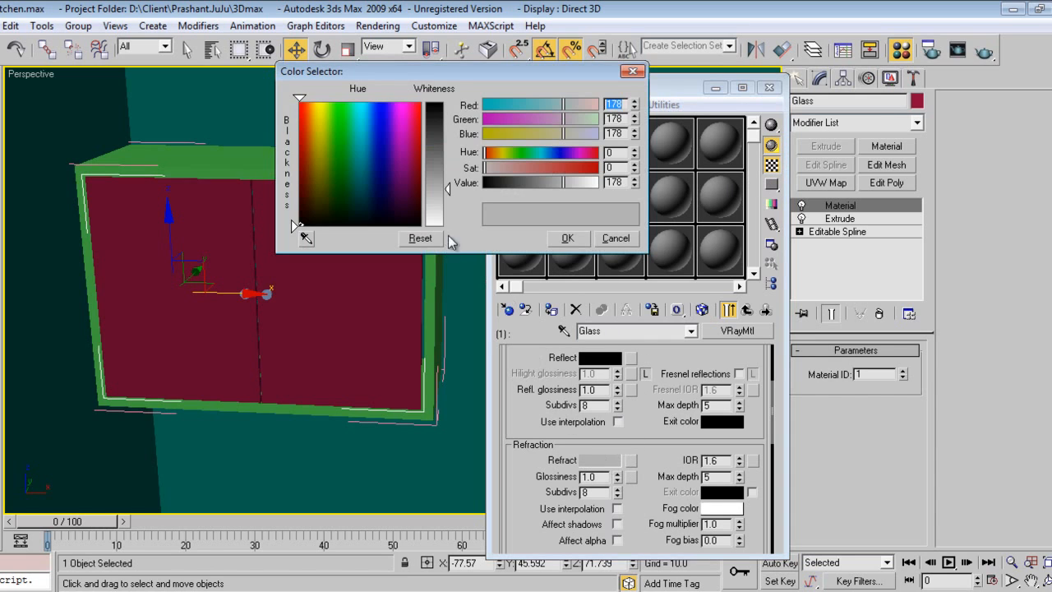
pyautogui.click(615, 237)
pyautogui.write('0.8')
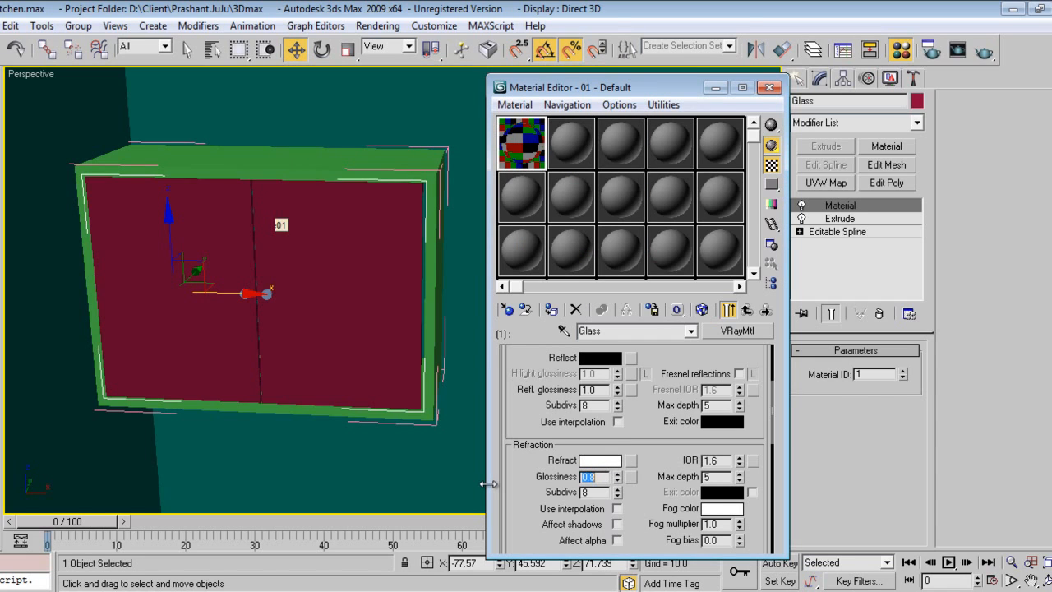
pyautogui.click(521, 141)
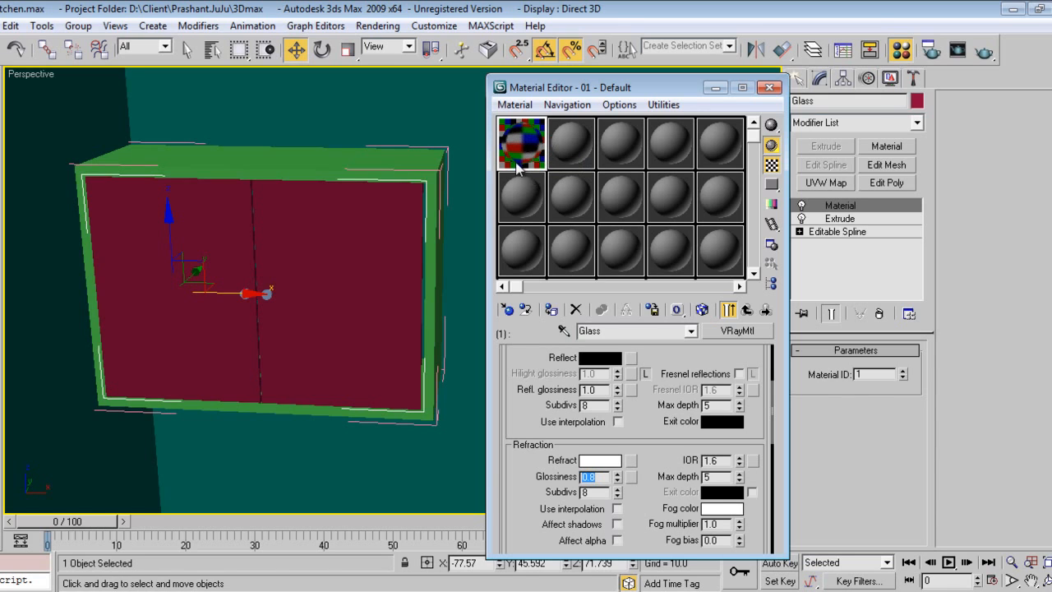
pyautogui.moveTo(555, 194)
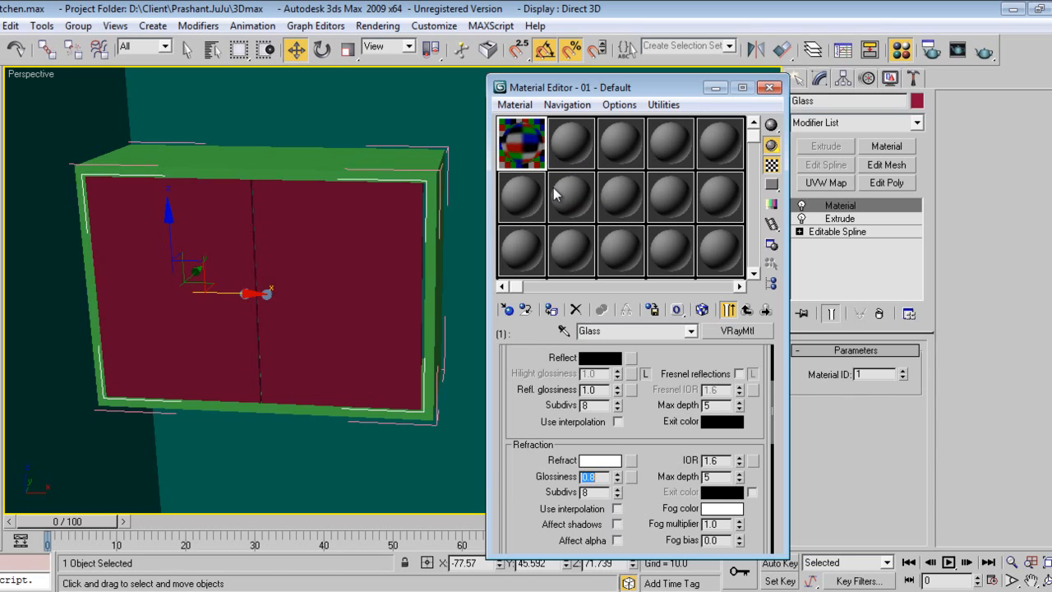
pyautogui.moveTo(606, 173)
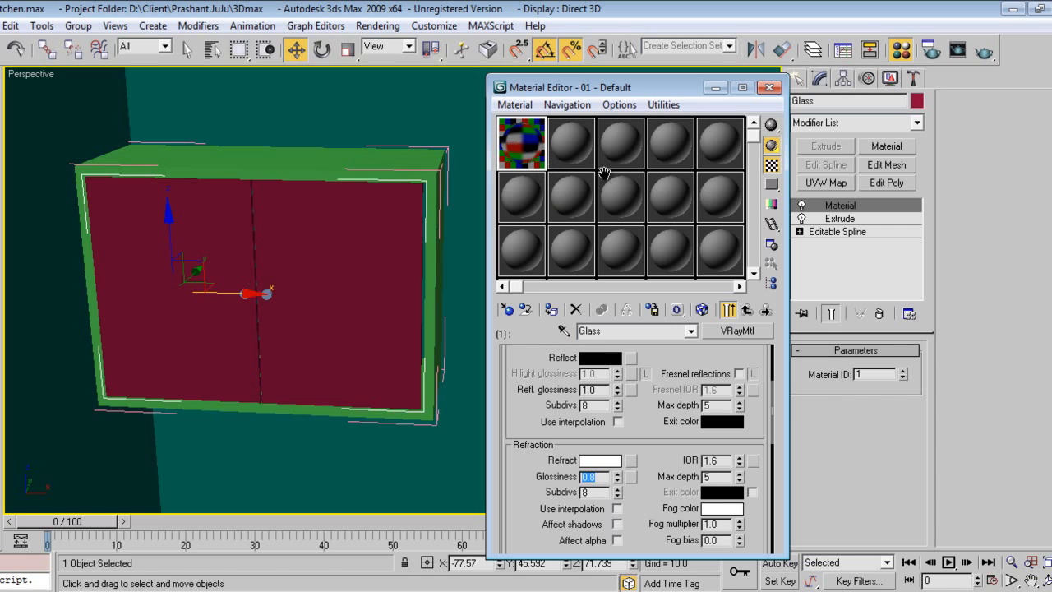
pyautogui.moveTo(539, 355)
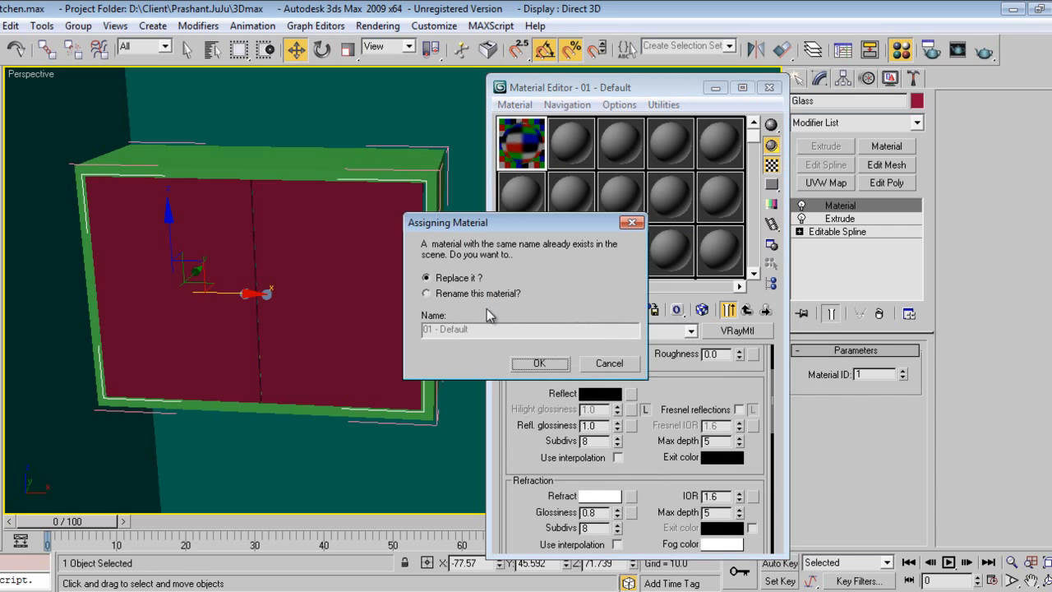
# Name sub-material 1 Glass, assign the multi-material to the cabinet and rename it Glass
pyautogui.click(539, 363)
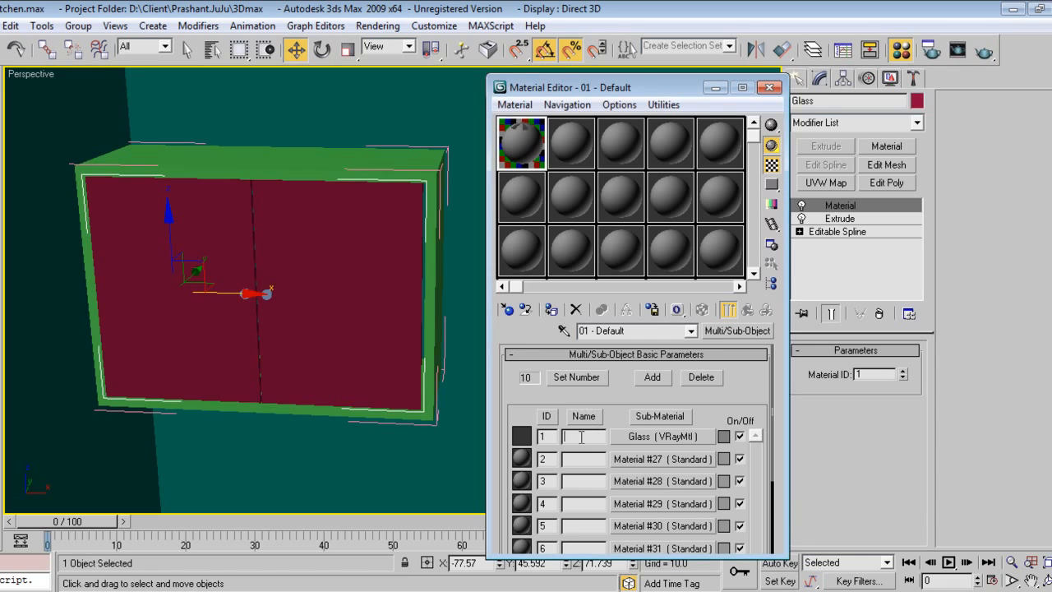
pyautogui.write('Glas')
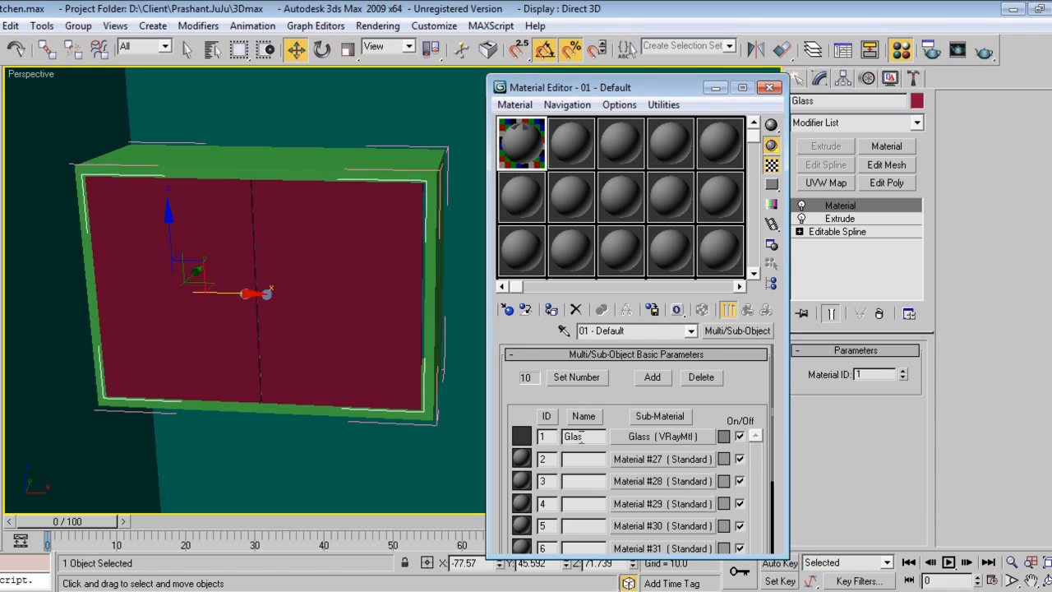
pyautogui.click(551, 309)
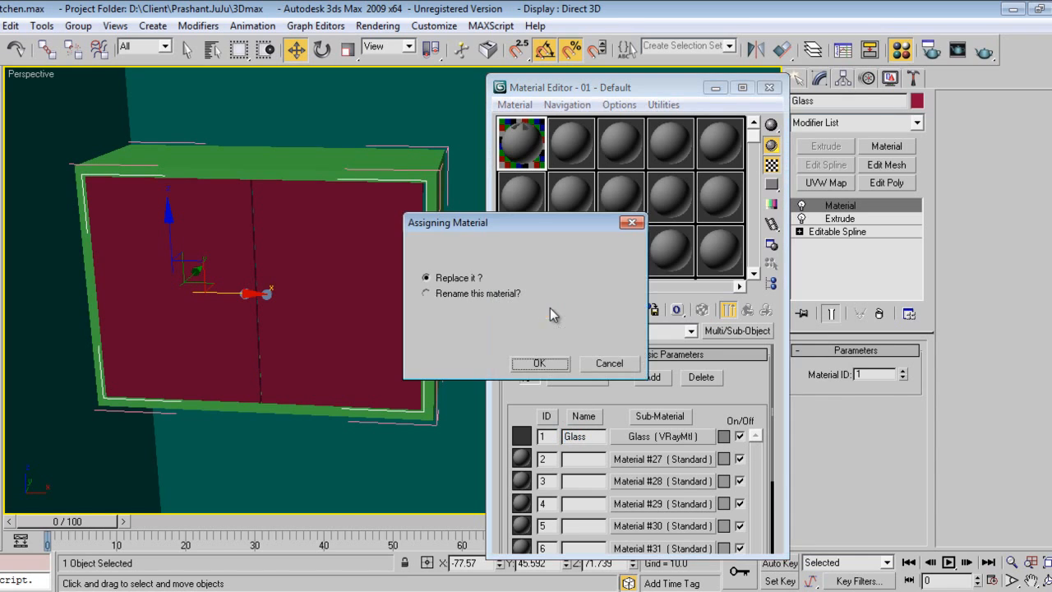
pyautogui.click(426, 292)
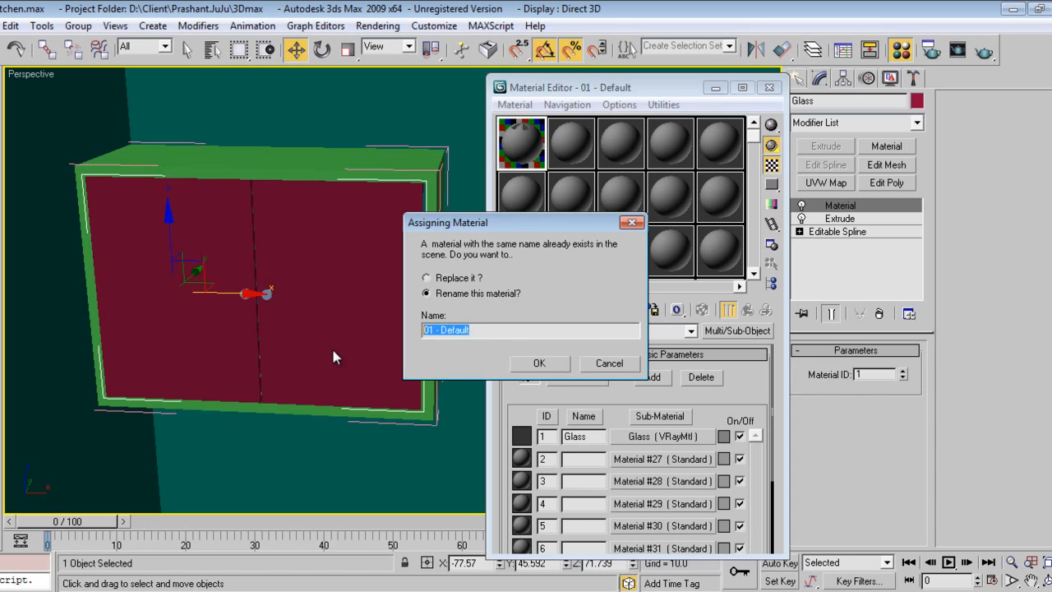
pyautogui.write('Glass')
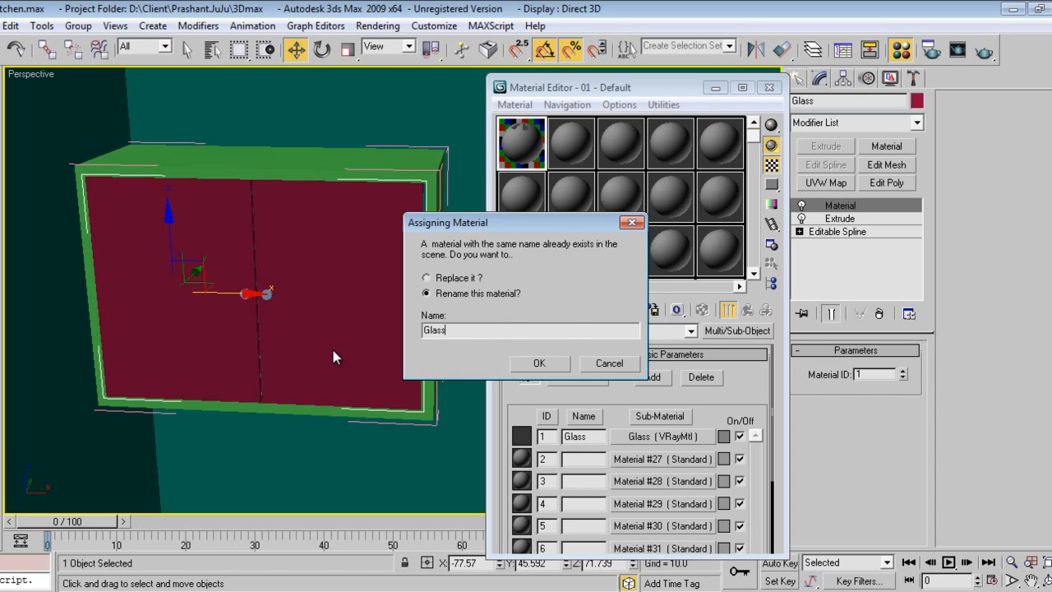
pyautogui.click(540, 363)
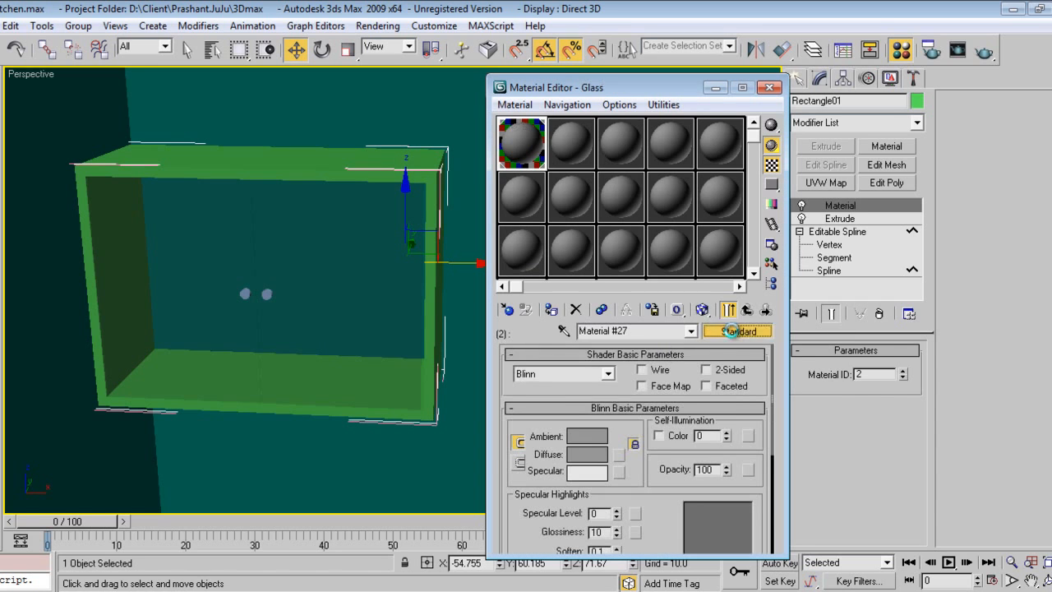
# Make sub-material 2 a VRayMtl with white diffuse and grey reflection
pyautogui.click(732, 330)
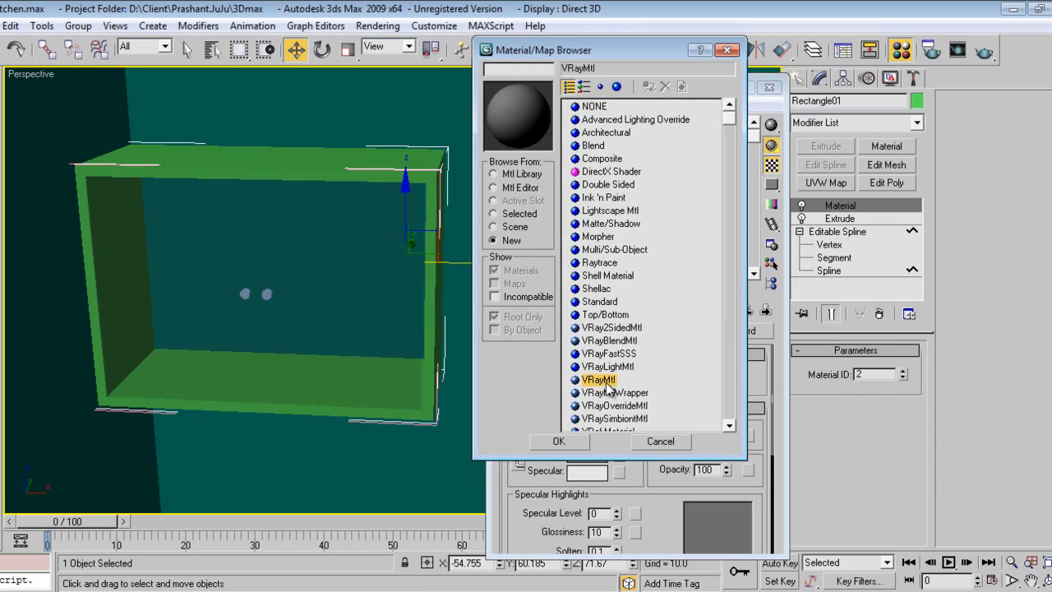
pyautogui.click(559, 441)
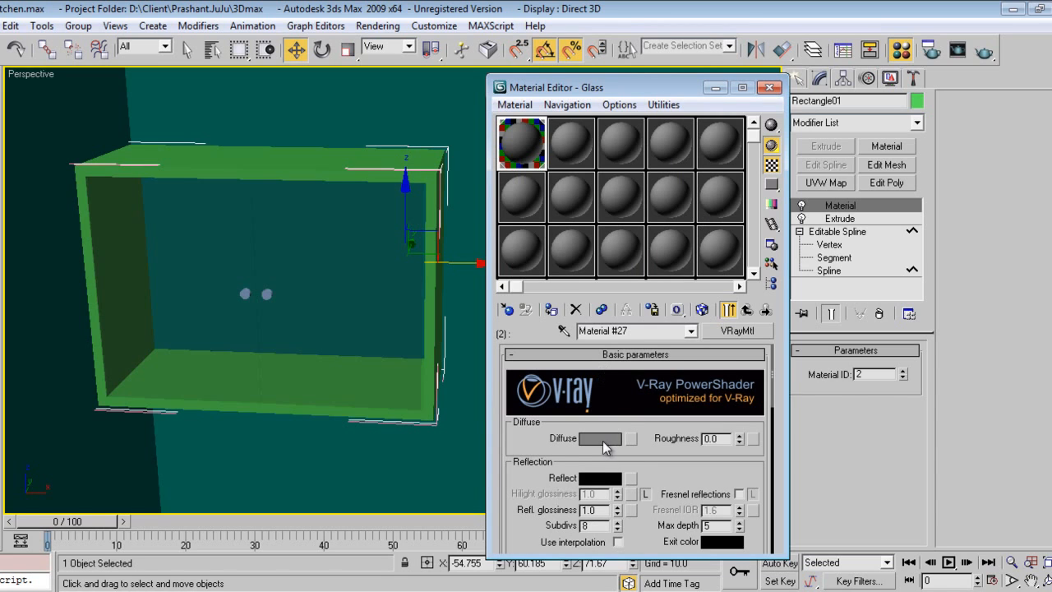
pyautogui.click(600, 437)
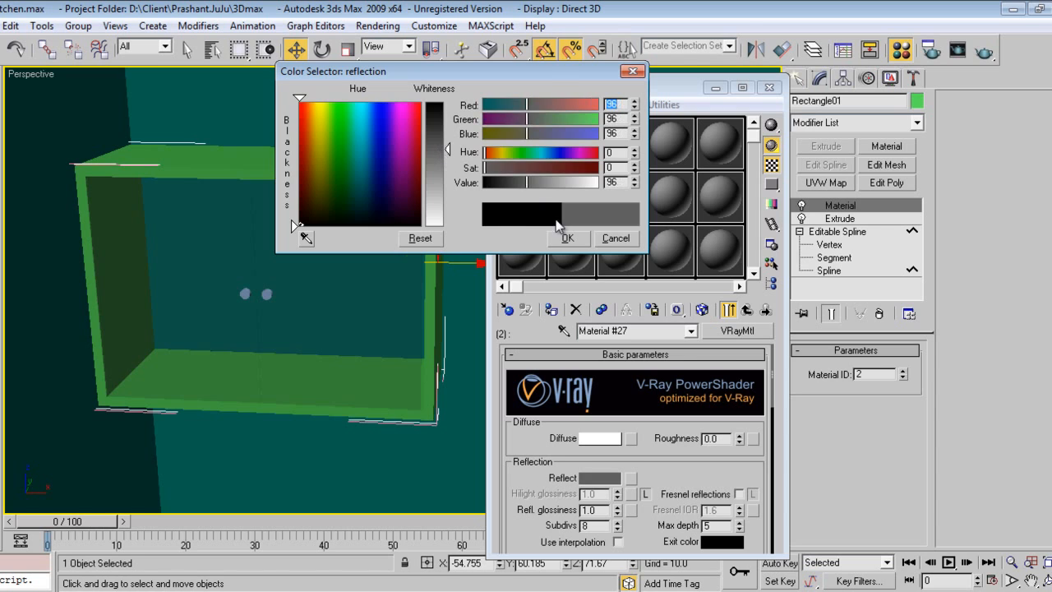
pyautogui.click(567, 237)
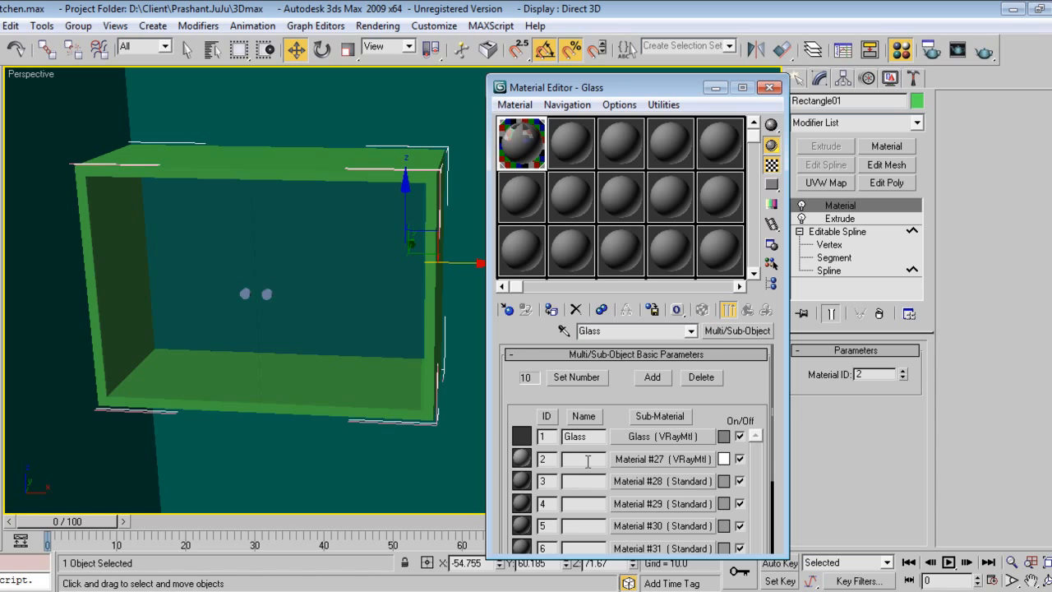
# Name sub-material 2 Korean and assign the material to the cabinet frame
pyautogui.write('Korean')
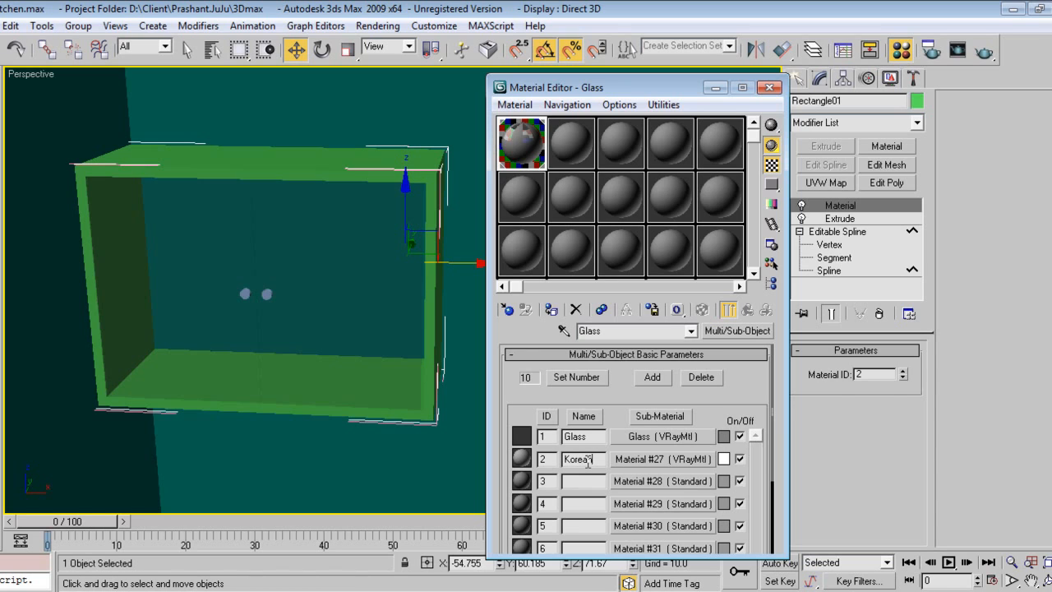
pyautogui.doubleClick(579, 459)
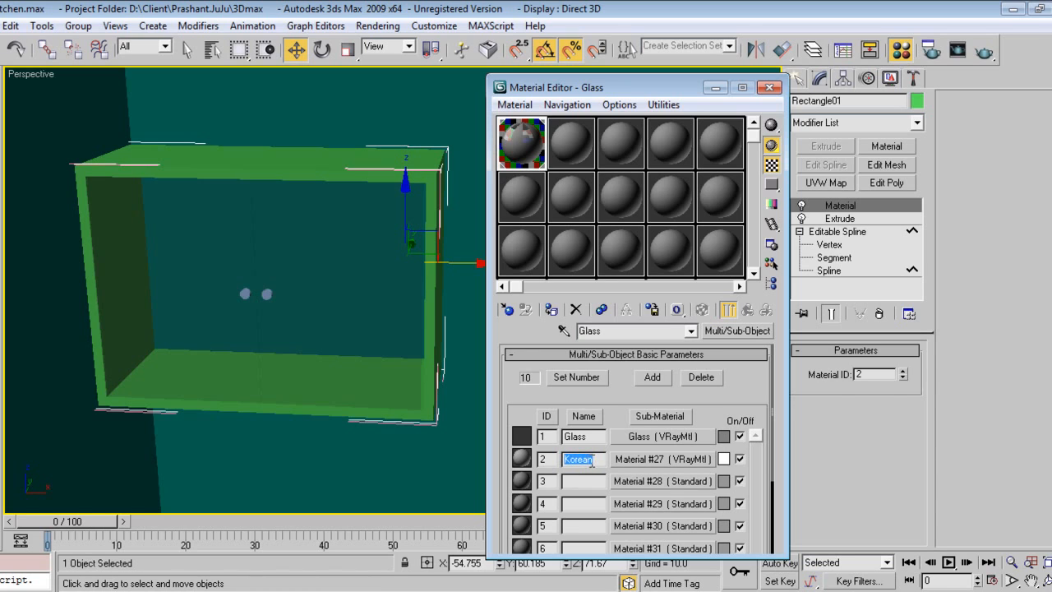
pyautogui.moveTo(552, 311)
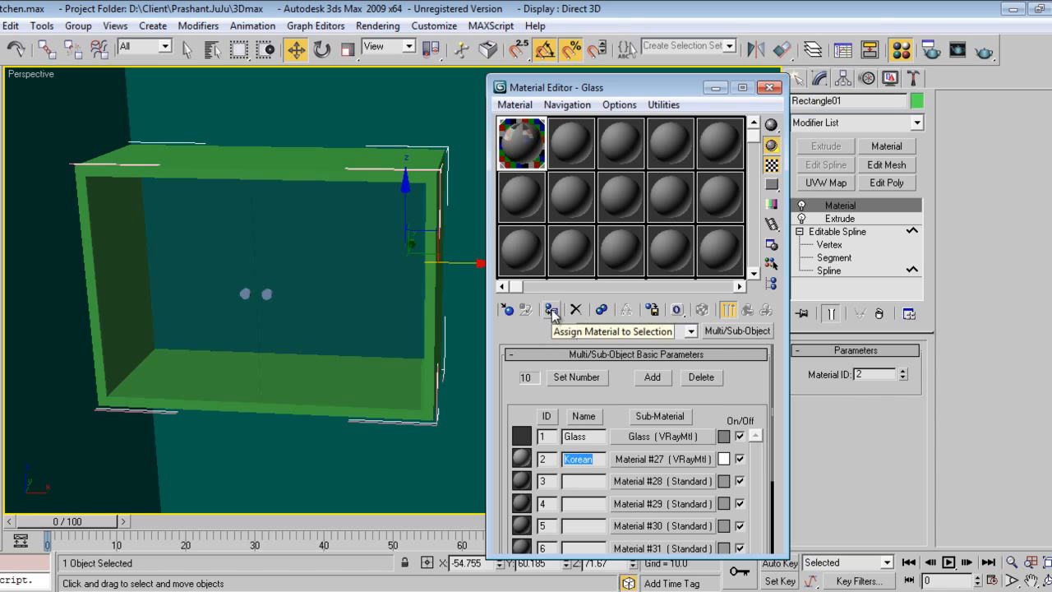
pyautogui.click(551, 309)
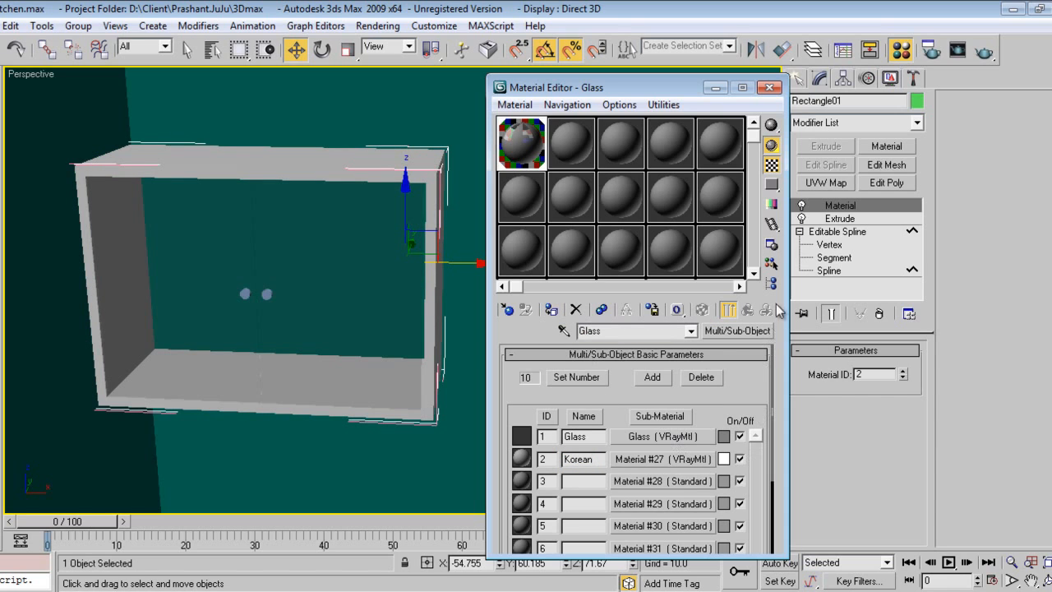
pyautogui.moveTo(375, 325)
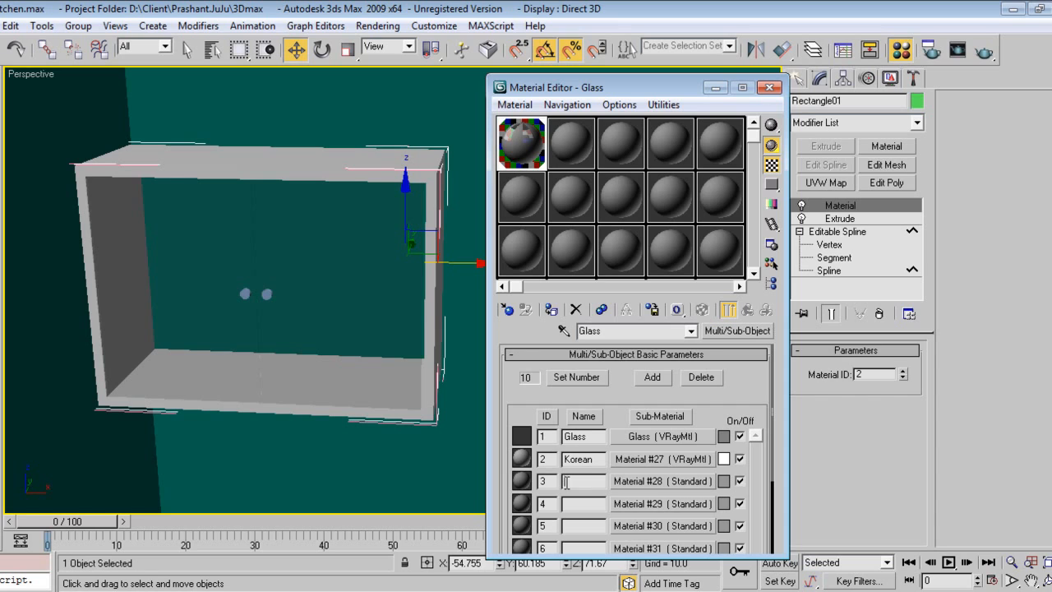
# Name sub-material 3 Steel, convert it to a VRayMtl and close the Material Editor
pyautogui.write('Steel')
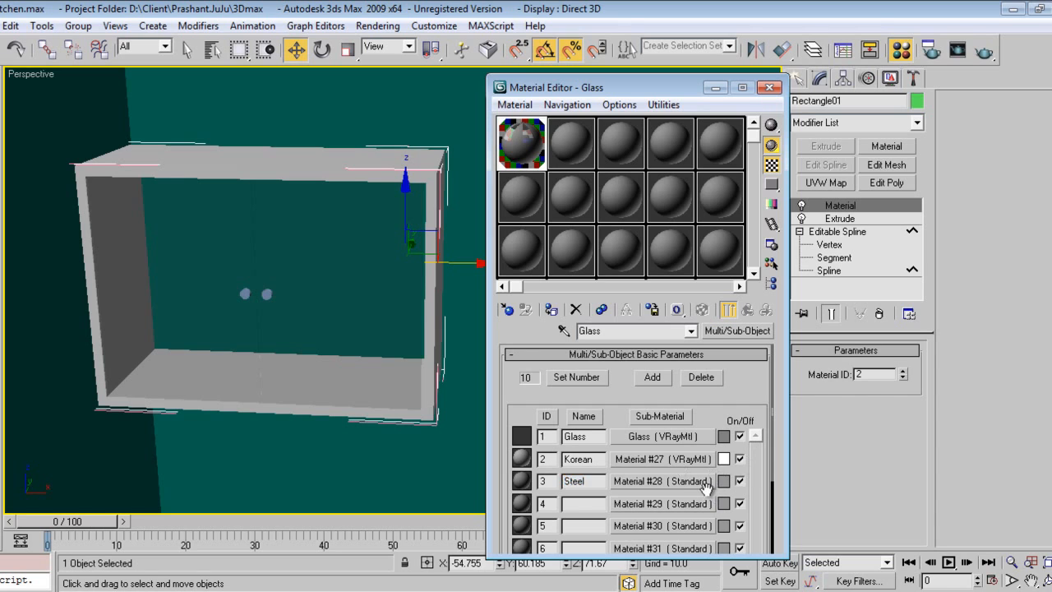
pyautogui.click(661, 481)
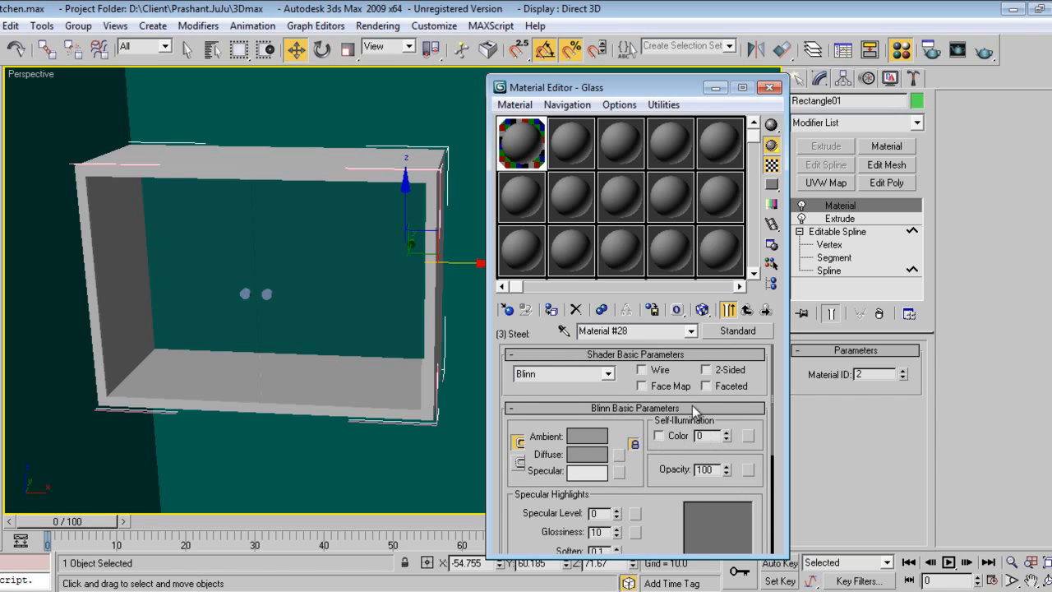
pyautogui.click(736, 331)
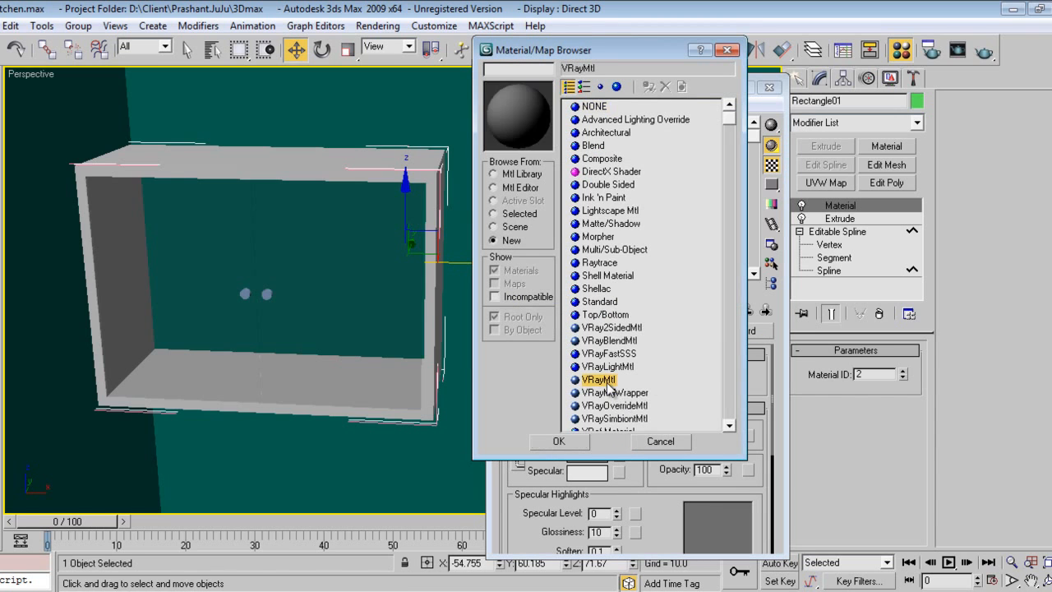
pyautogui.click(560, 441)
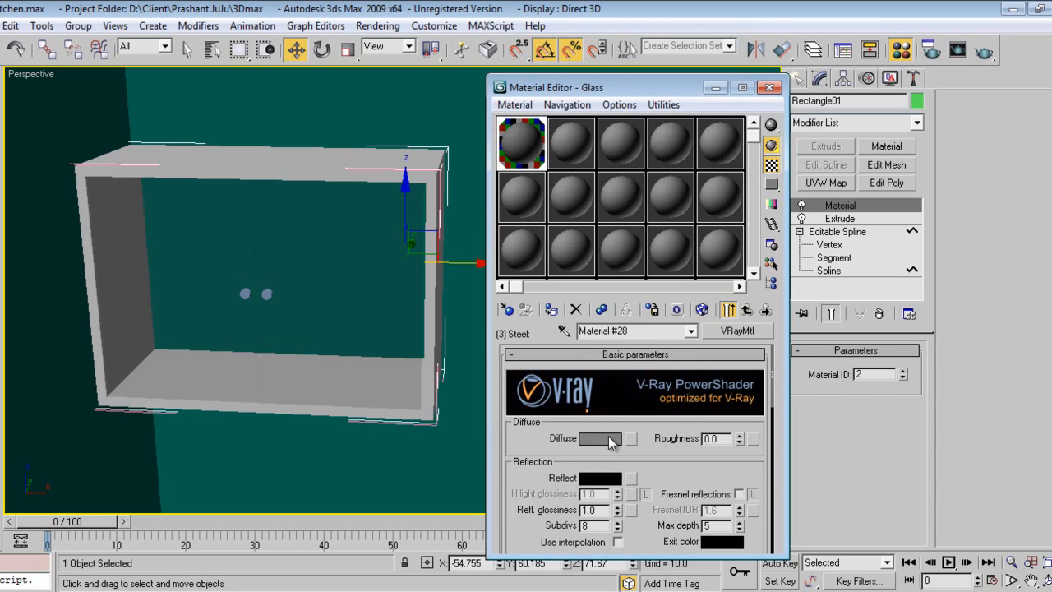
pyautogui.click(598, 477)
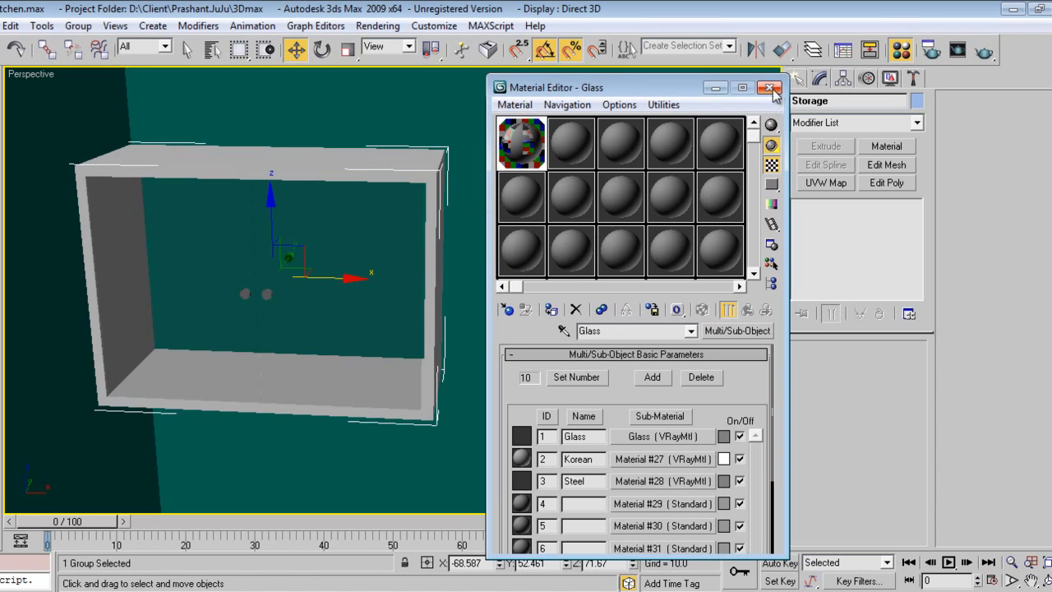
pyautogui.click(769, 87)
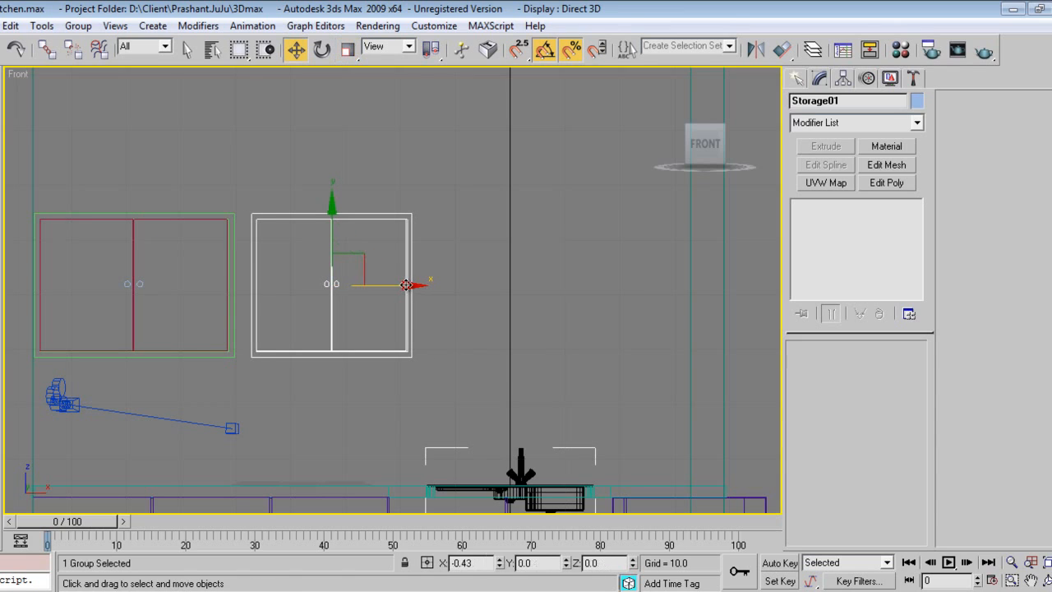
# Clone the Storage wall cabinet along the back wall, setting each copy flush beside its neighbour
pyautogui.moveTo(407, 286); pyautogui.dragTo(393, 286)
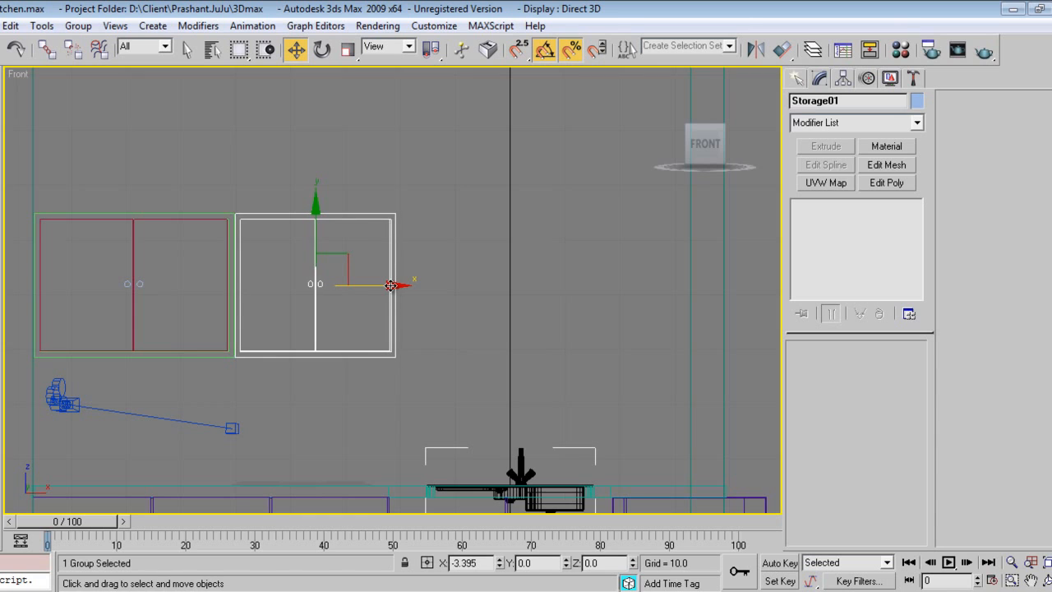
pyautogui.moveTo(393, 286); pyautogui.dragTo(421, 321)
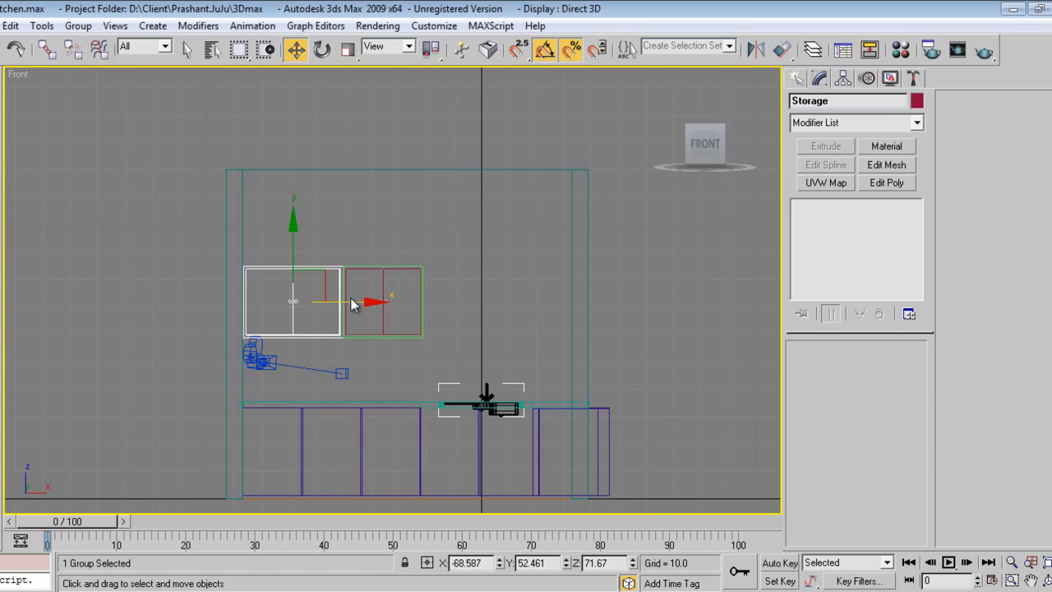
pyautogui.moveTo(375, 302); pyautogui.dragTo(530, 309)
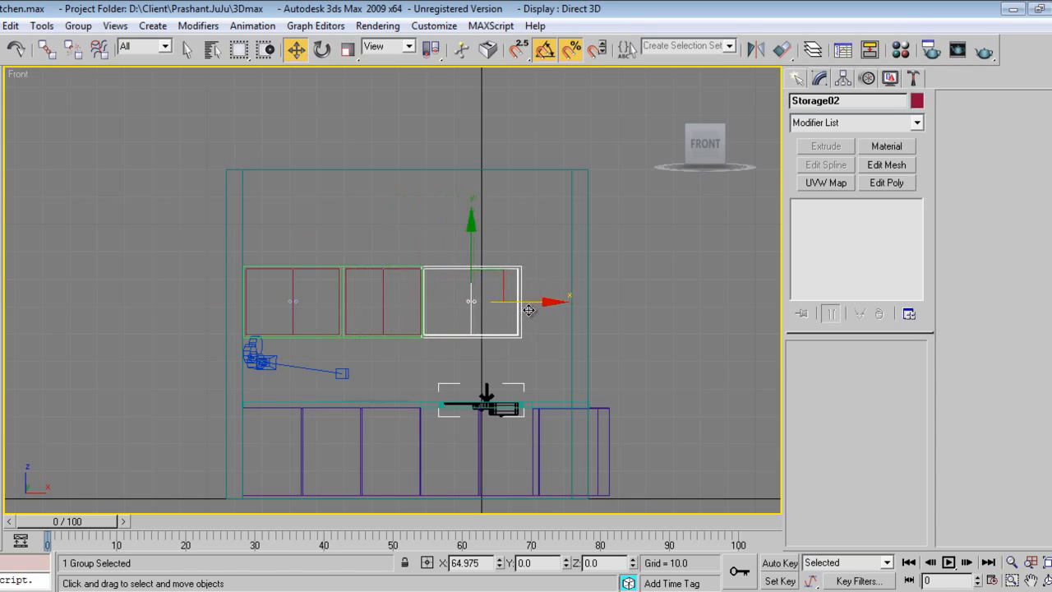
pyautogui.press('p')
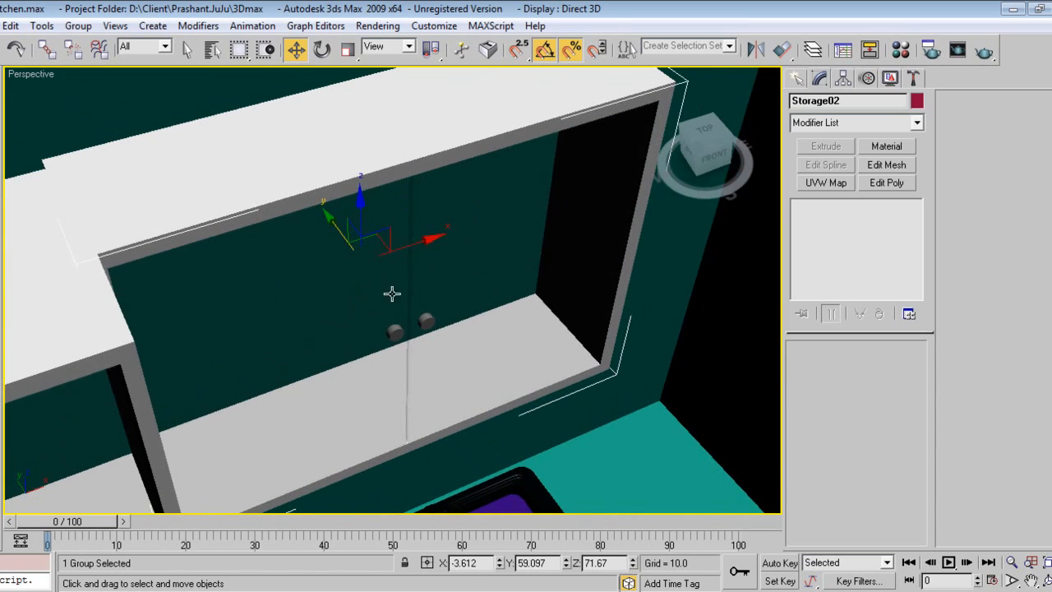
# Add a final cabinet copy and position Storage03 against the side wall corner
pyautogui.moveTo(391, 293); pyautogui.dragTo(325, 301)
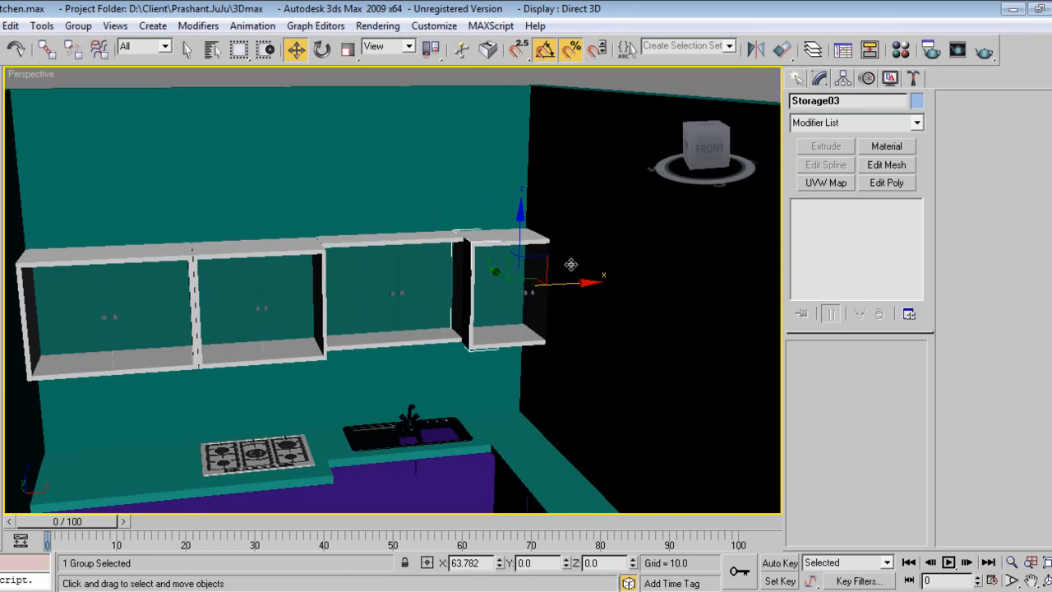
pyautogui.moveTo(584, 283); pyautogui.dragTo(592, 278)
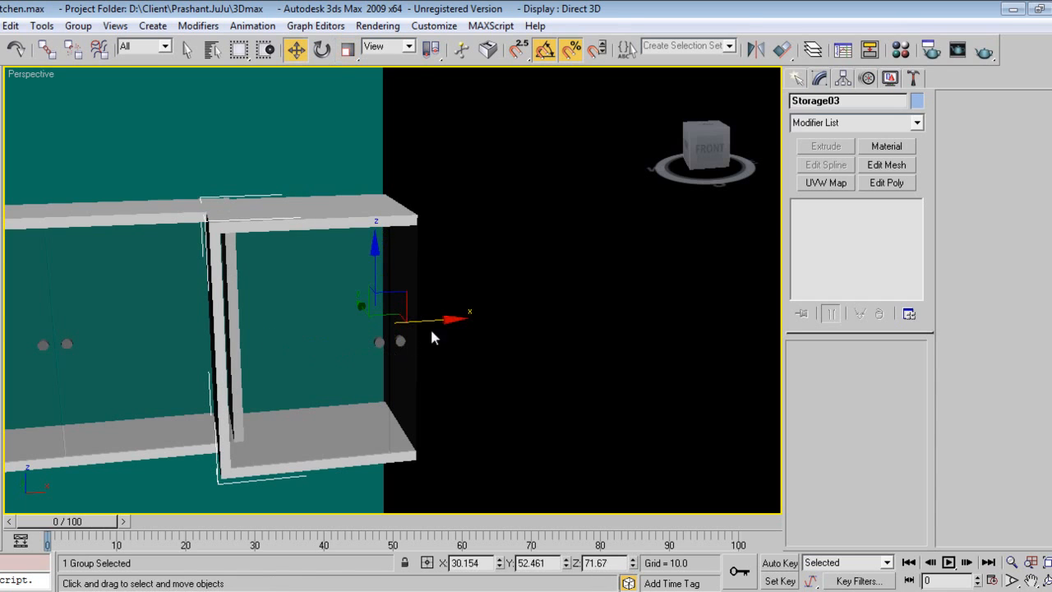
pyautogui.moveTo(444, 319); pyautogui.dragTo(494, 321)
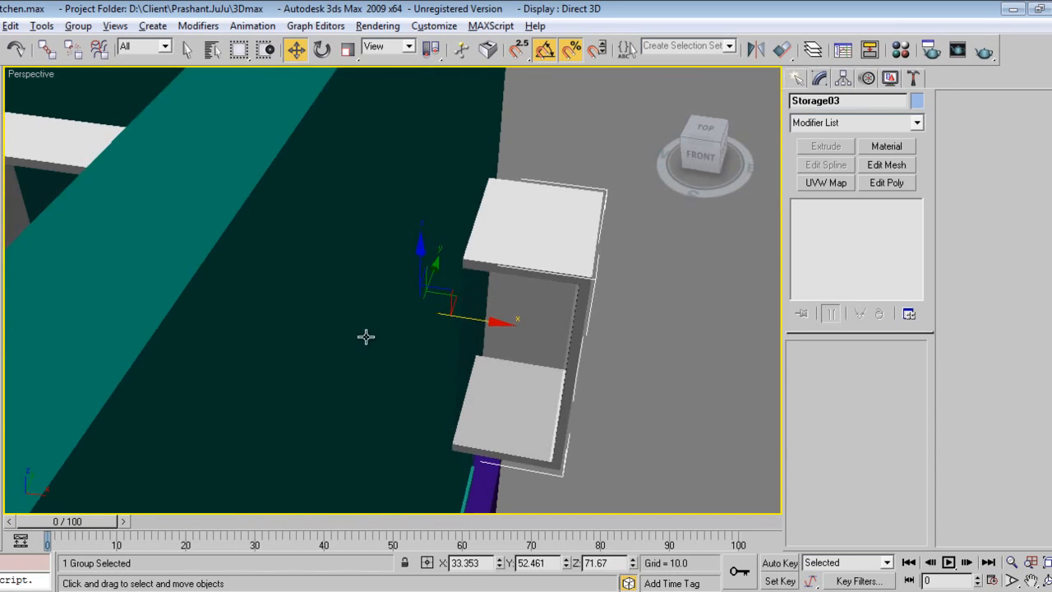
pyautogui.moveTo(365, 335); pyautogui.dragTo(398, 247)
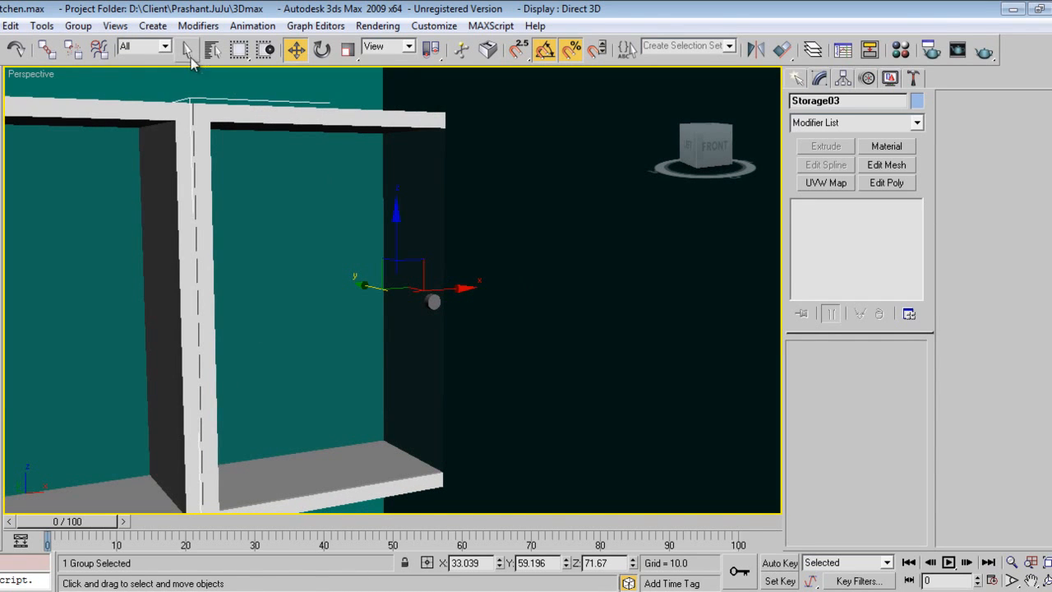
# Select the cabinet door knob and enter its Editable Spline sub-object level
pyautogui.click(375, 204)
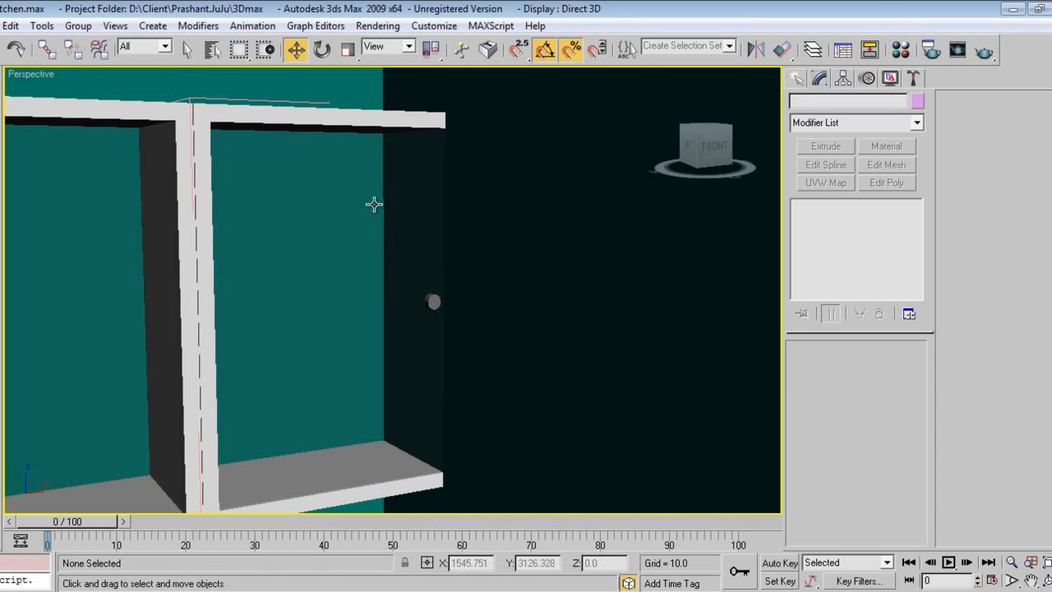
pyautogui.click(434, 303)
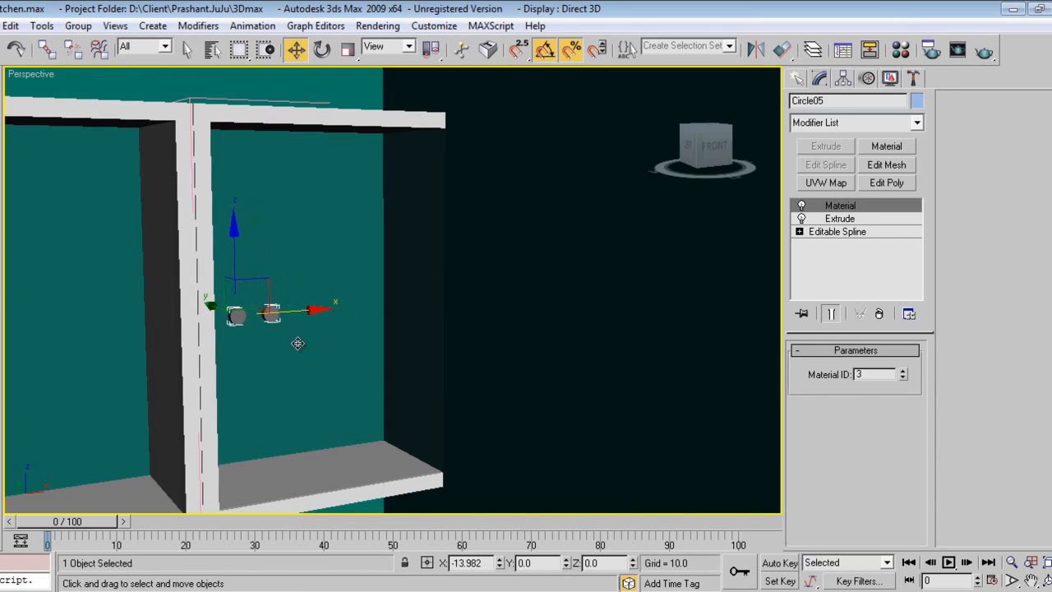
pyautogui.click(799, 230)
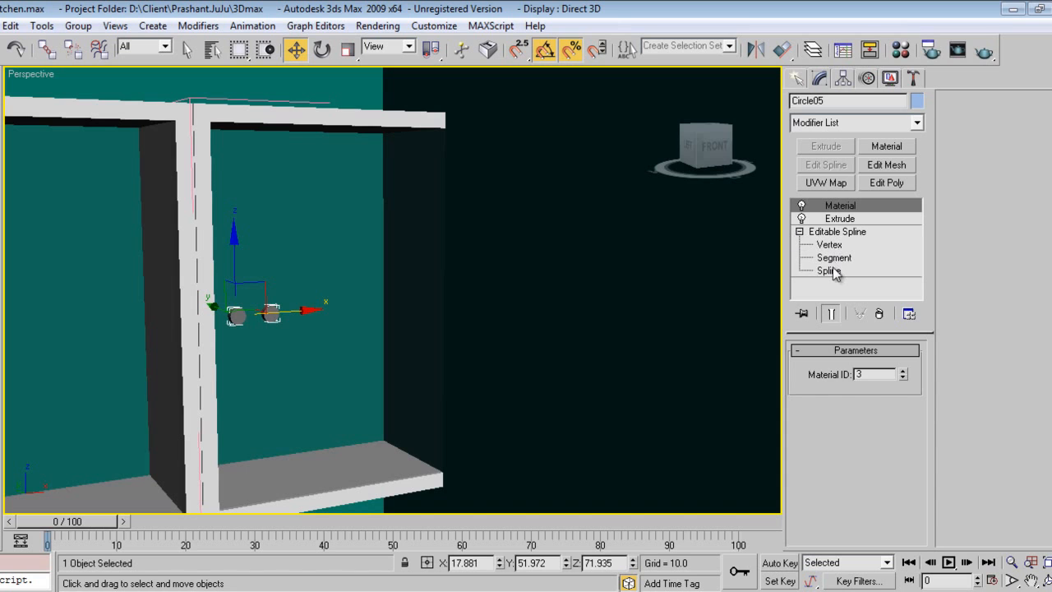
pyautogui.click(829, 270)
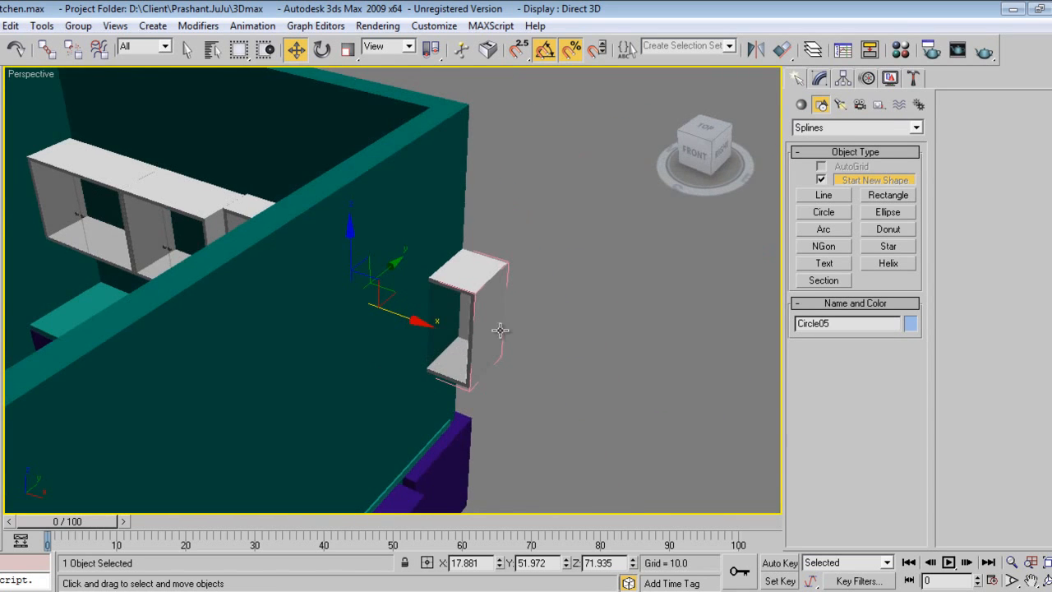
pyautogui.click(77, 26)
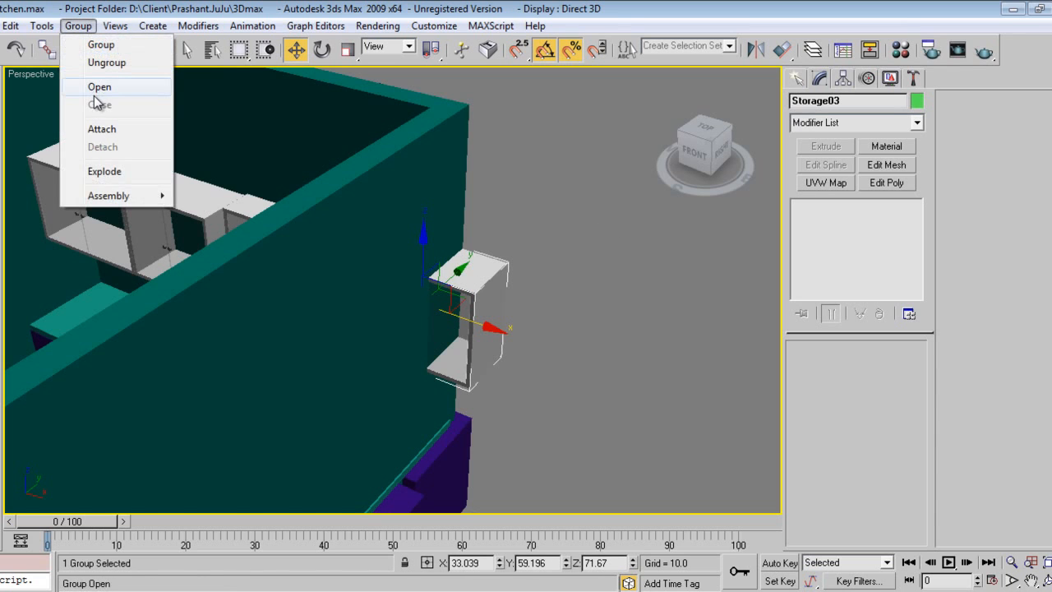
# Open the Storage03 group and narrow its Rectangle05 frame by moving the side vertices inward
pyautogui.click(98, 85)
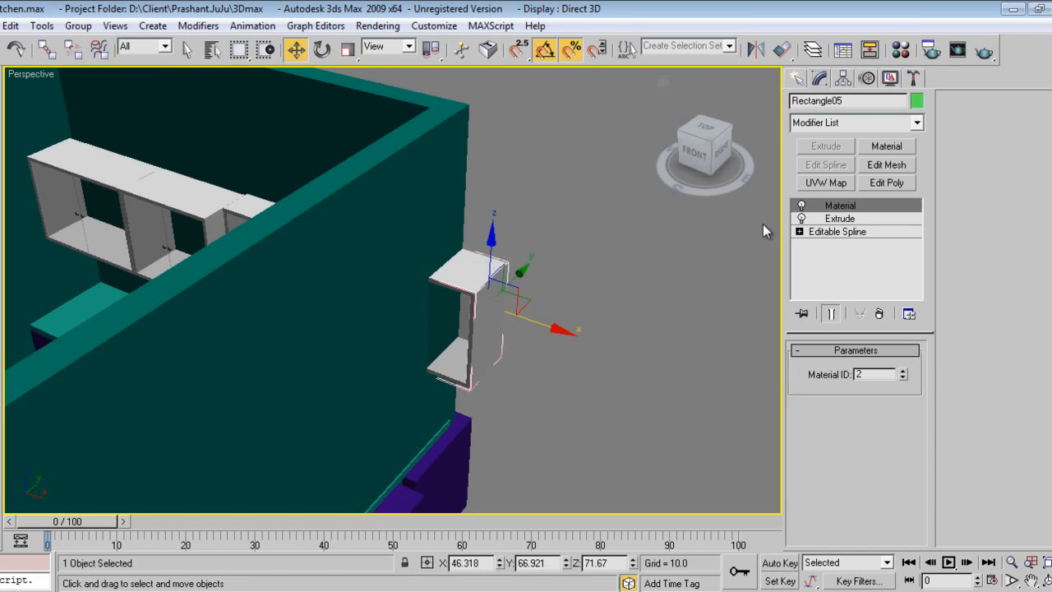
pyautogui.click(829, 270)
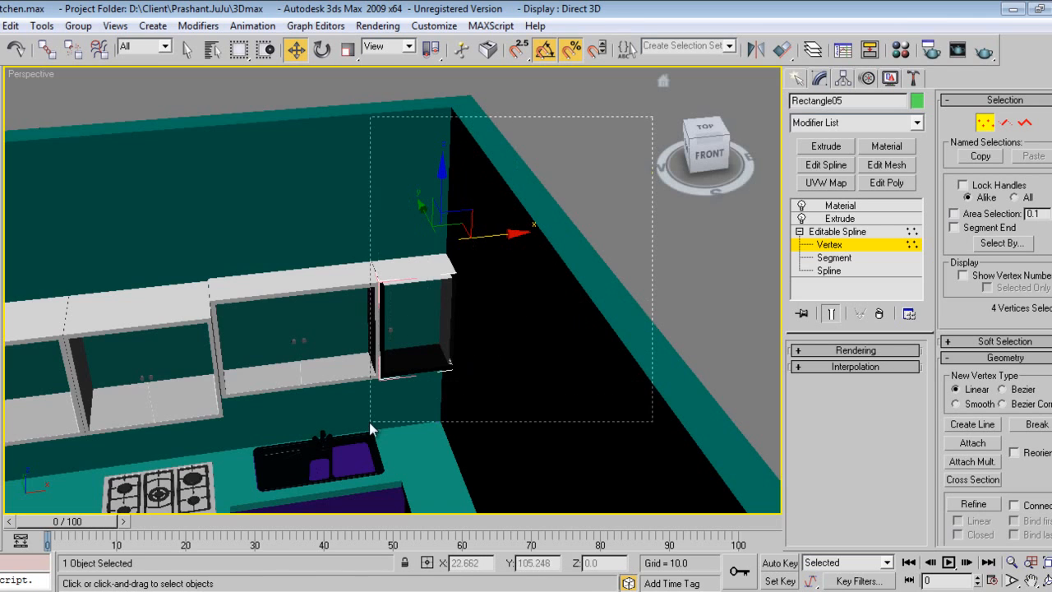
pyautogui.rightClick(370, 427)
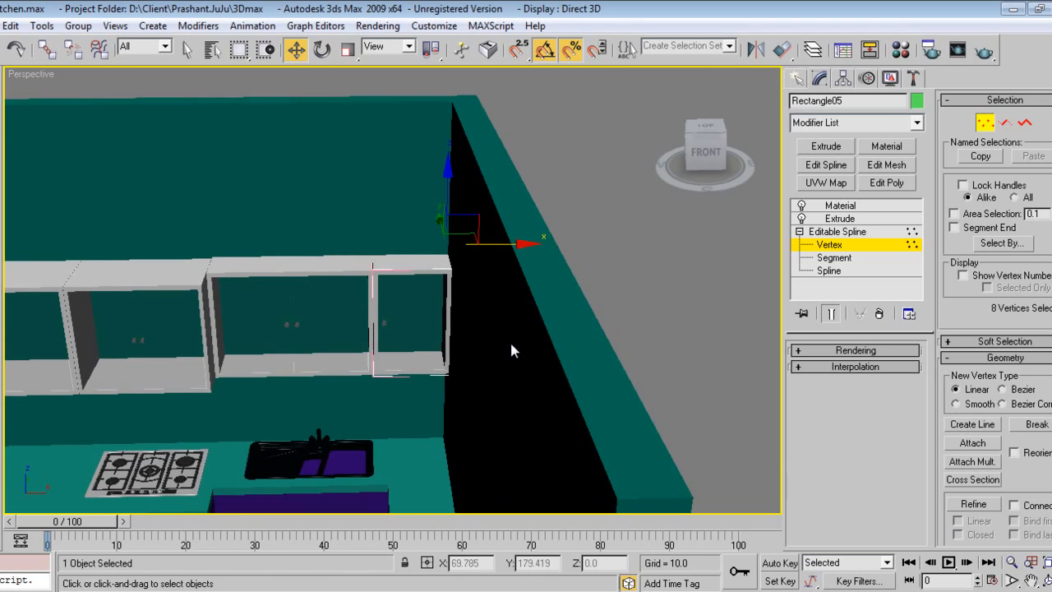
pyautogui.moveTo(413, 292)
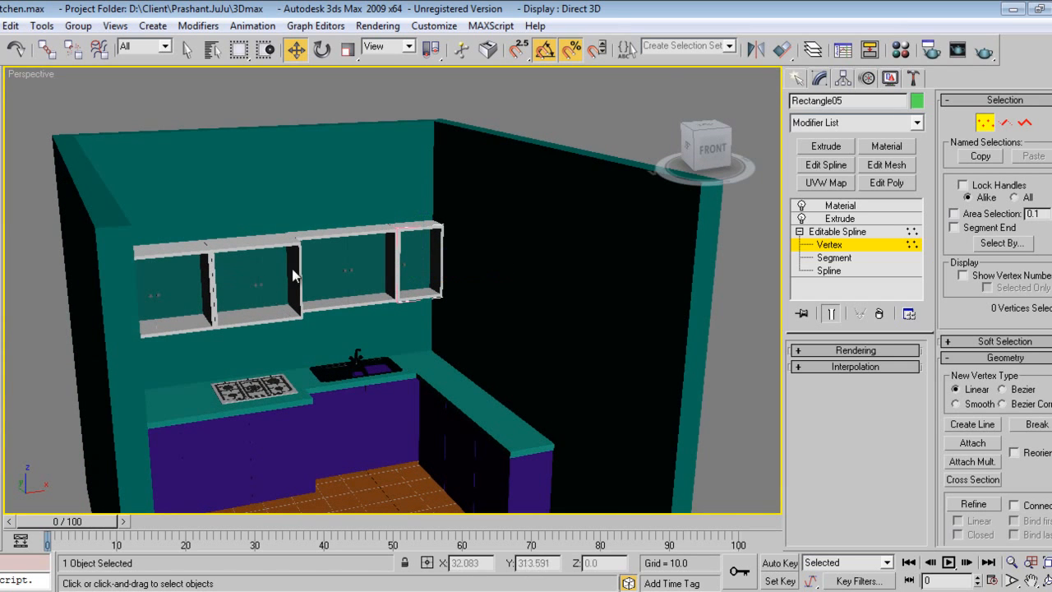
pyautogui.click(798, 79)
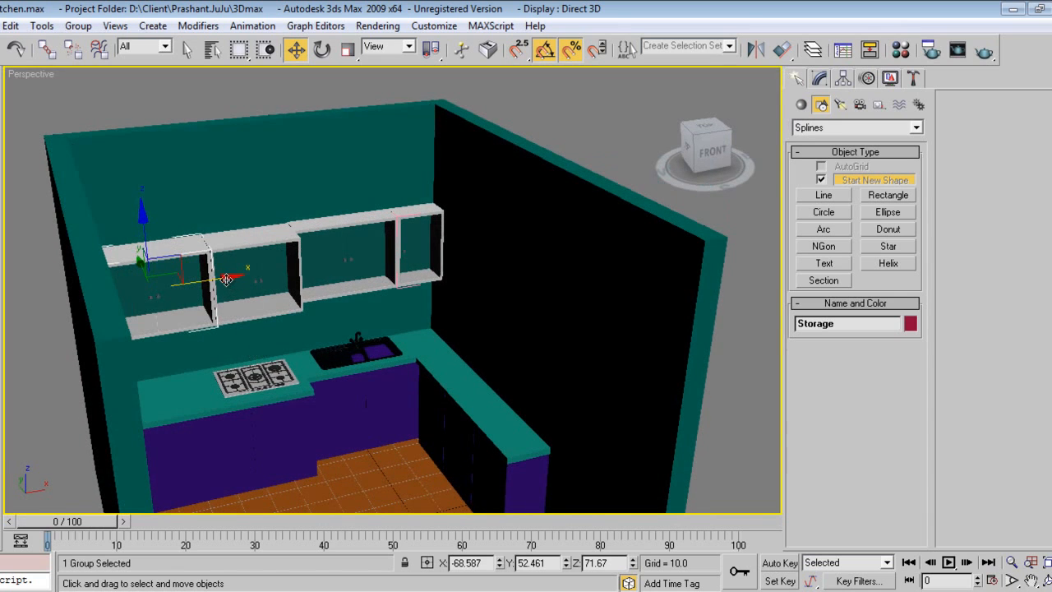
# Rotate a copy of the cabinet 90 degrees and move it onto the side wall
pyautogui.click(322, 49)
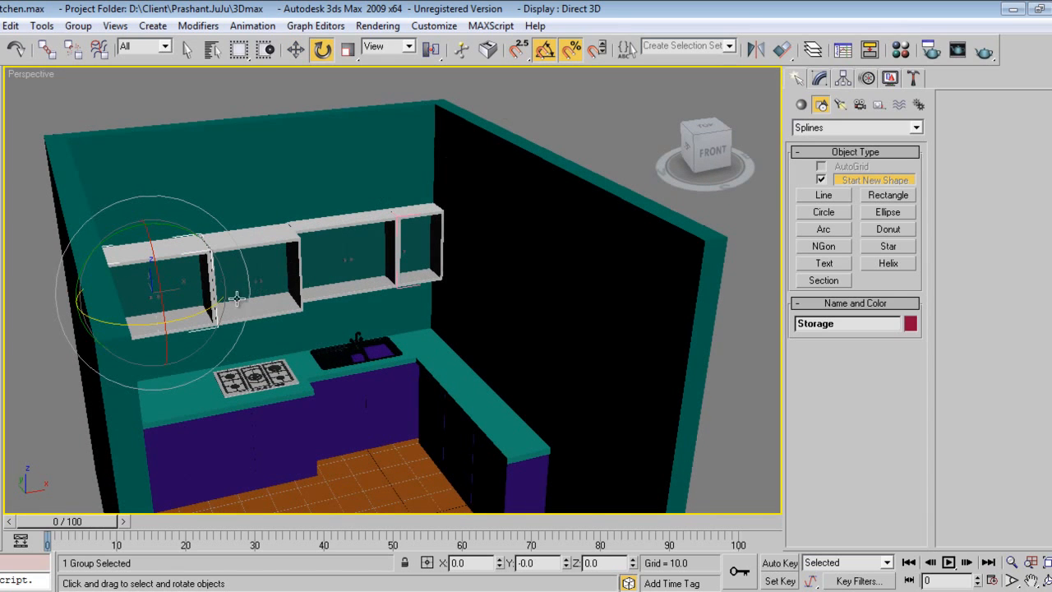
pyautogui.moveTo(239, 299); pyautogui.dragTo(149, 330)
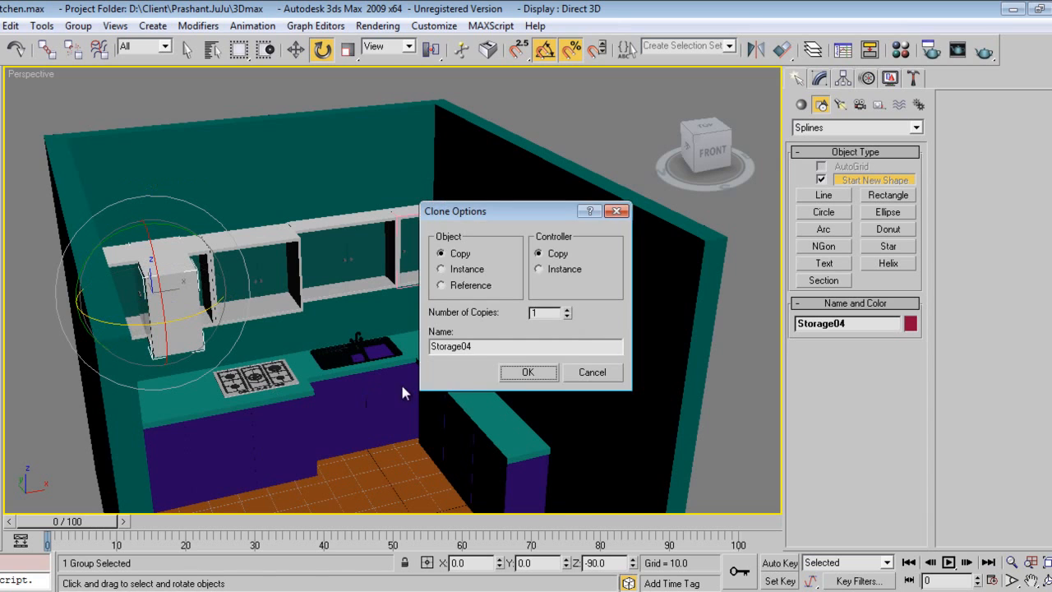
pyautogui.click(529, 371)
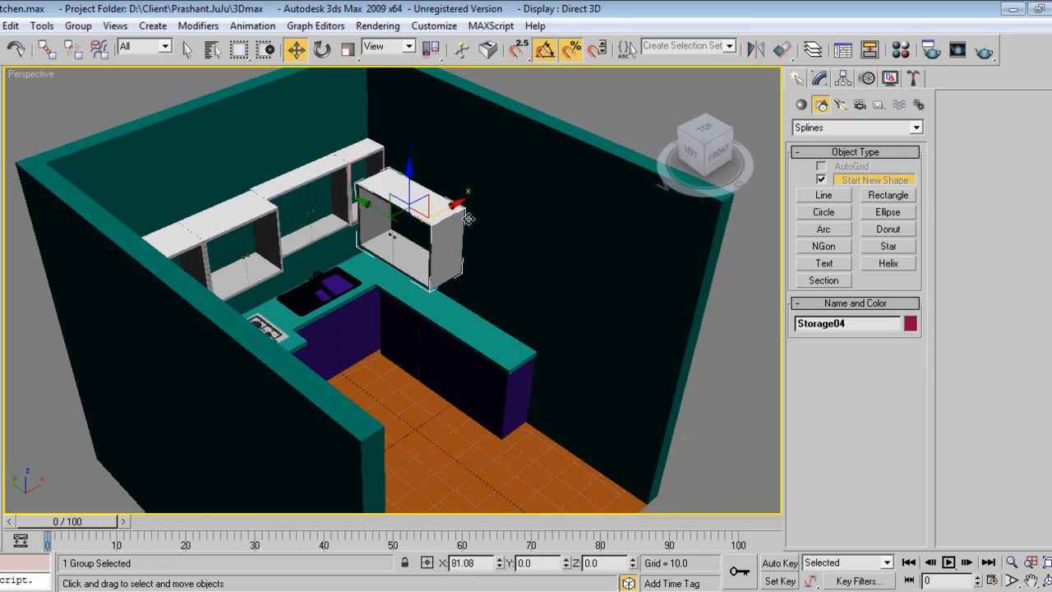
pyautogui.moveTo(467, 217); pyautogui.dragTo(393, 253)
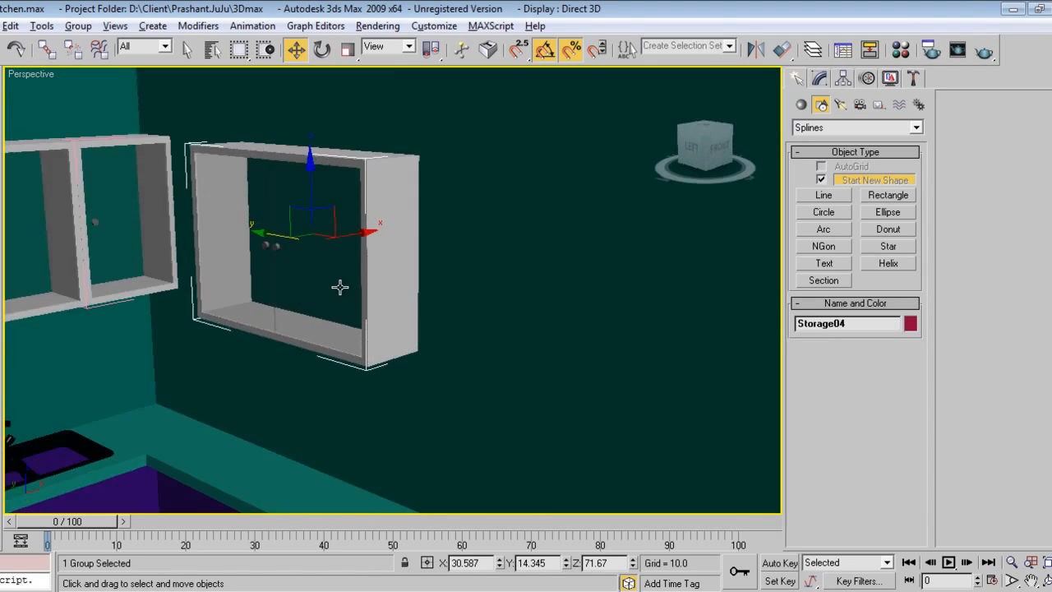
# Line the Storage04 and Storage05 cabinets up flush beside the existing wall cabinets
pyautogui.moveTo(342, 233); pyautogui.dragTo(315, 234)
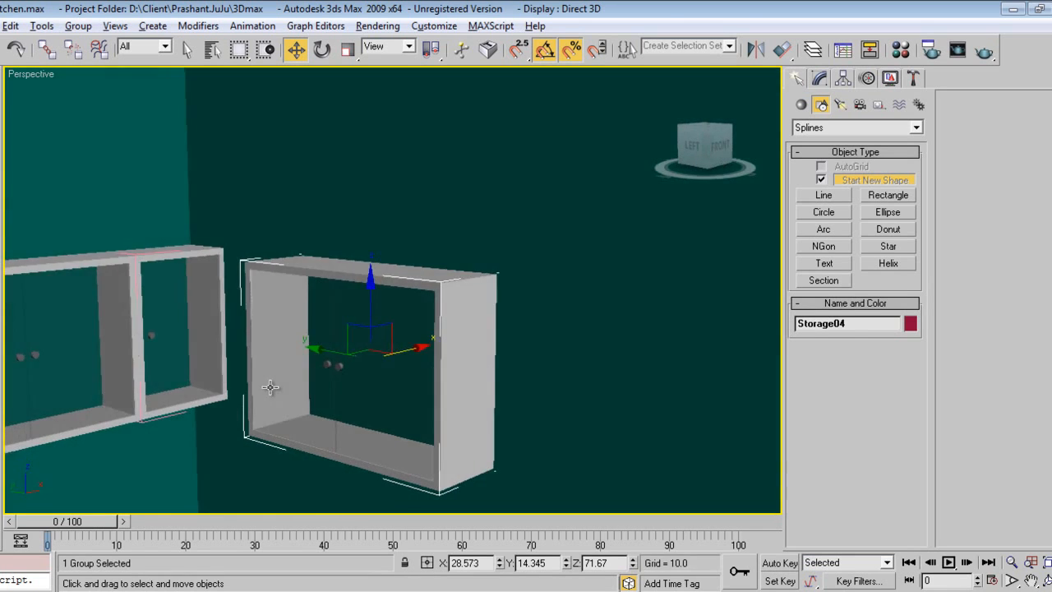
pyautogui.moveTo(370, 346); pyautogui.dragTo(295, 313)
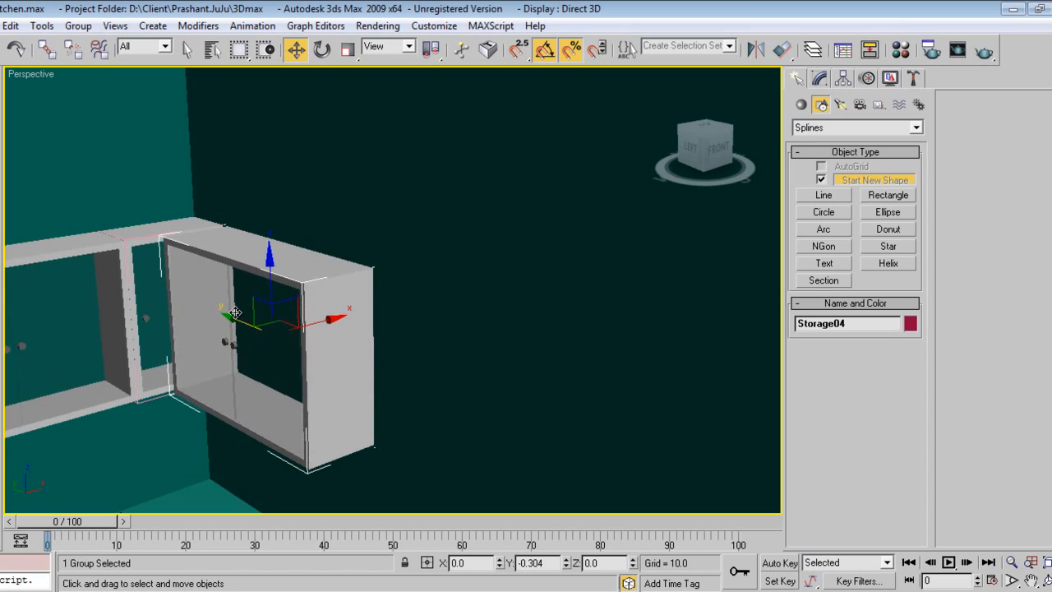
pyautogui.moveTo(237, 312); pyautogui.dragTo(269, 333)
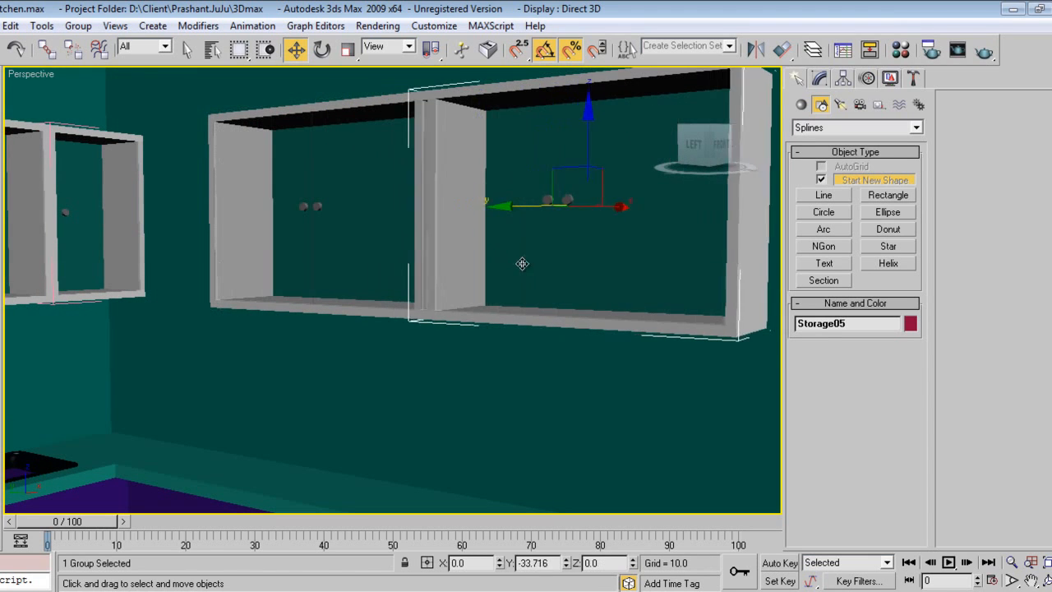
pyautogui.moveTo(523, 263); pyautogui.dragTo(526, 371)
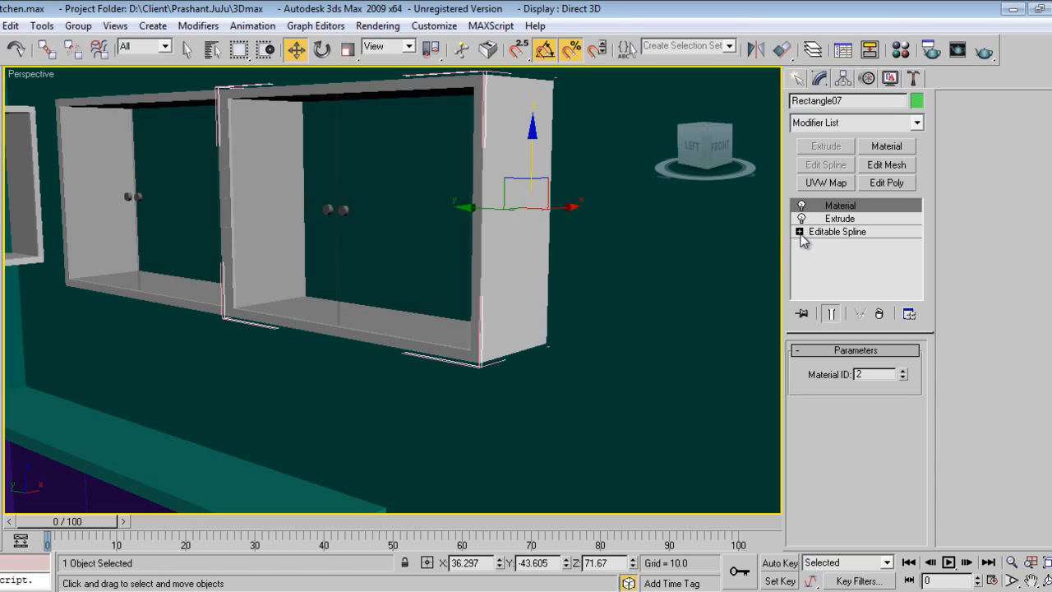
# Enter Vertex level on the Rectangle07 frame spline, deselect and close the Storage05 group
pyautogui.click(799, 231)
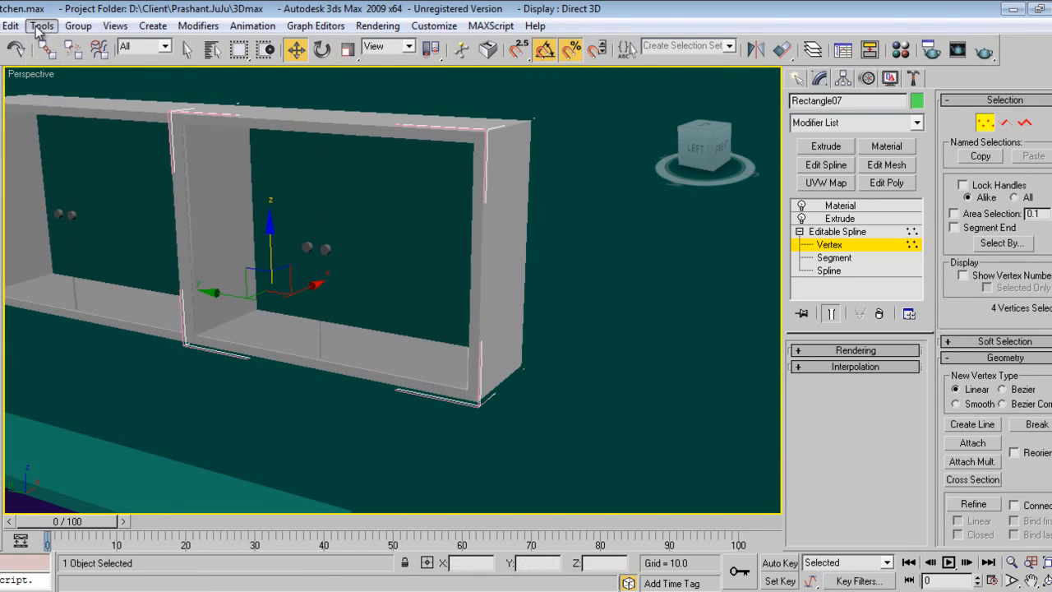
pyautogui.click(78, 26)
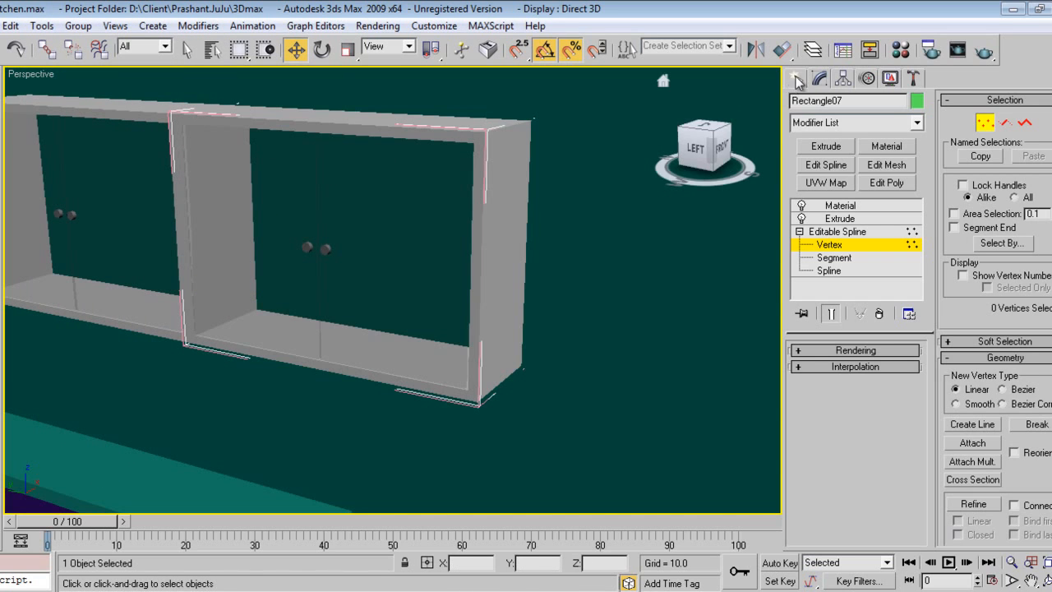
pyautogui.click(77, 27)
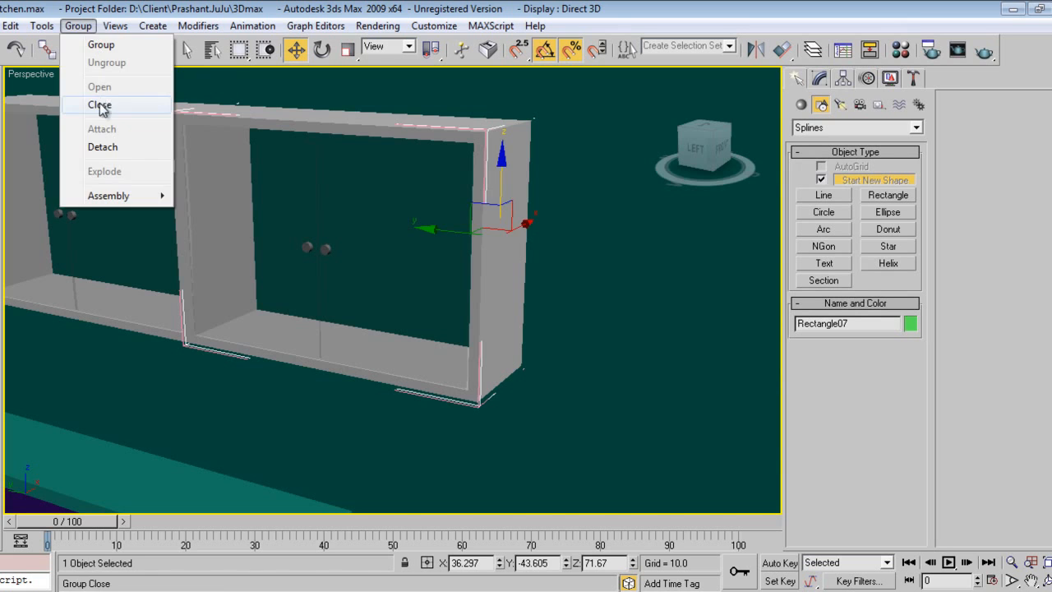
pyautogui.click(99, 105)
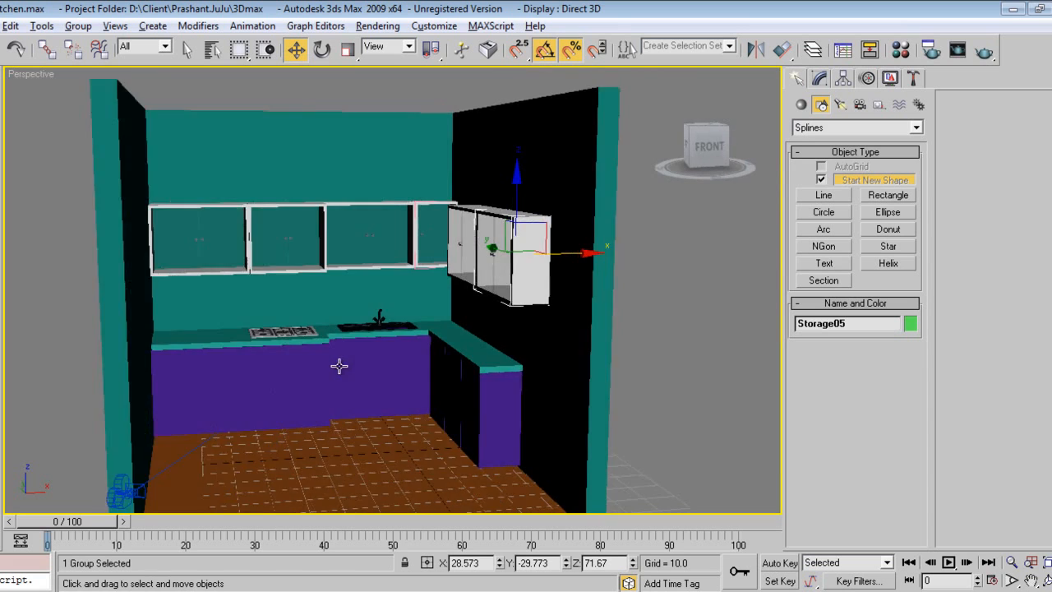
# Merge all objects from New Fridge.max, resolving the duplicate material name
pyautogui.click(10, 26)
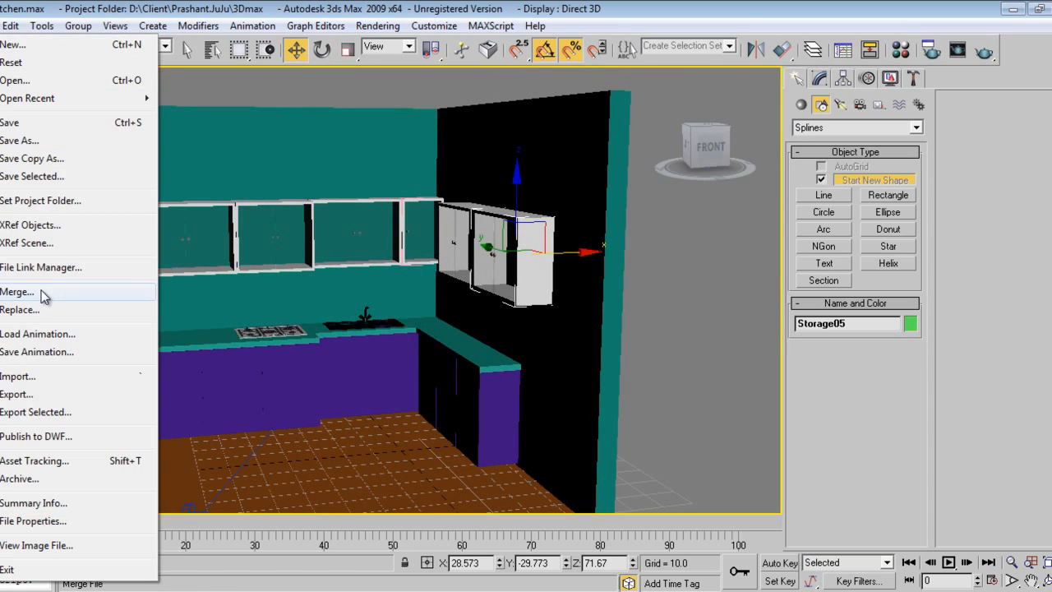
pyautogui.click(18, 293)
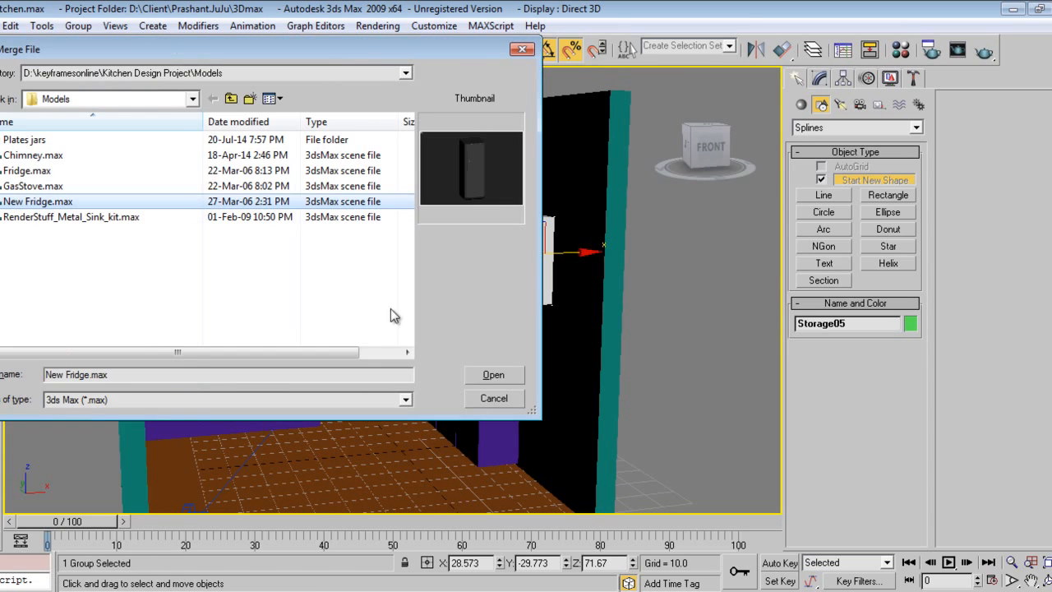
pyautogui.click(493, 375)
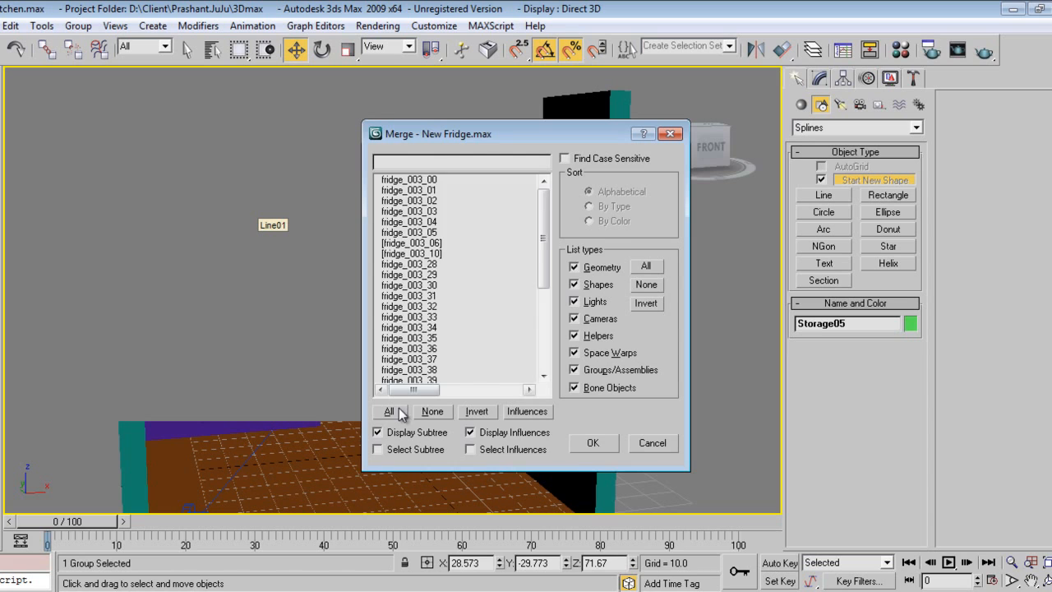
pyautogui.click(594, 443)
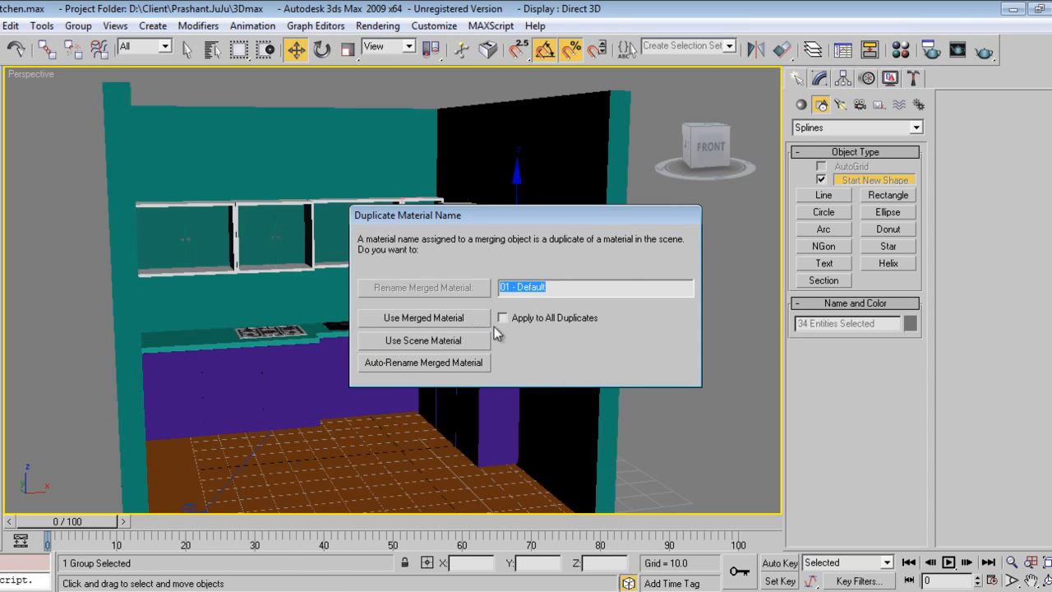
pyautogui.click(424, 339)
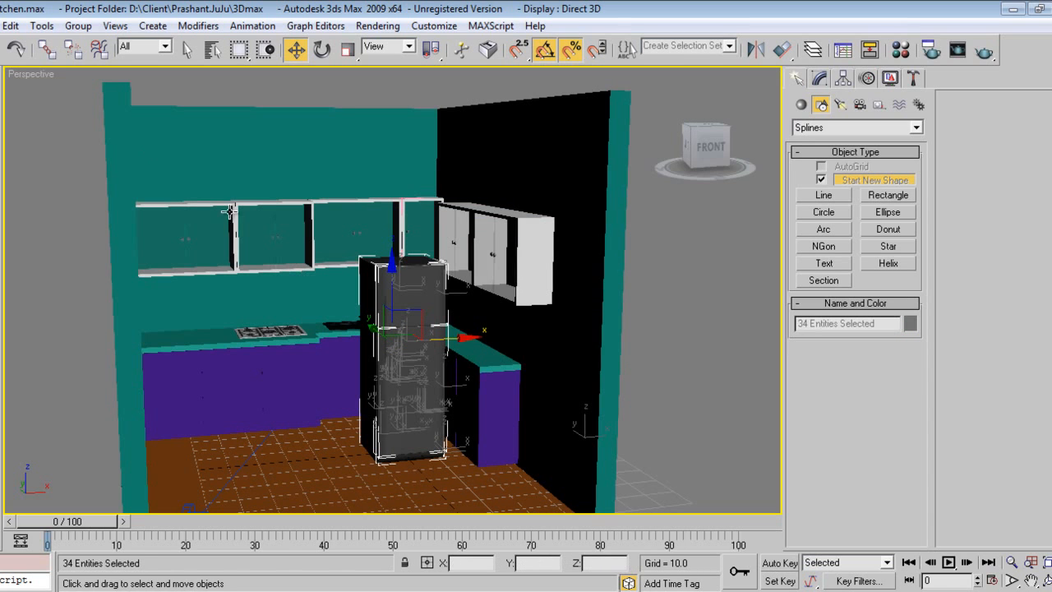
# Group the fridge parts into one object and move it under the corner cabinet
pyautogui.click(78, 27)
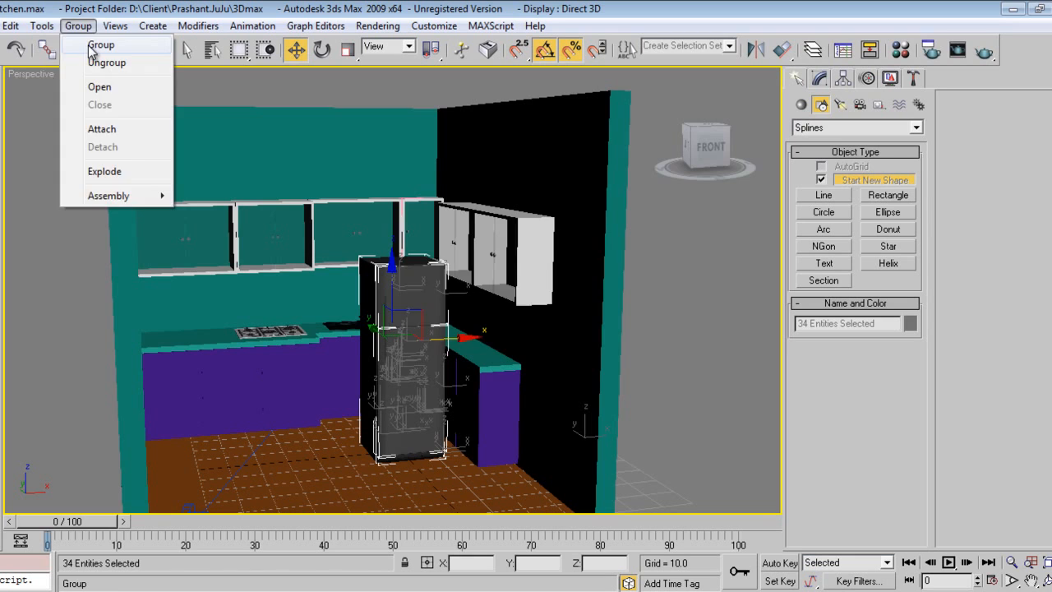
pyautogui.click(102, 45)
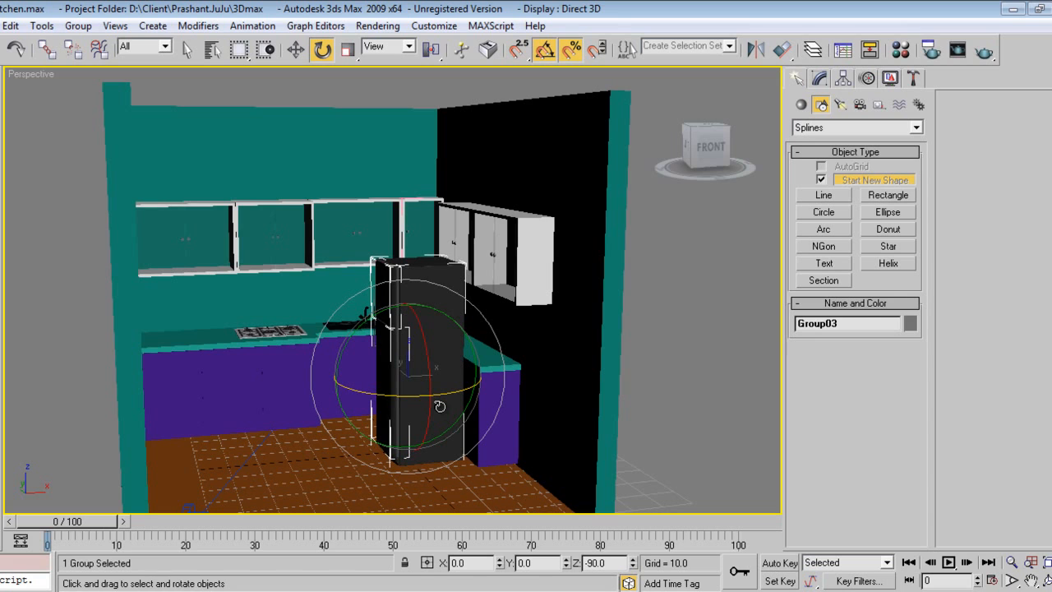
pyautogui.press('t')
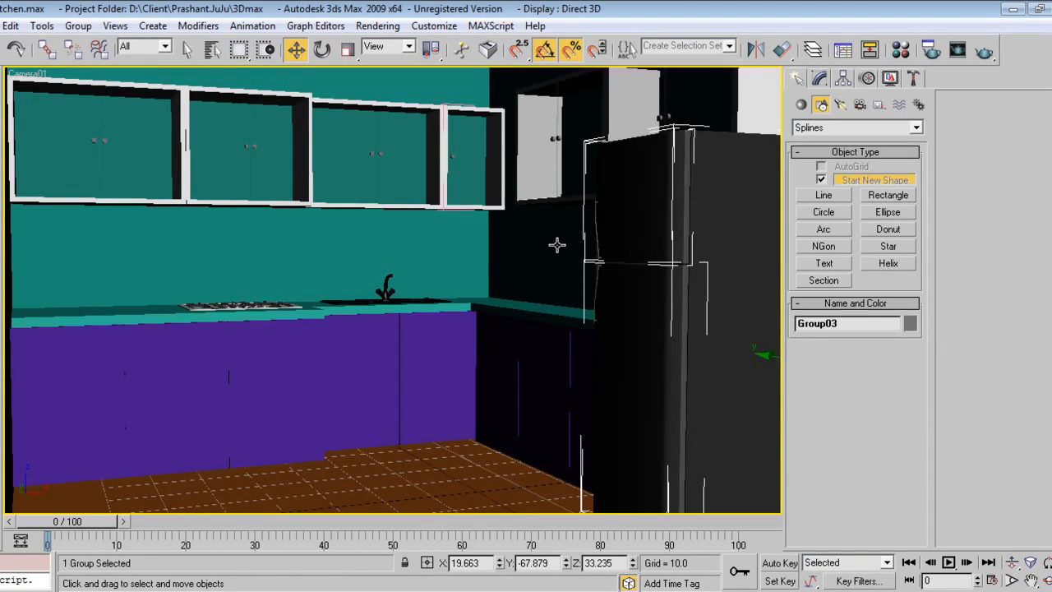
pyautogui.moveTo(743, 97)
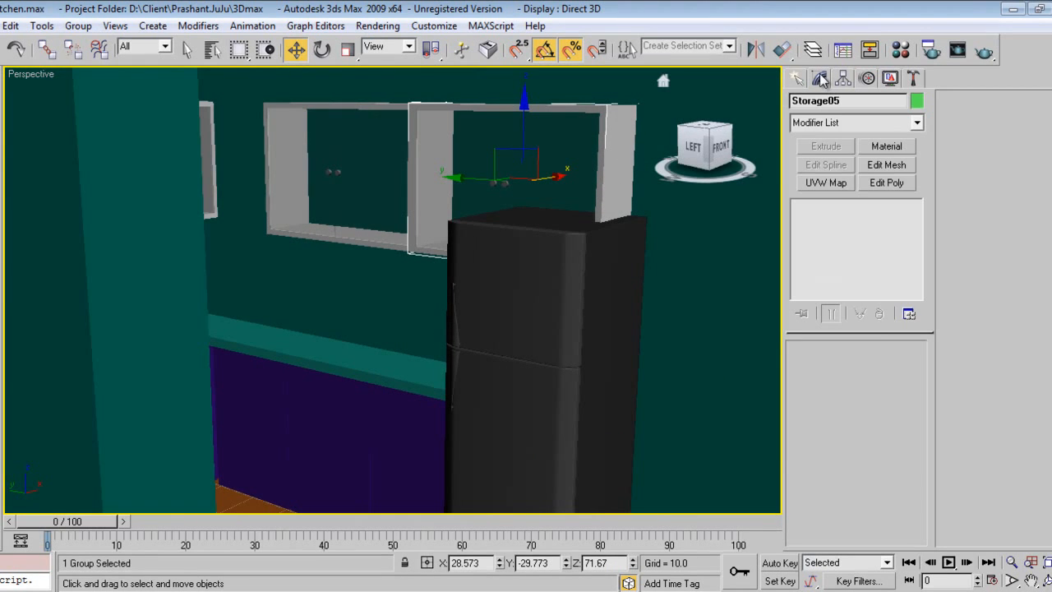
# Open the cabinet group and raise the Rectangle07 frame bottom above the fridge
pyautogui.click(77, 27)
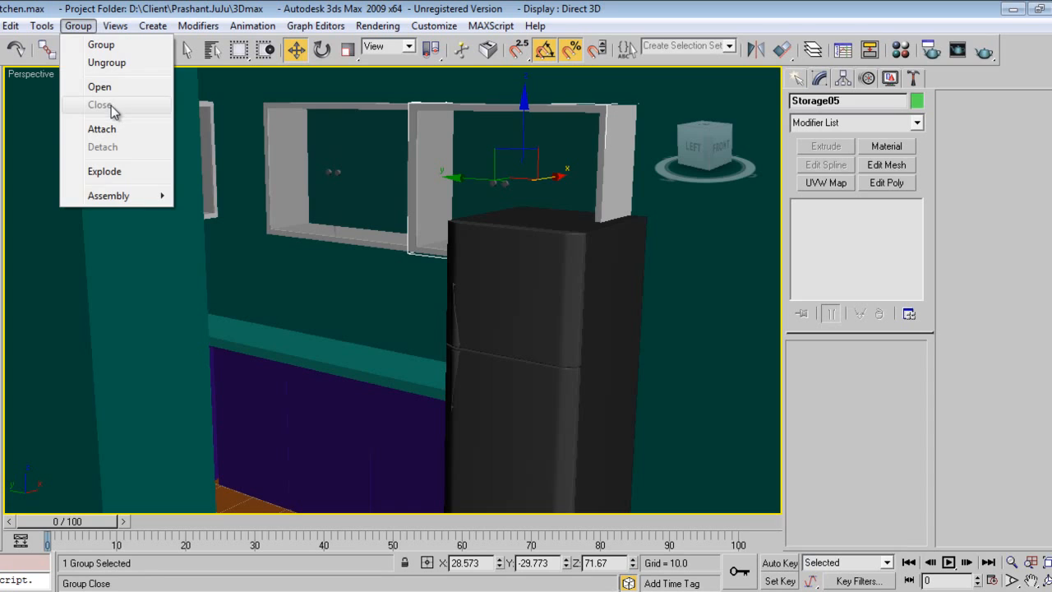
pyautogui.click(98, 105)
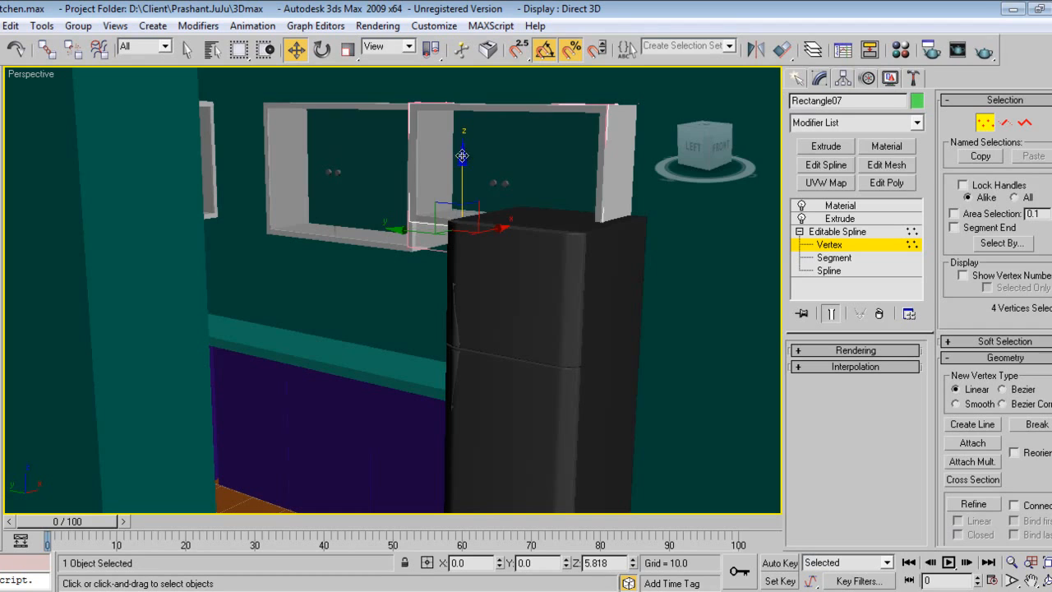
pyautogui.moveTo(462, 156); pyautogui.dragTo(500, 189)
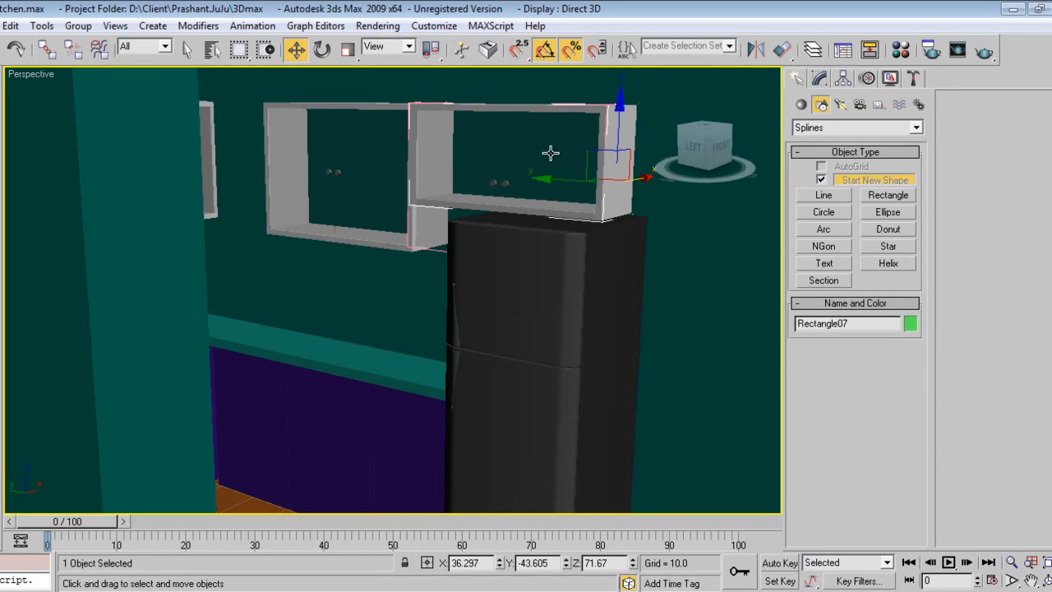
# Move the Glass05 panel's bottom vertices up to match the shortened frame
pyautogui.click(820, 104)
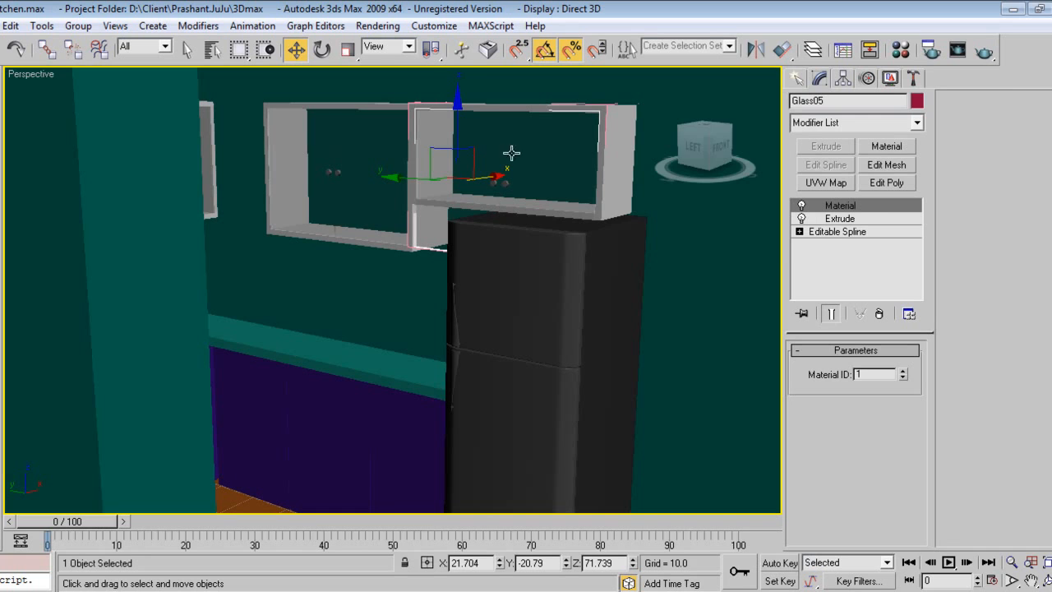
pyautogui.click(829, 243)
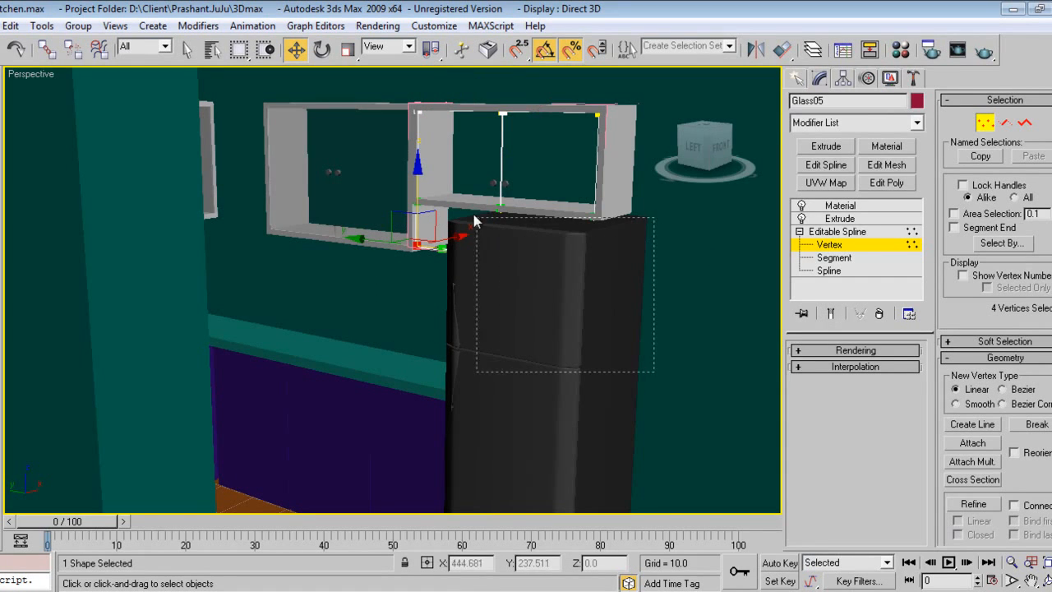
pyautogui.rightClick(477, 222)
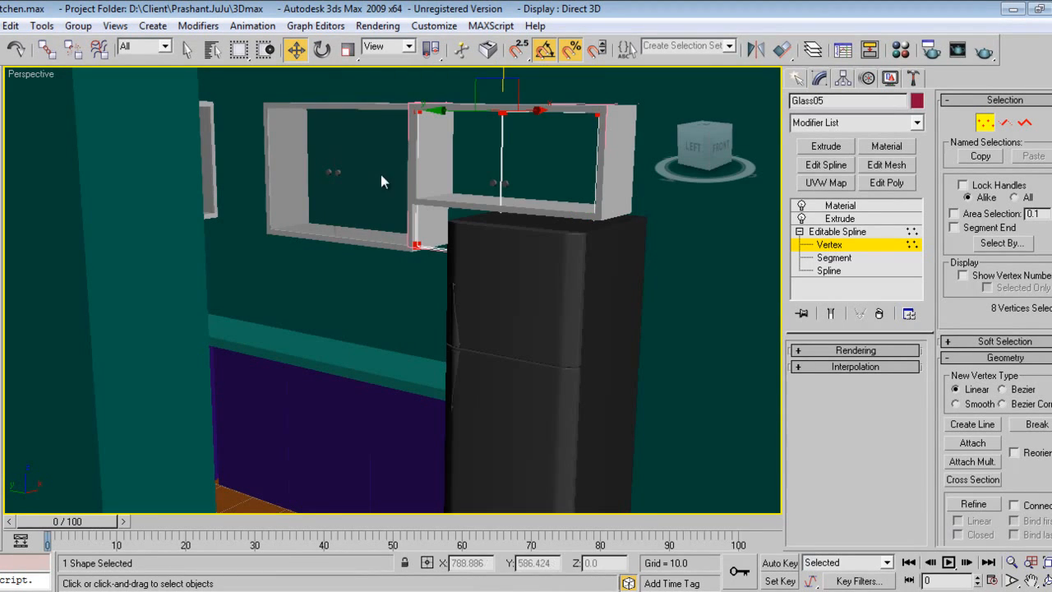
pyautogui.click(415, 173)
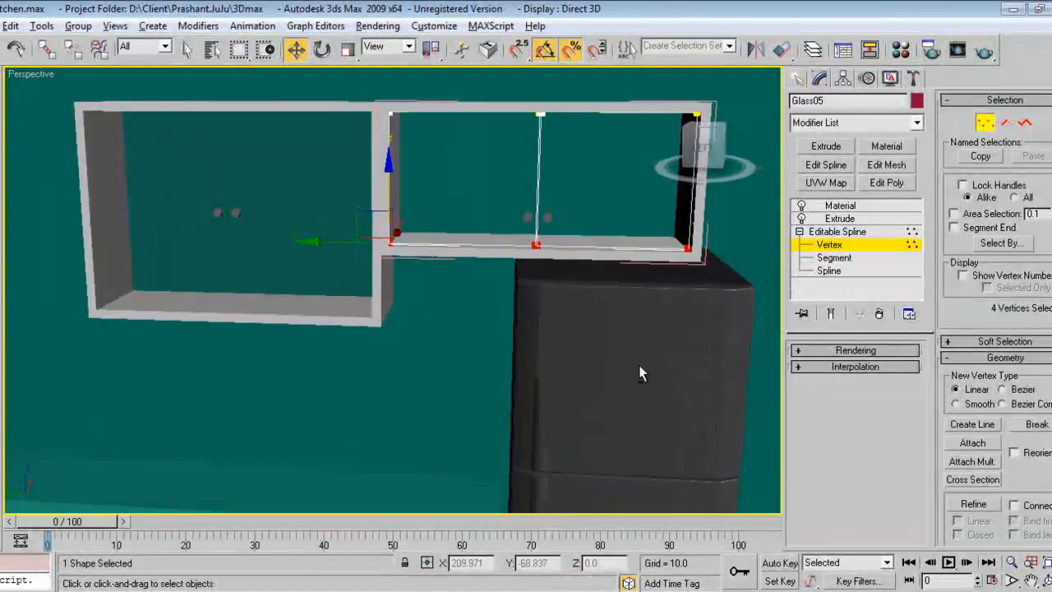
pyautogui.moveTo(641, 373); pyautogui.dragTo(595, 345)
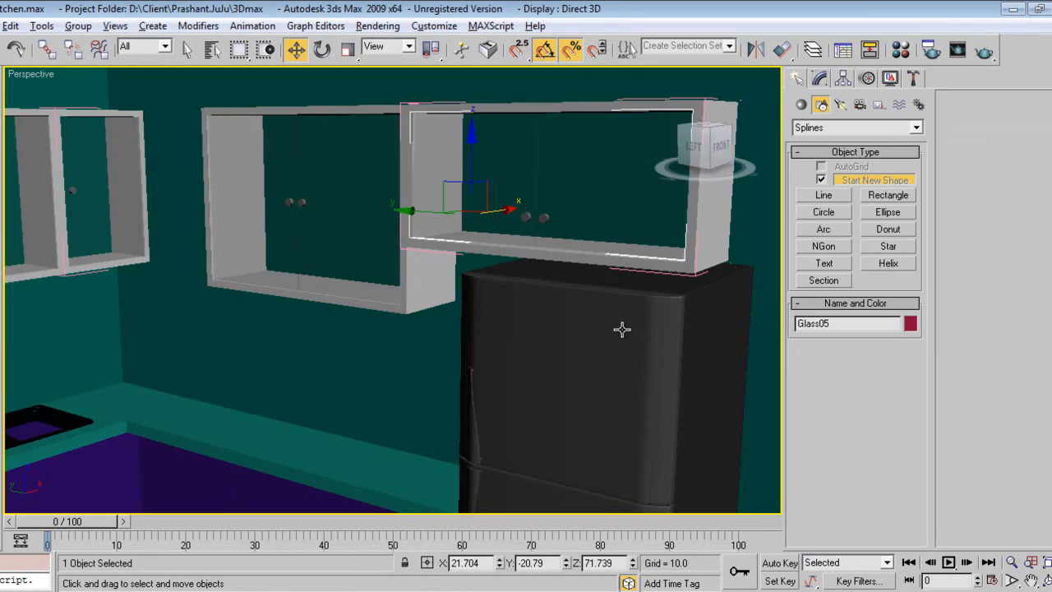
pyautogui.moveTo(621, 328); pyautogui.dragTo(543, 302)
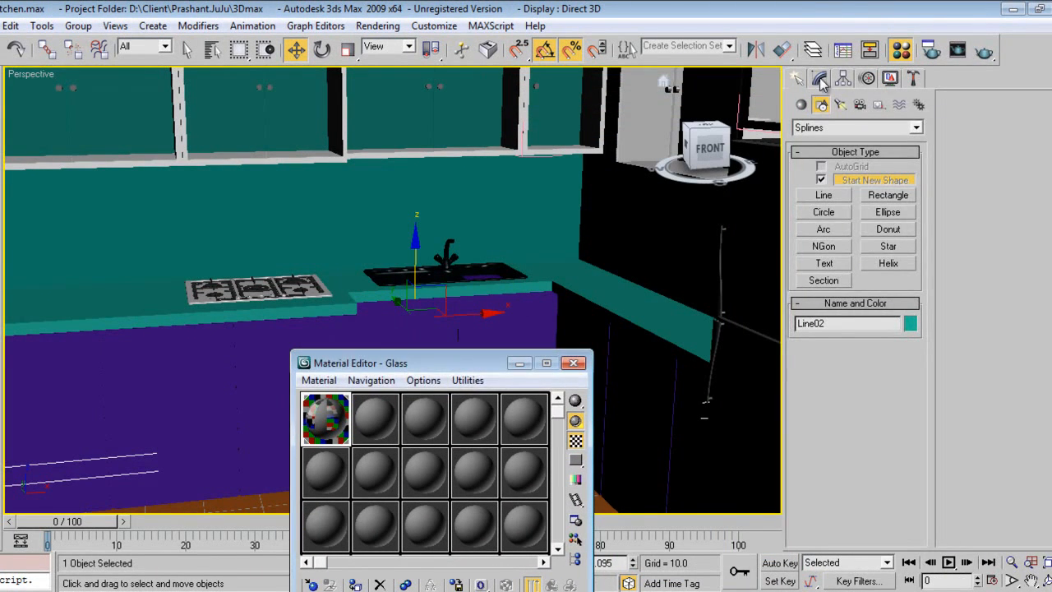
# Name sub-material ID 4 orange_korean and enter its settings as a VRayMtl
pyautogui.click(819, 77)
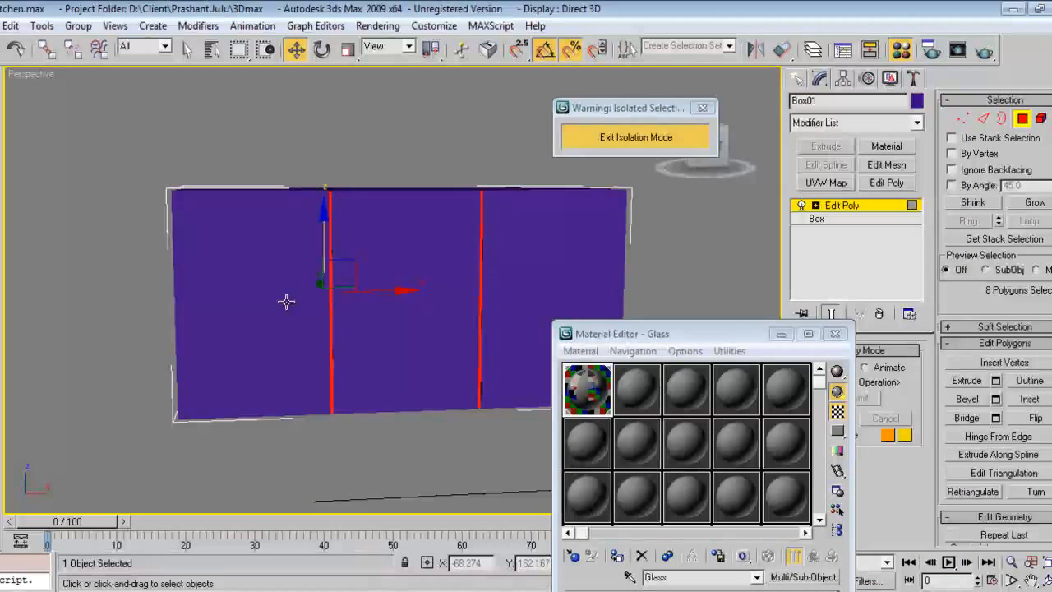
pyautogui.click(246, 305)
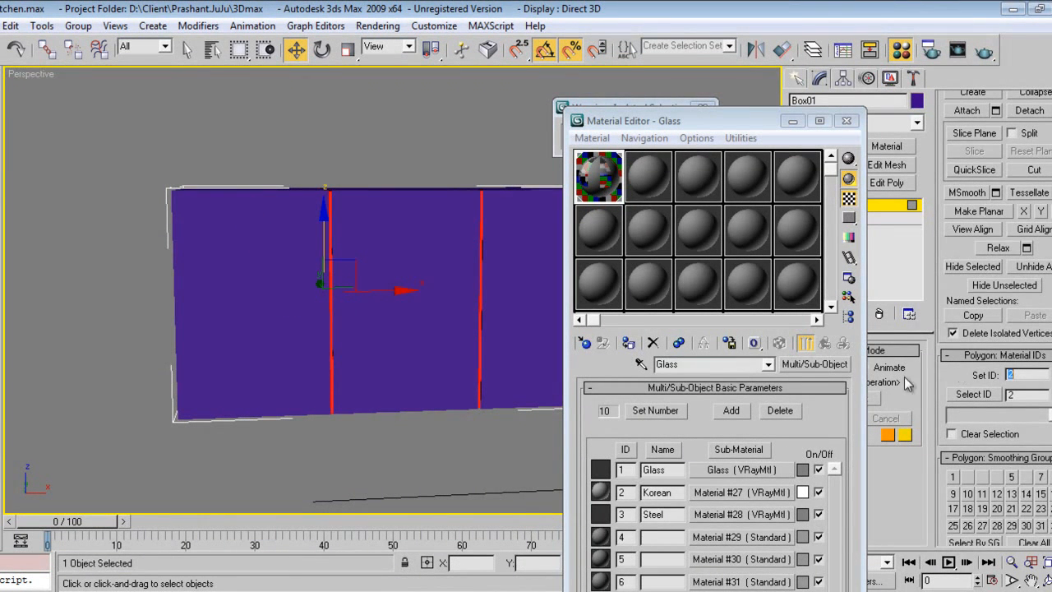
pyautogui.moveTo(773, 320)
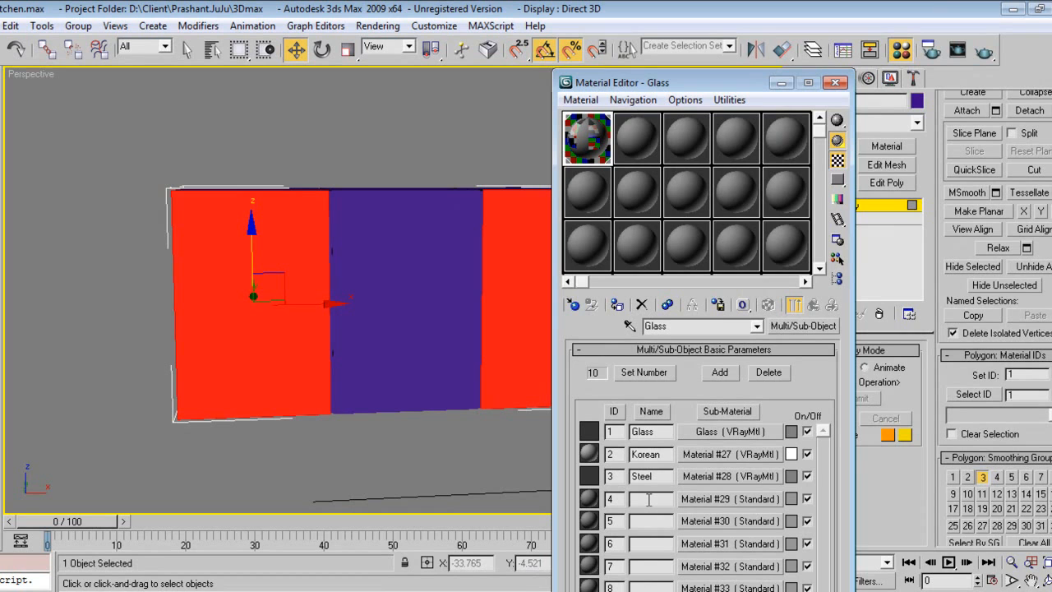
pyautogui.write('oran')
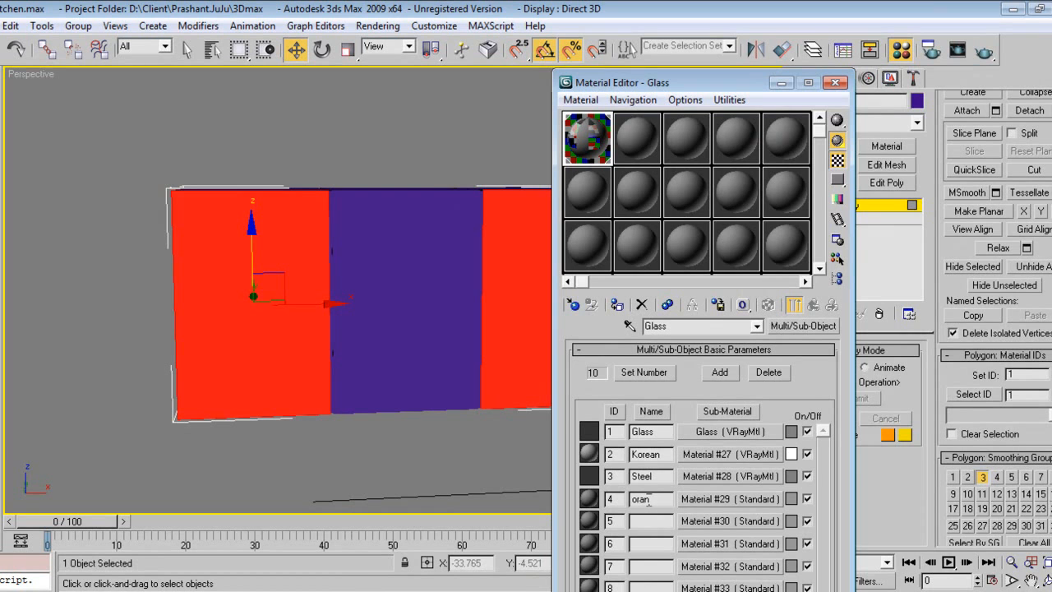
pyautogui.doubleClick(644, 500)
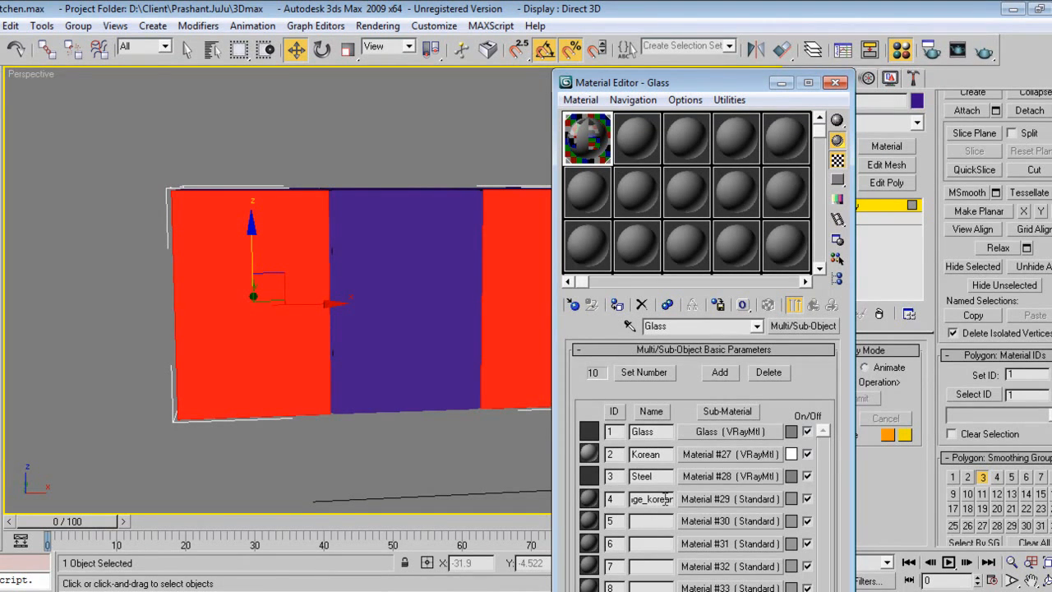
pyautogui.click(730, 500)
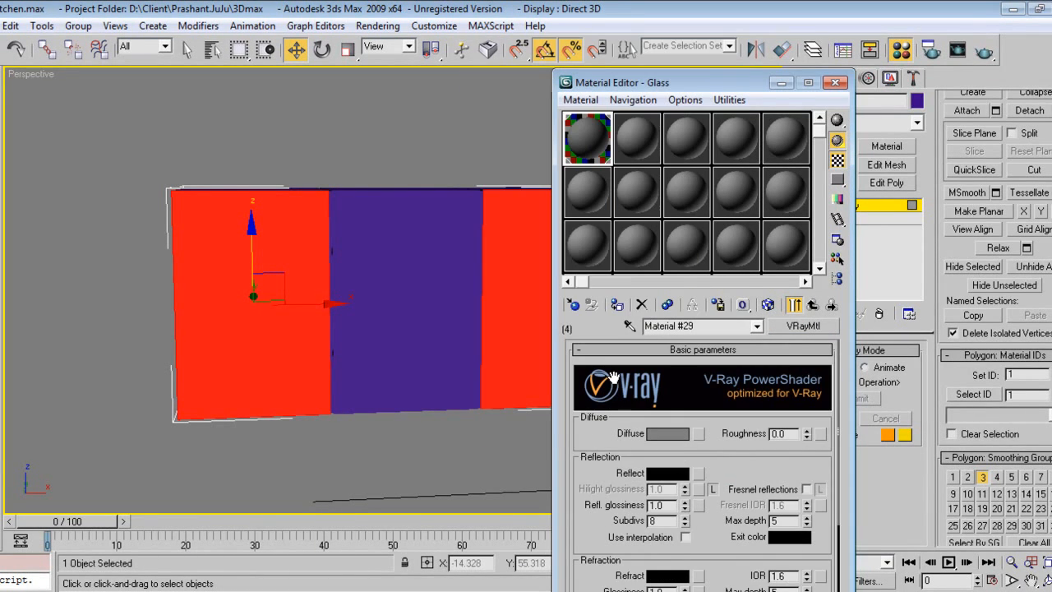
# Give sub-material 4 an orange diffuse and dark grey reflection colour, then return to the parent list
pyautogui.click(668, 434)
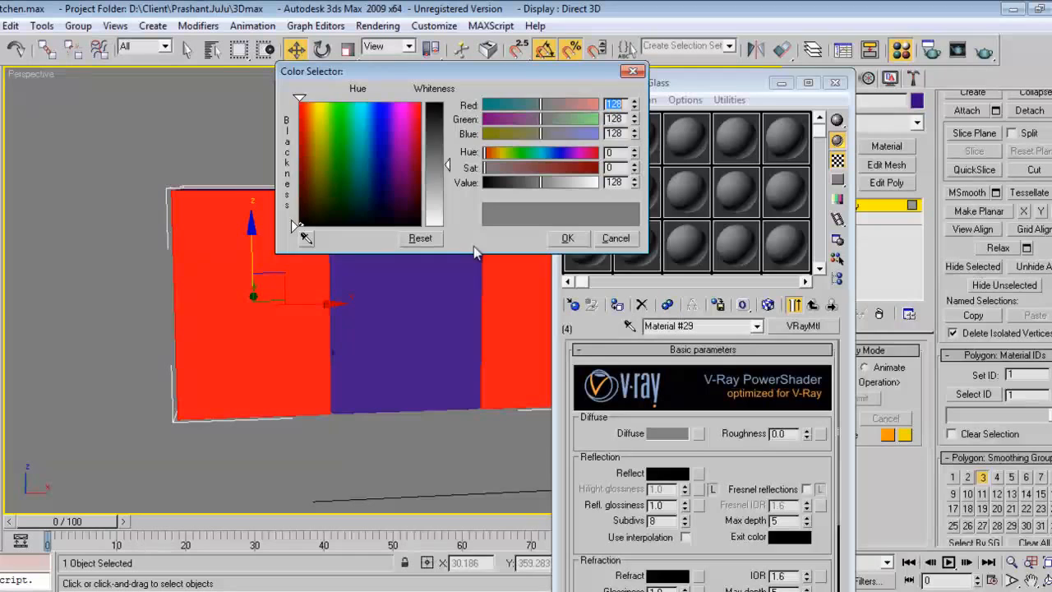
pyautogui.click(312, 130)
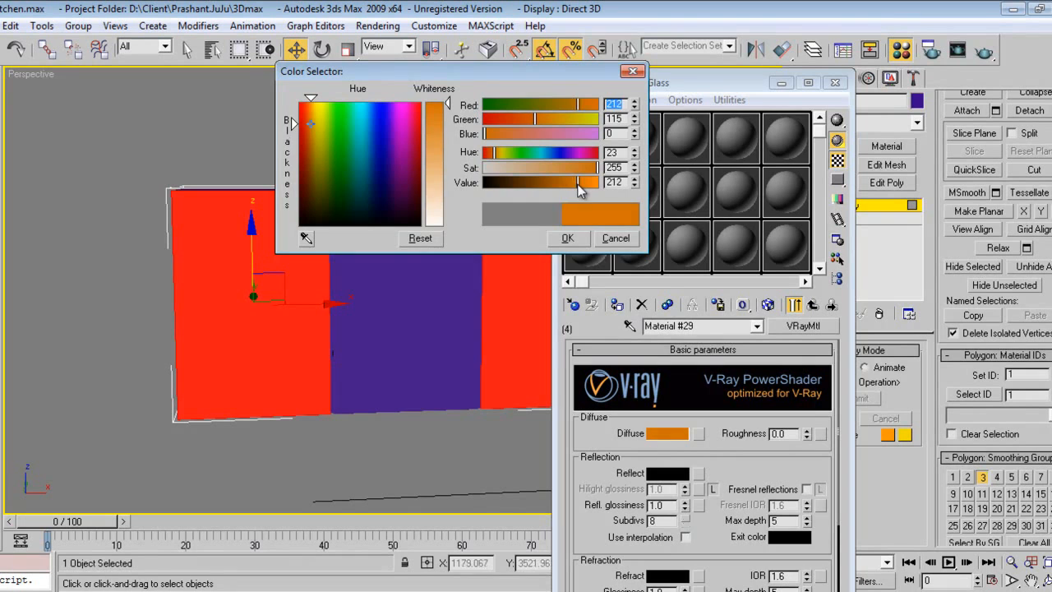
pyautogui.click(568, 237)
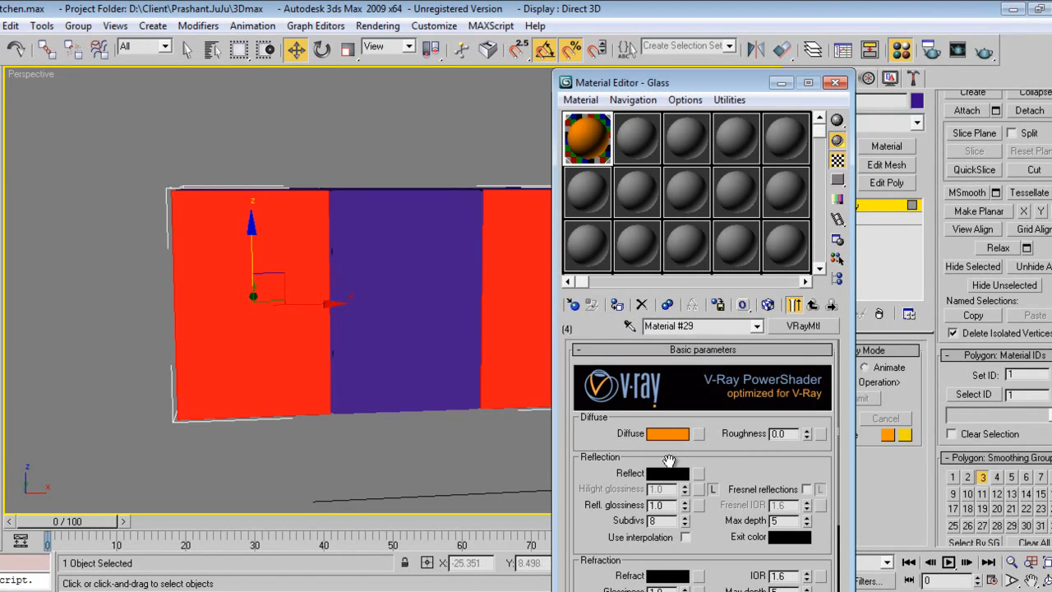
pyautogui.click(667, 473)
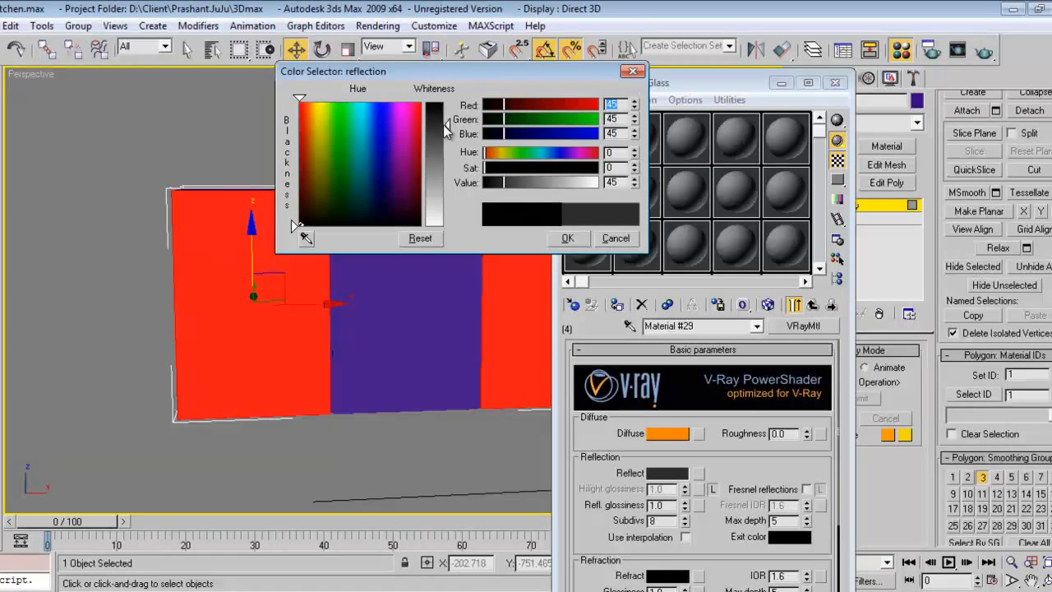
pyautogui.click(567, 236)
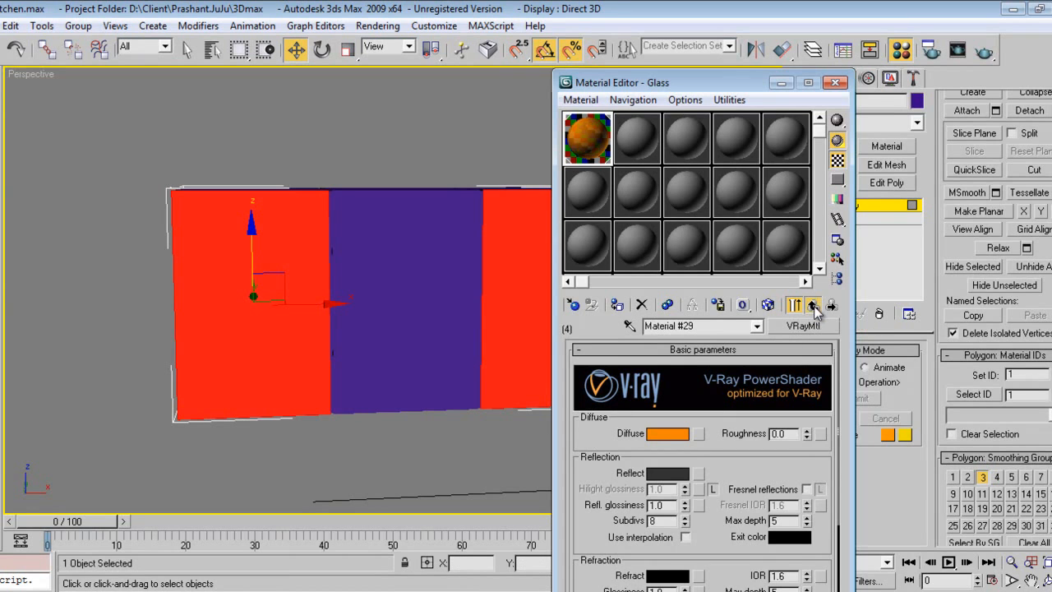
pyautogui.click(813, 304)
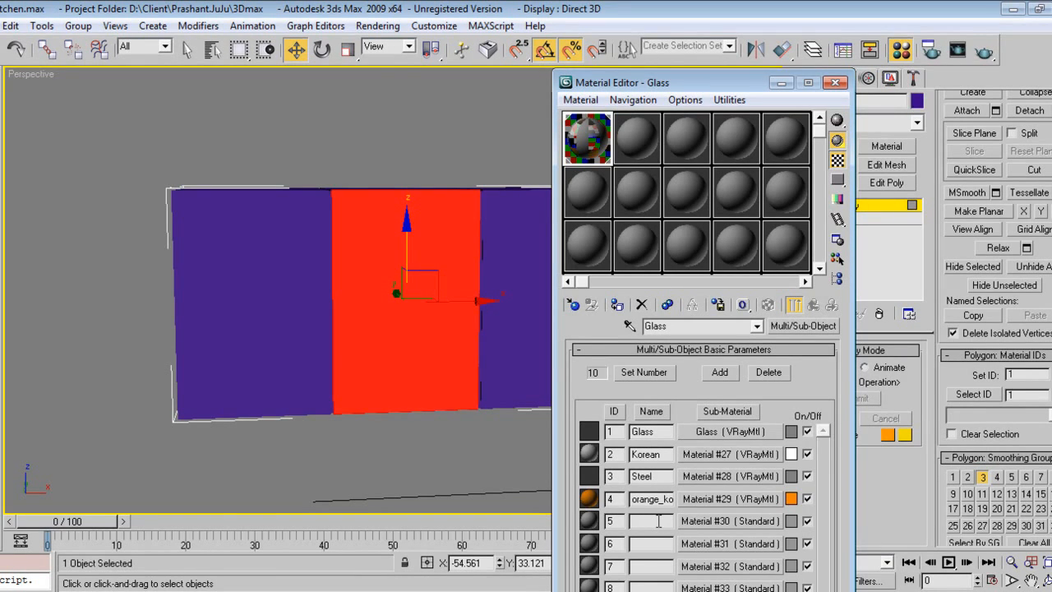
# Name sub-material ID 5 'black' and set its Blinn diffuse colour to black
pyautogui.click(650, 520)
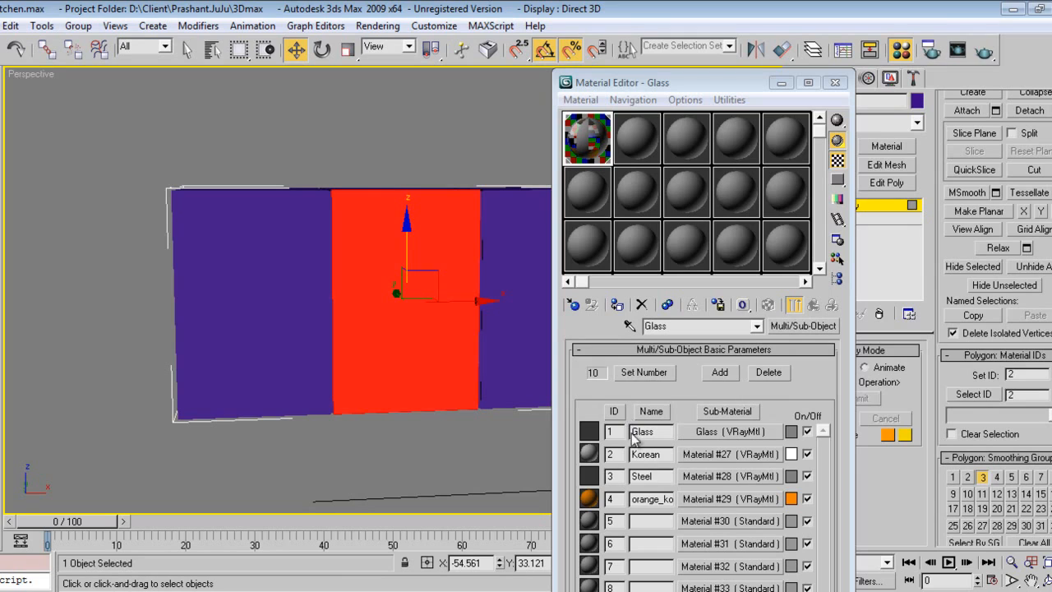
pyautogui.moveTo(737, 486)
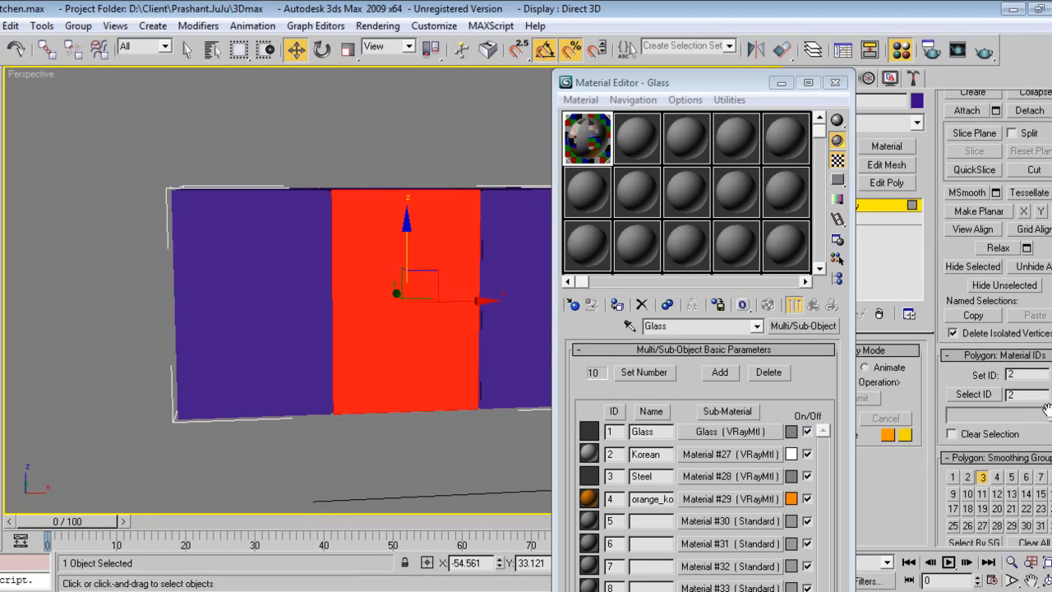
pyautogui.moveTo(995, 401)
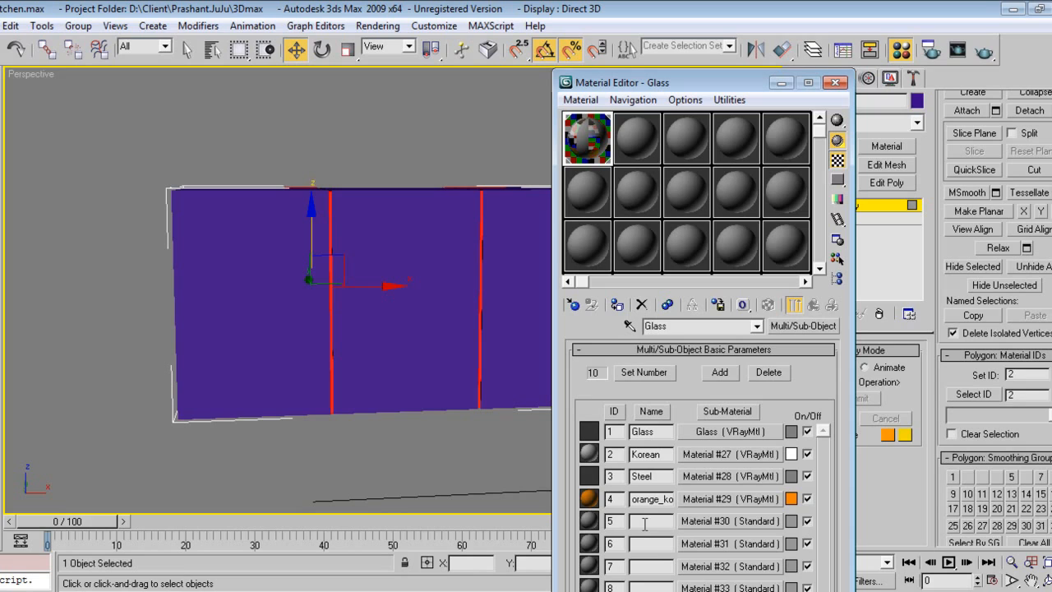
pyautogui.write('black')
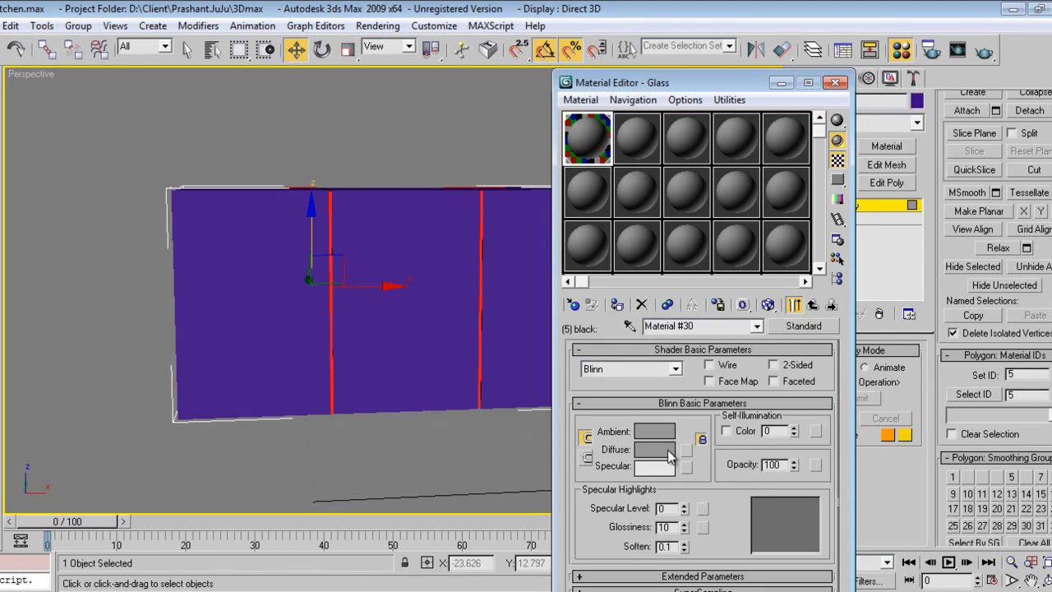
pyautogui.click(654, 449)
pyautogui.write('2')
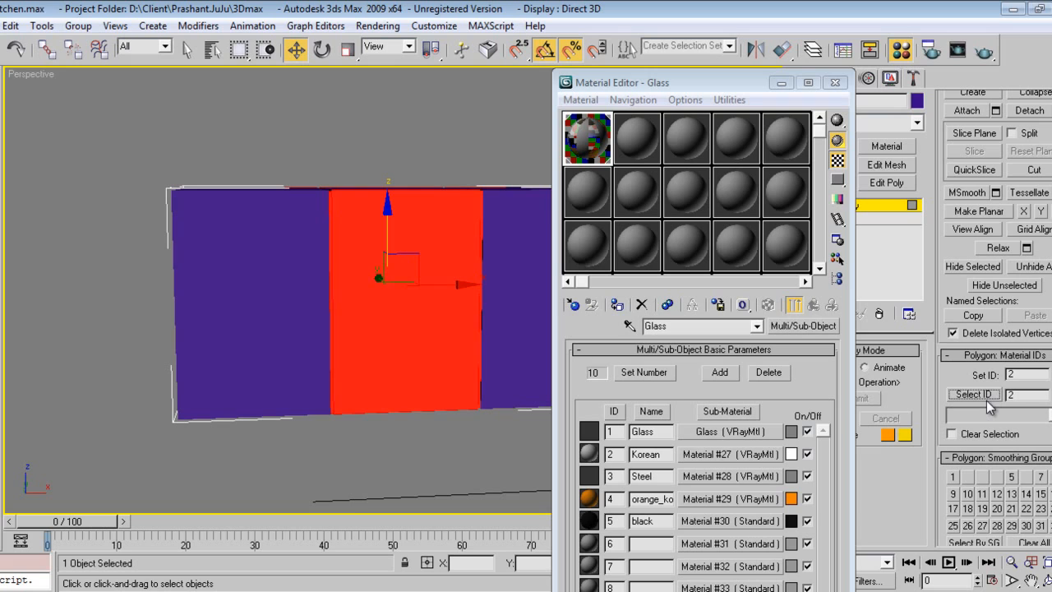
pyautogui.moveTo(417, 349)
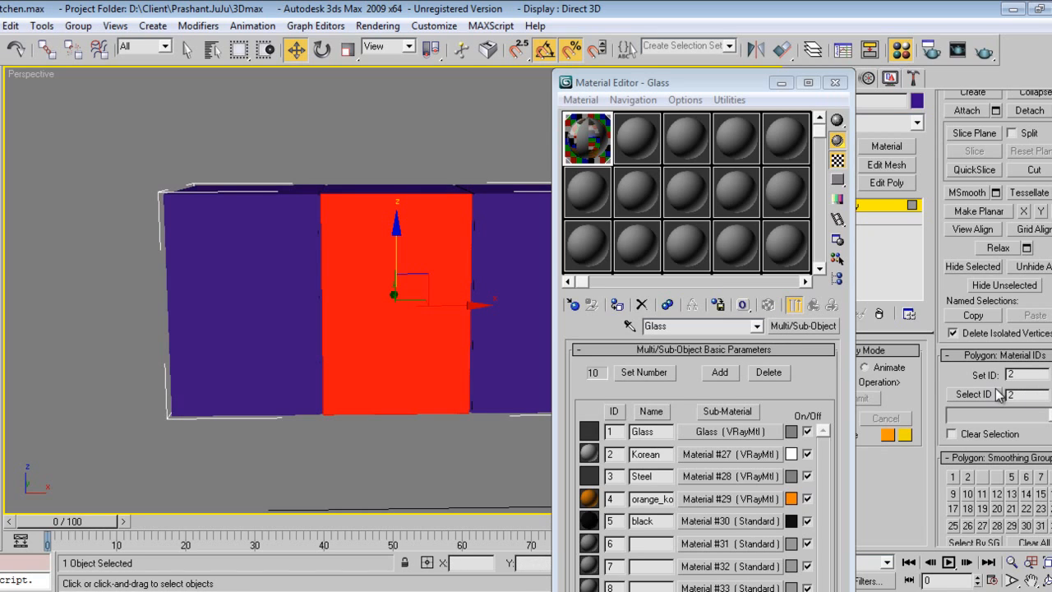
pyautogui.moveTo(997, 376)
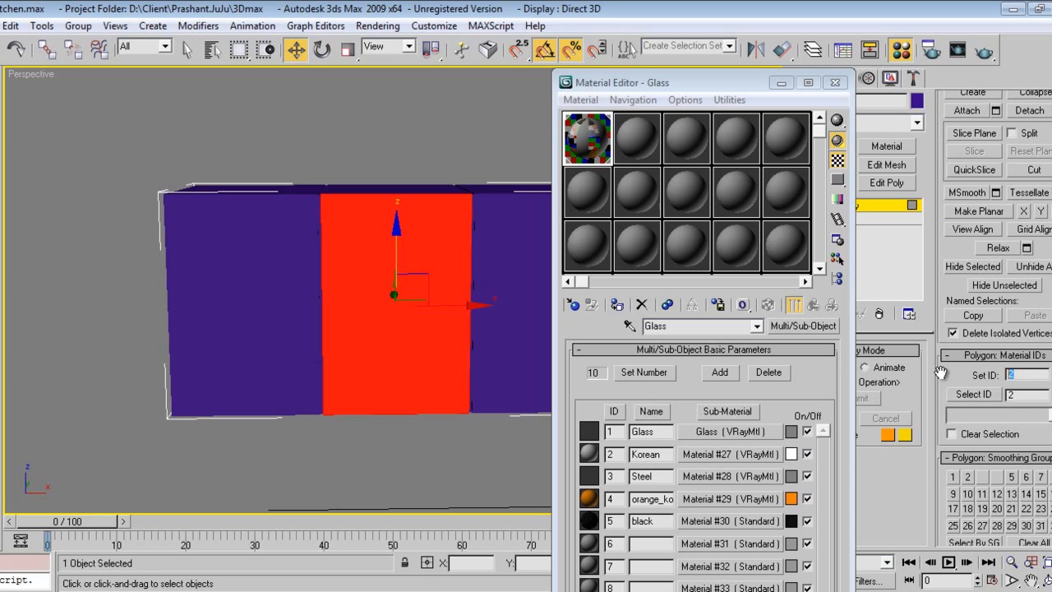
pyautogui.moveTo(957, 403)
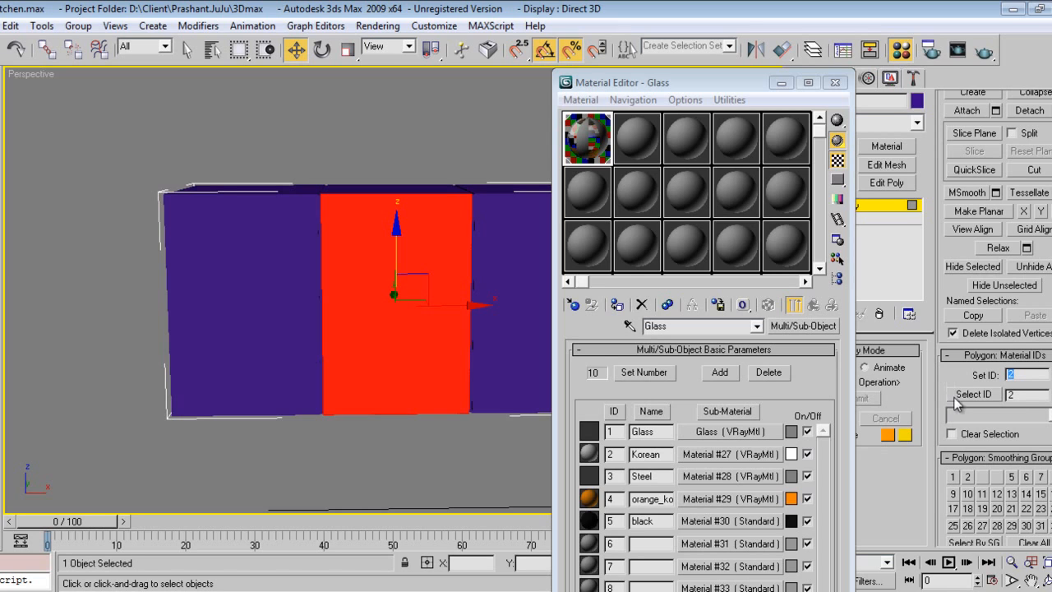
pyautogui.moveTo(974, 510)
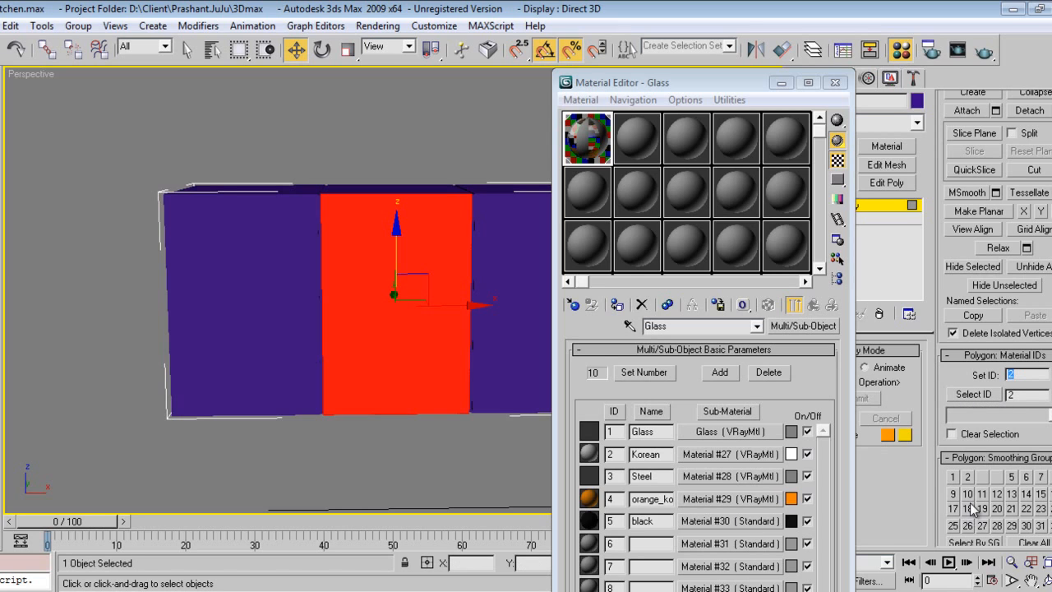
pyautogui.click(616, 304)
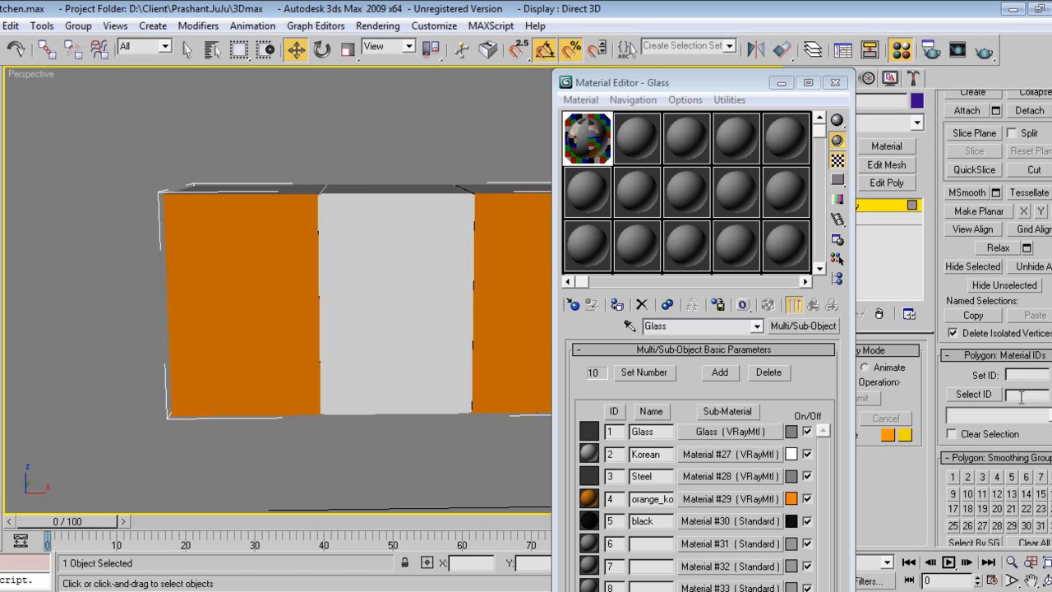
pyautogui.moveTo(434, 329)
pyautogui.write('5')
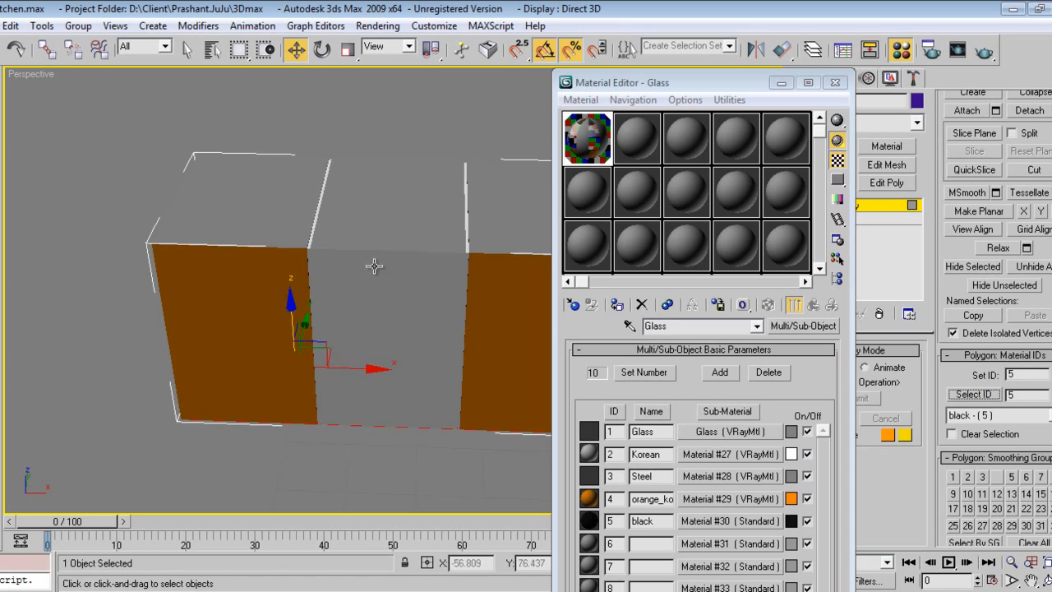
pyautogui.moveTo(338, 214)
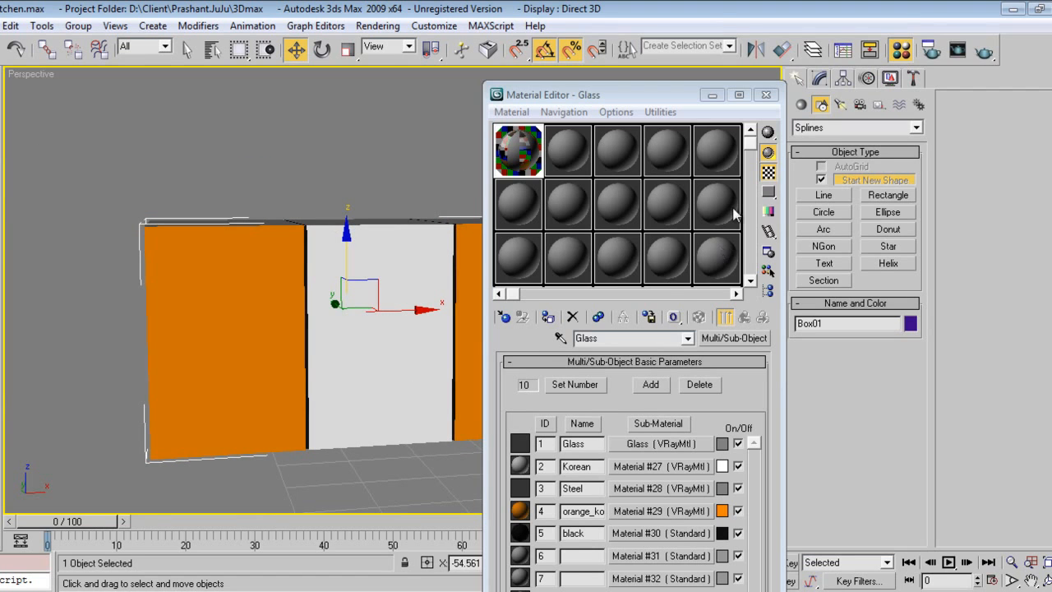
pyautogui.moveTo(640, 105)
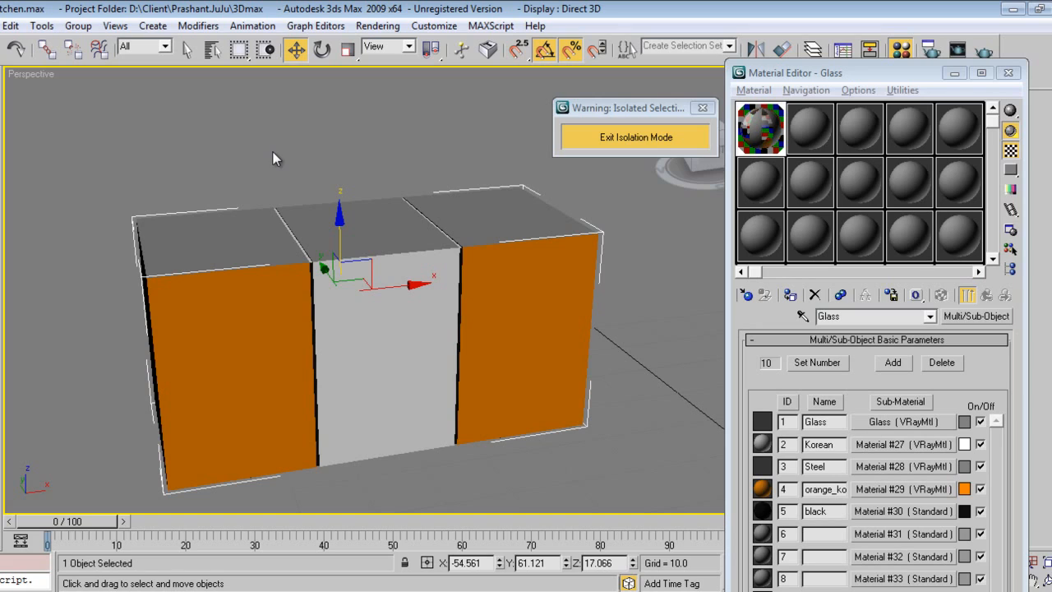
pyautogui.moveTo(645, 325)
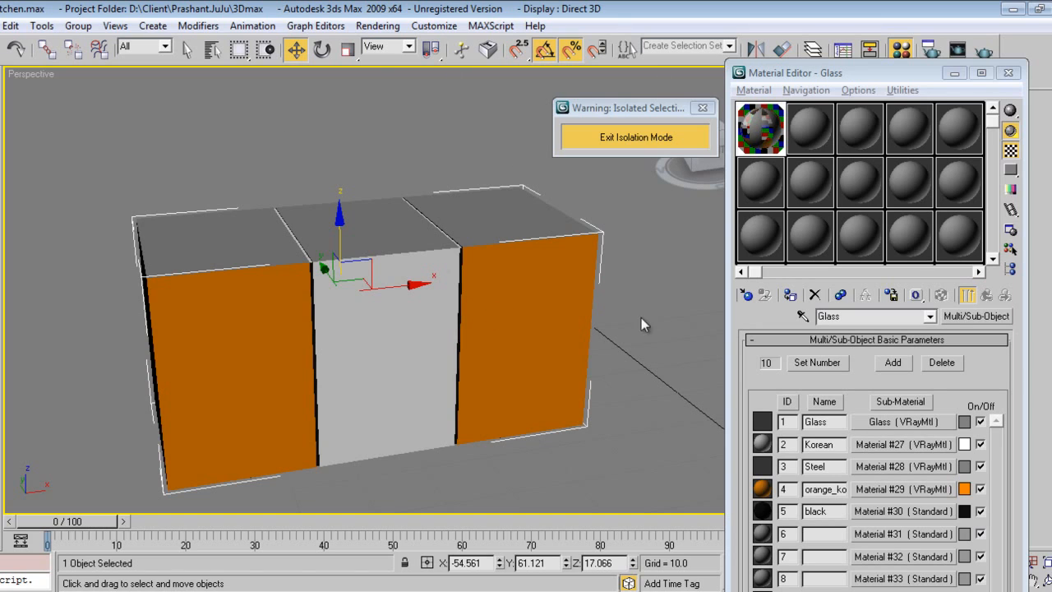